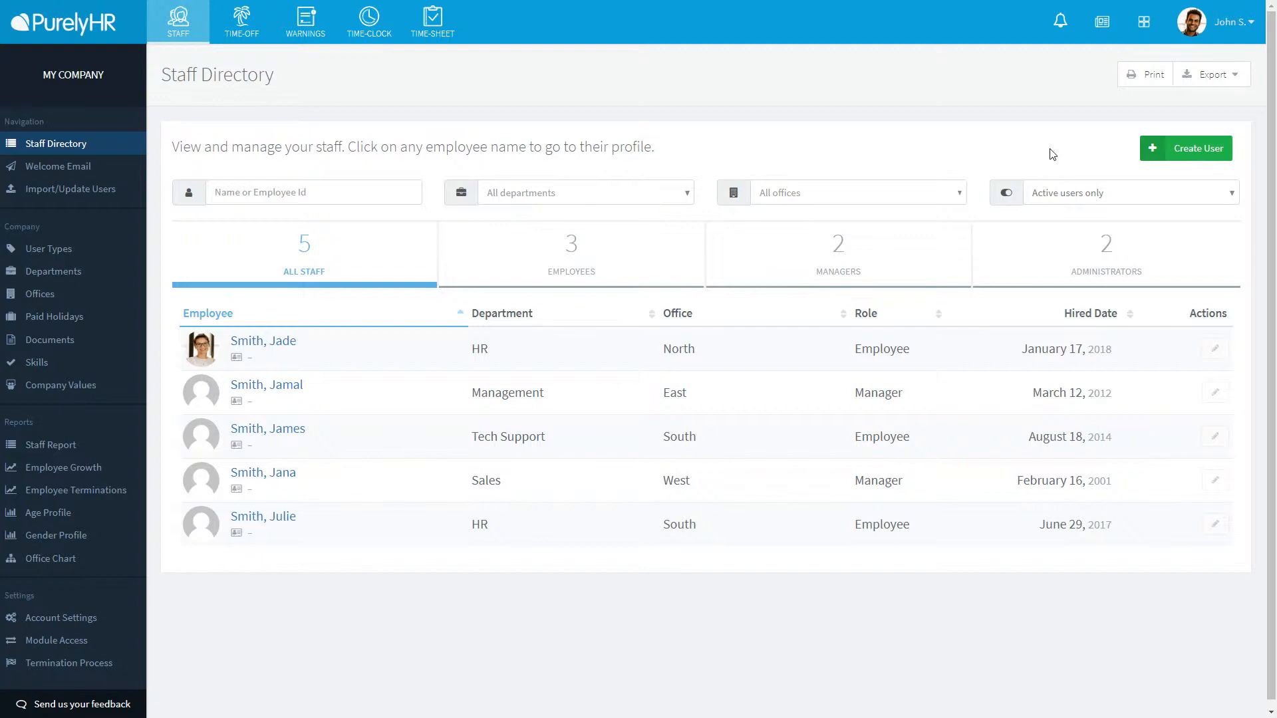
- Open the Create User form from the Staff Directory listing five staff
{"action": "left_click", "coordinate": [1186, 149]}
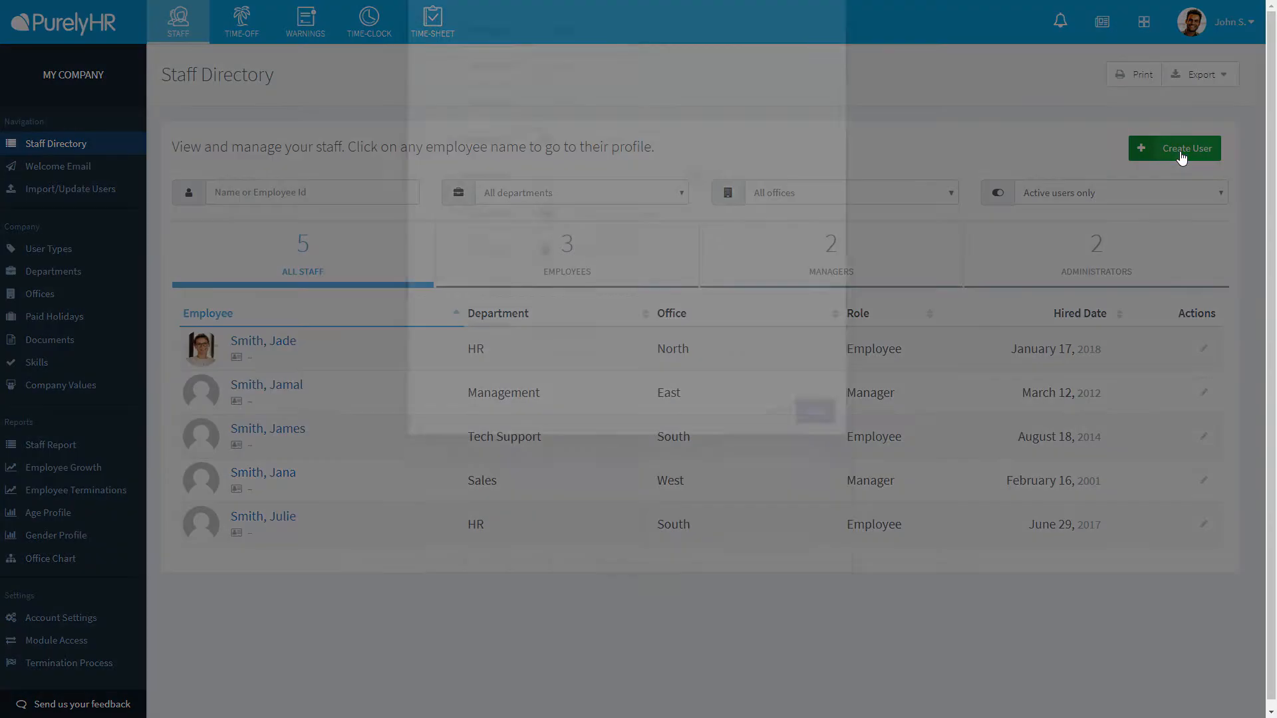
{"action": "left_click", "coordinate": [1181, 149]}
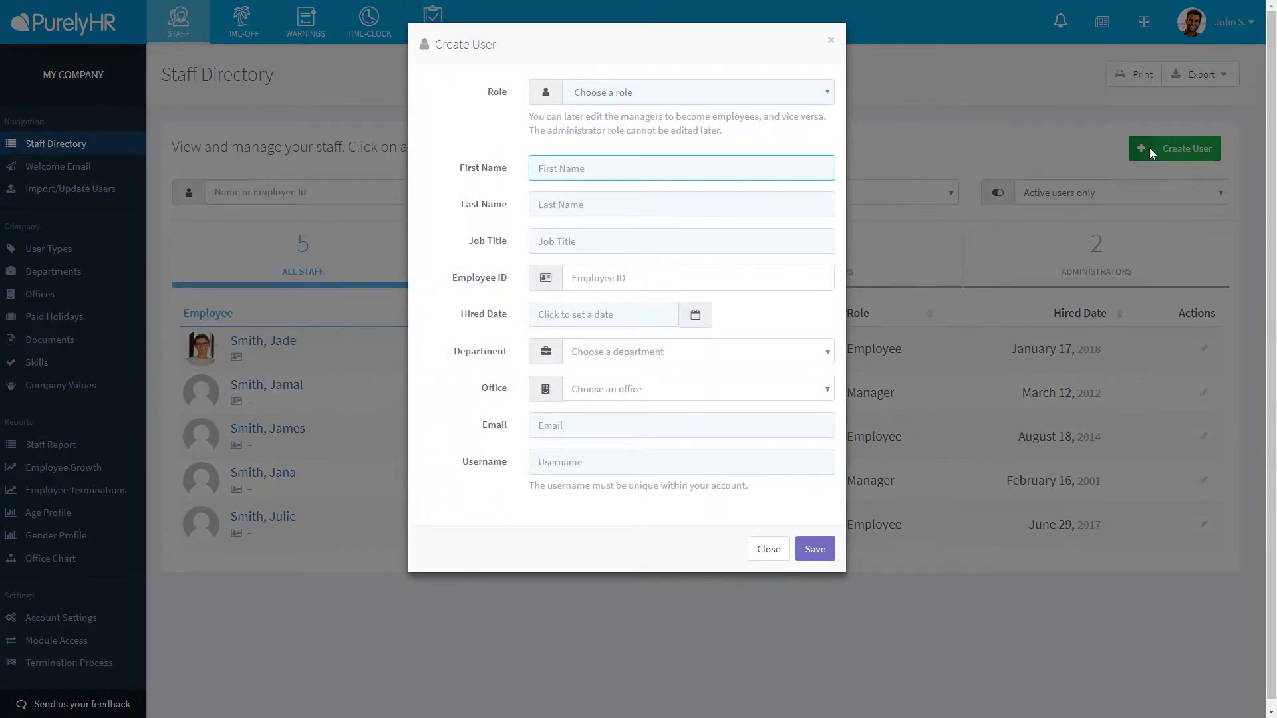
{"action": "mouse_move", "coordinate": [866, 111]}
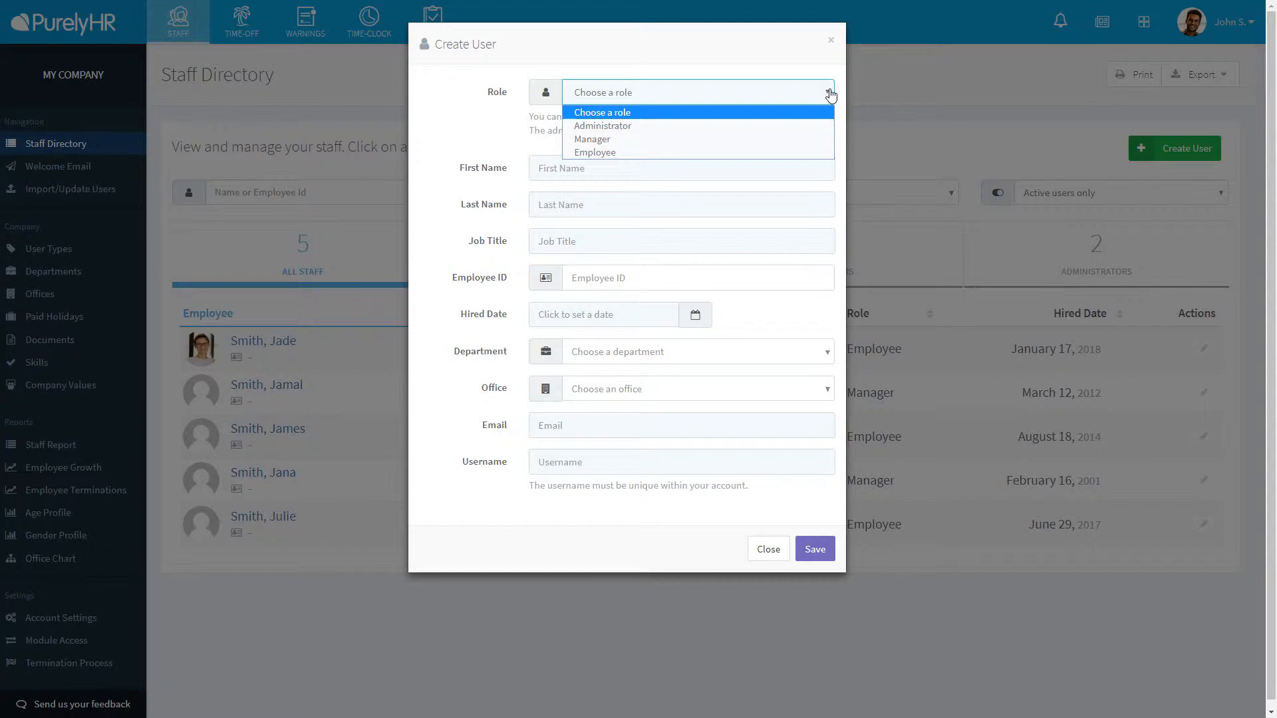
{"action": "left_click", "coordinate": [595, 152]}
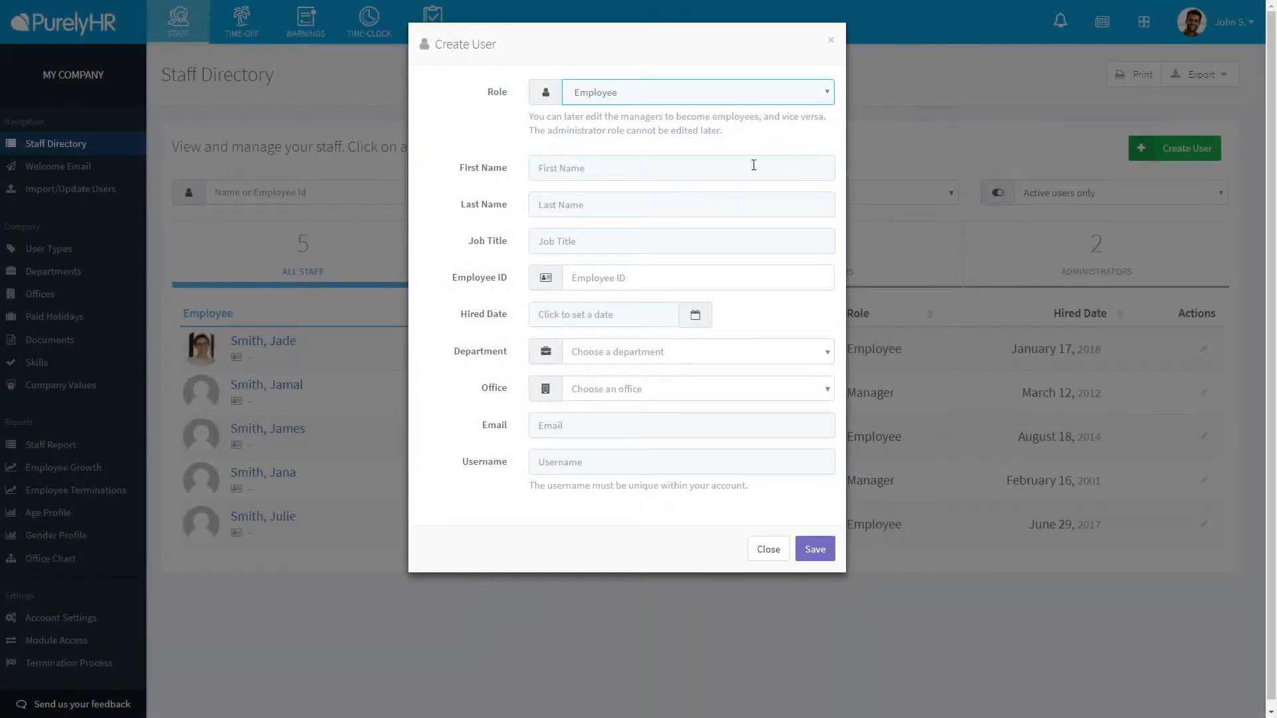
{"action": "type", "text": "Smit"}
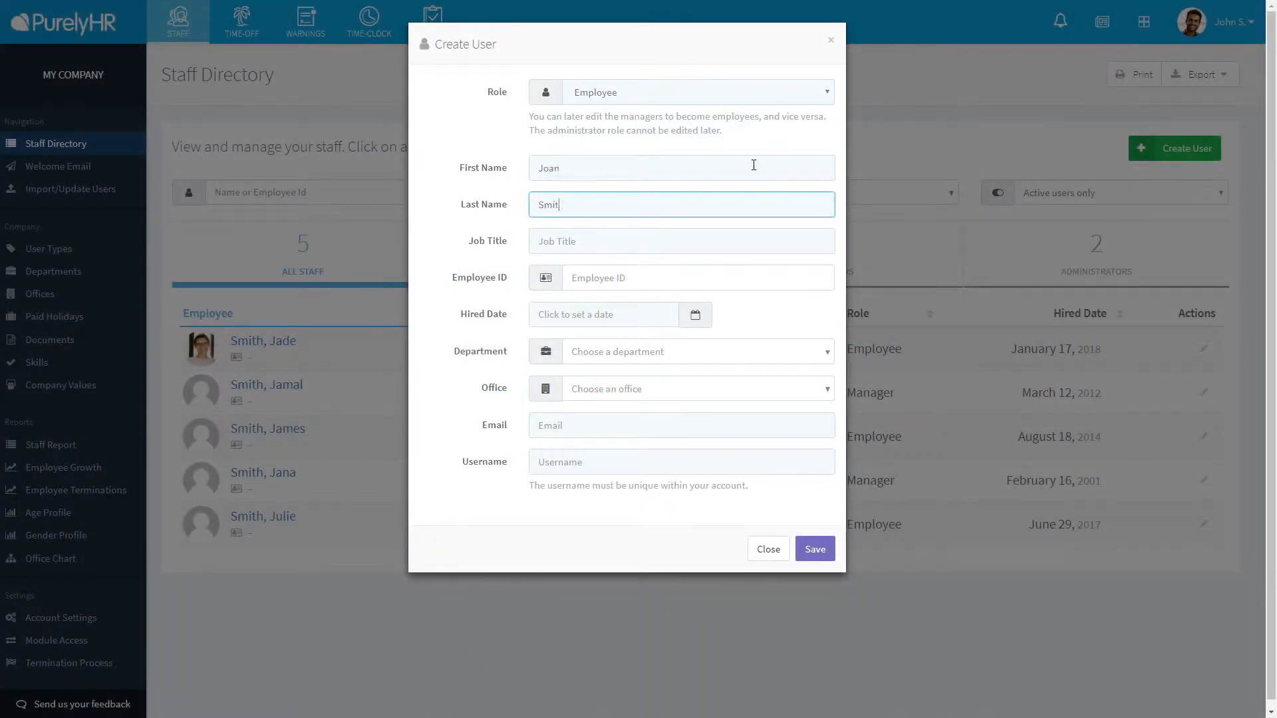
{"action": "type", "text": "Technici"}
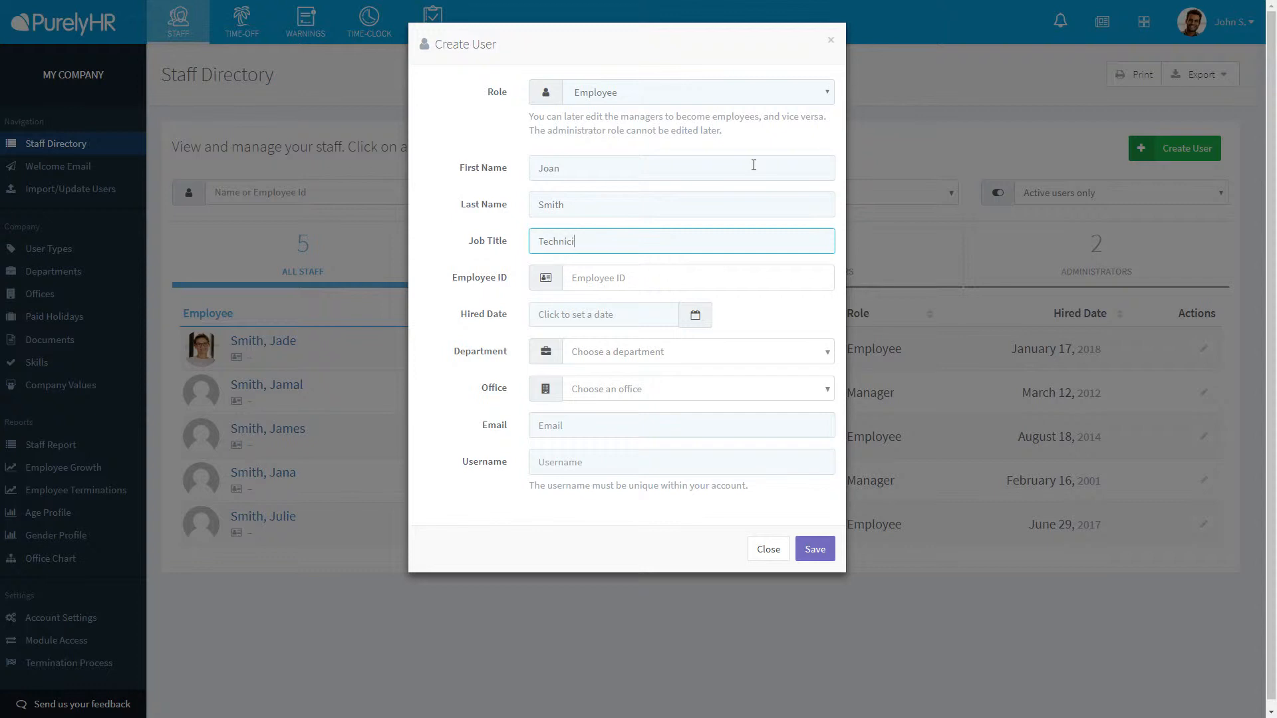
{"action": "left_click", "coordinate": [648, 345]}
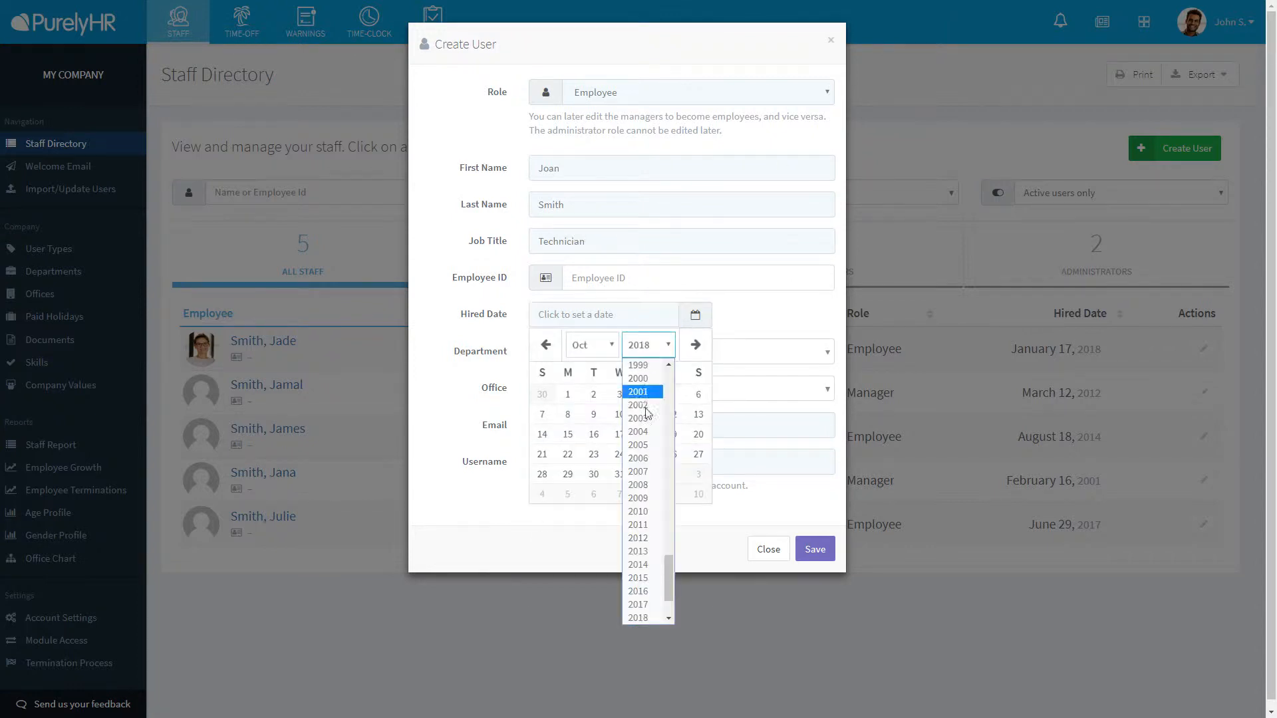
{"action": "left_click", "coordinate": [638, 605]}
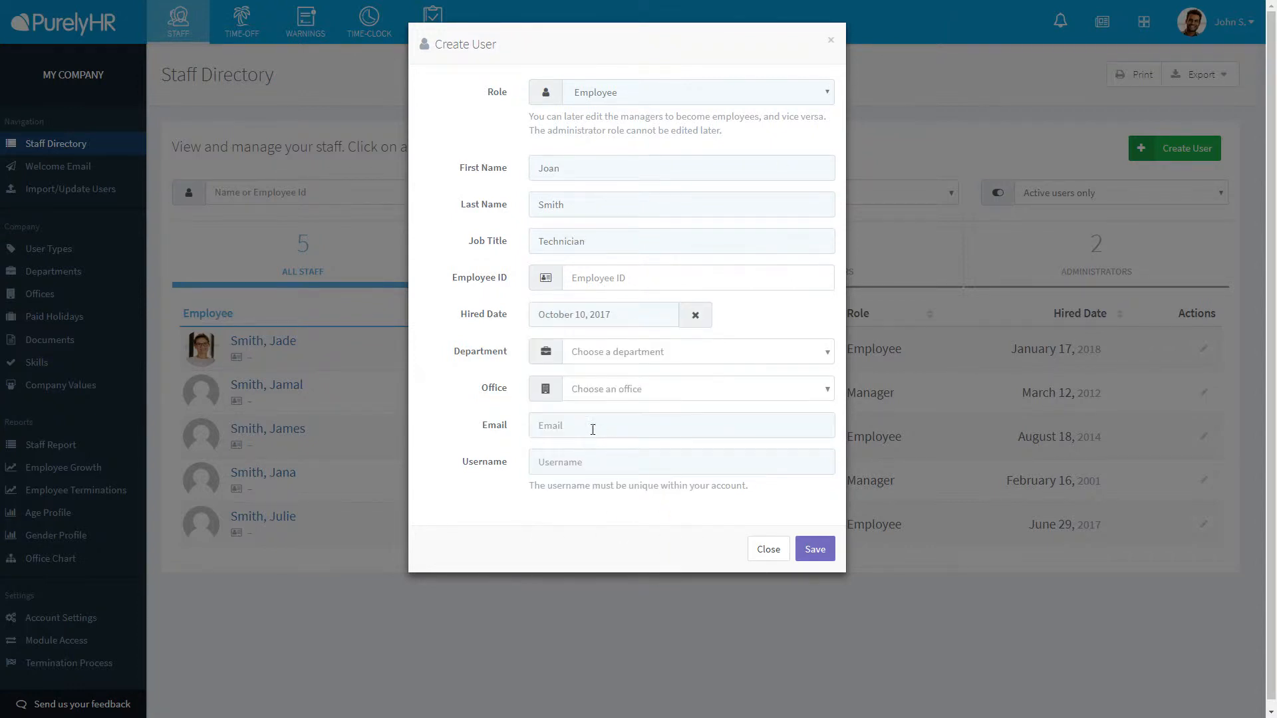
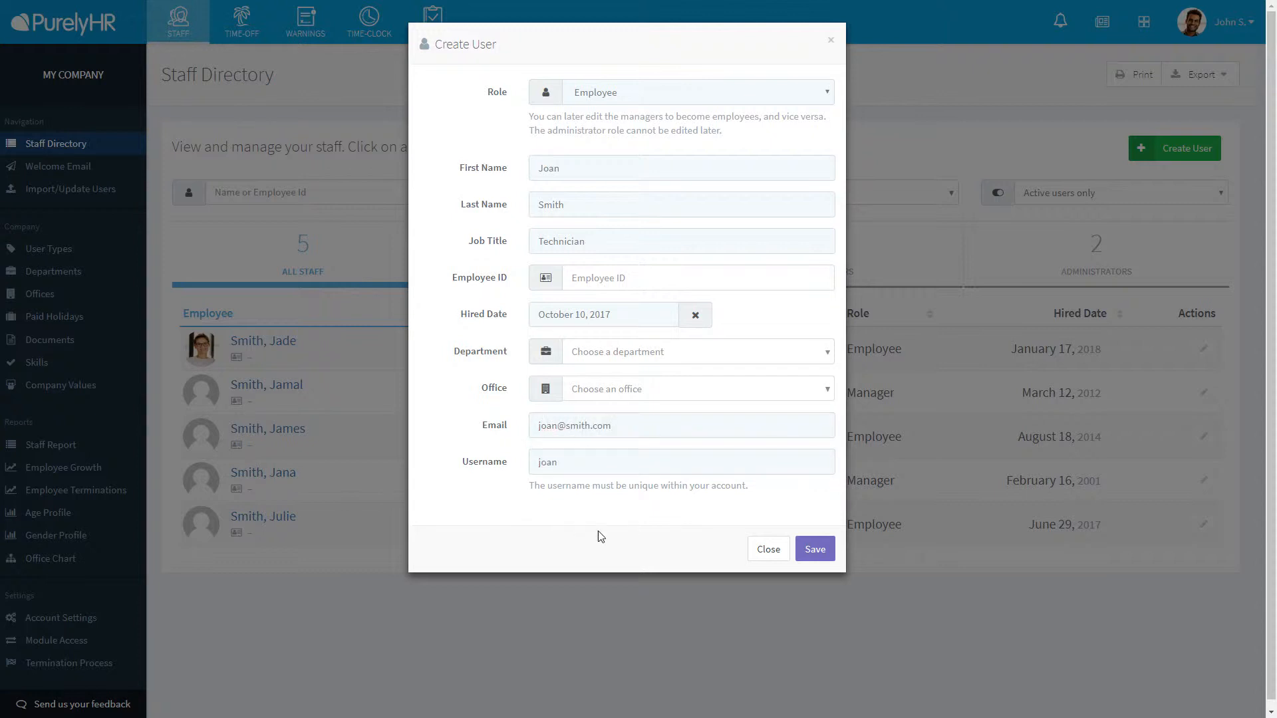
{"action": "left_click", "coordinate": [813, 548]}
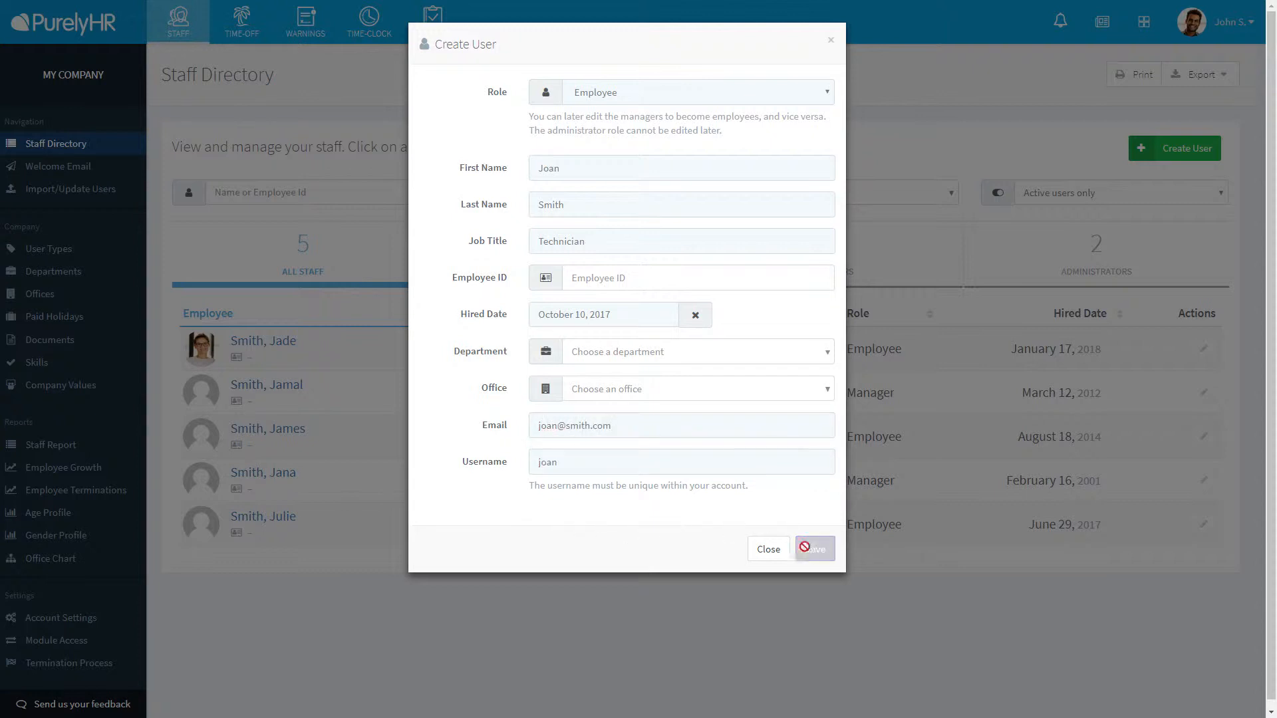
{"action": "left_click", "coordinate": [813, 548]}
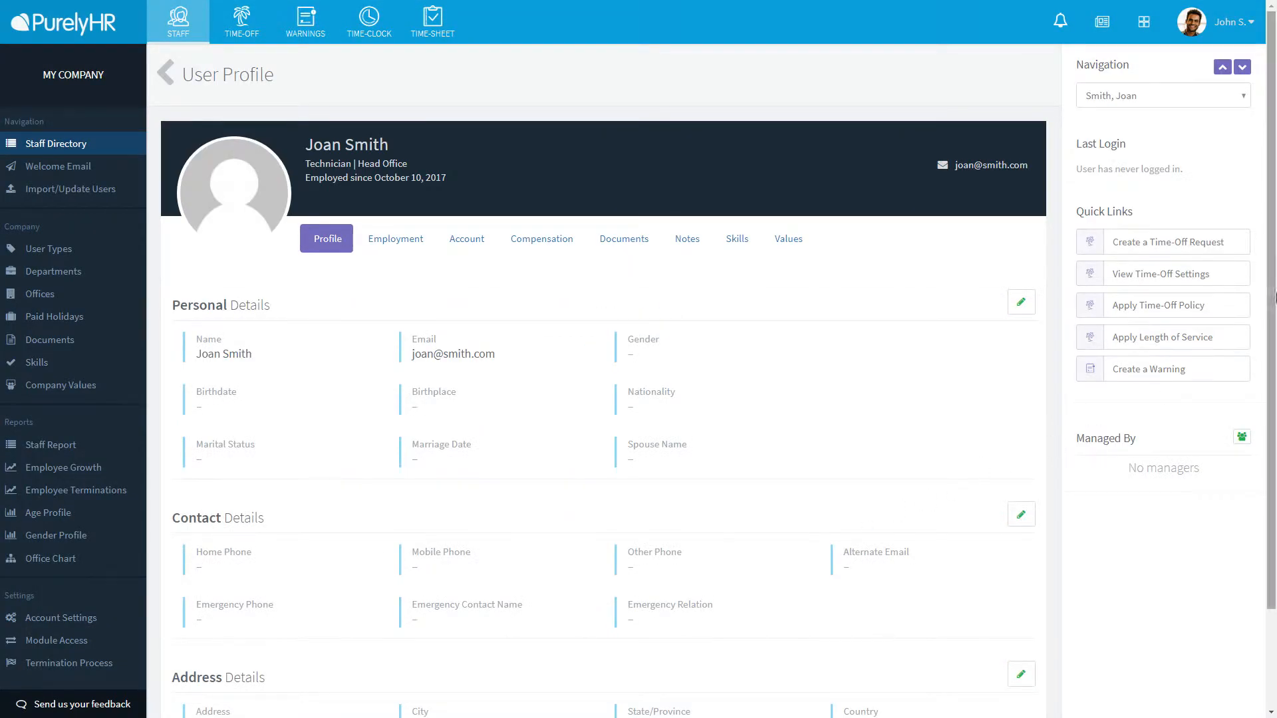
{"action": "scroll", "scroll_direction": "down", "scroll_amount": 3}
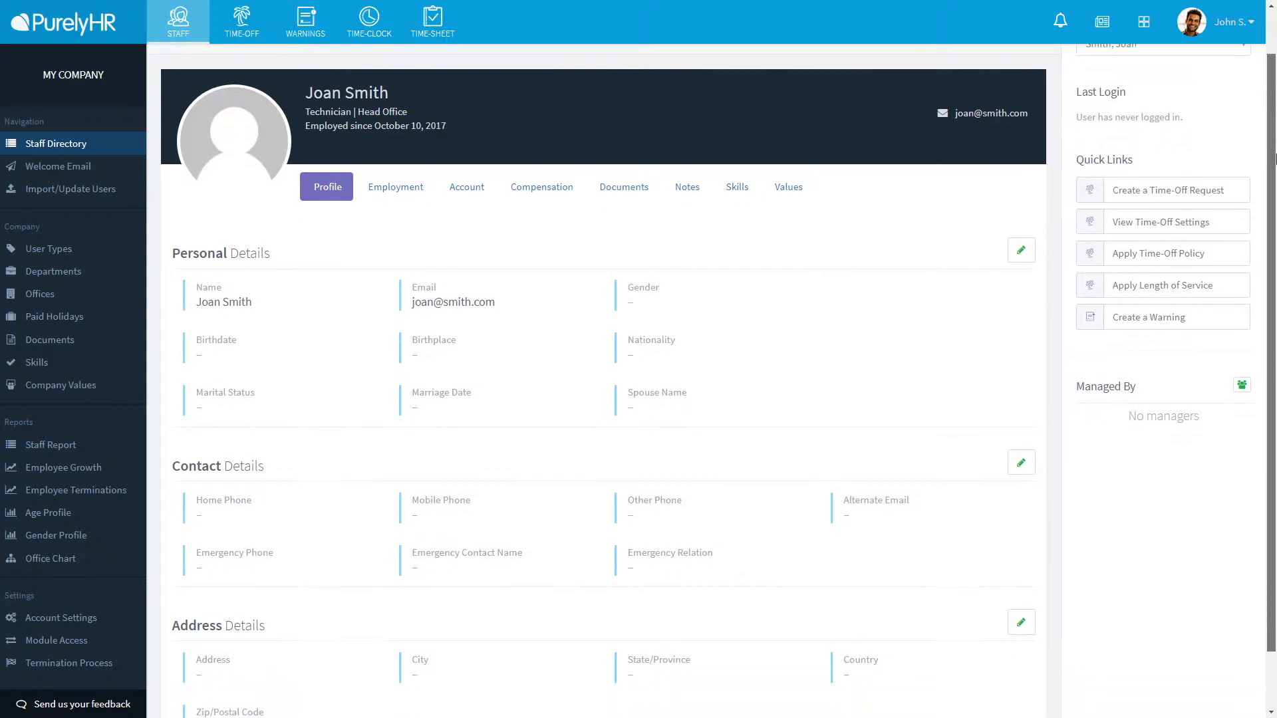
{"action": "scroll", "scroll_direction": "down", "scroll_amount": 3}
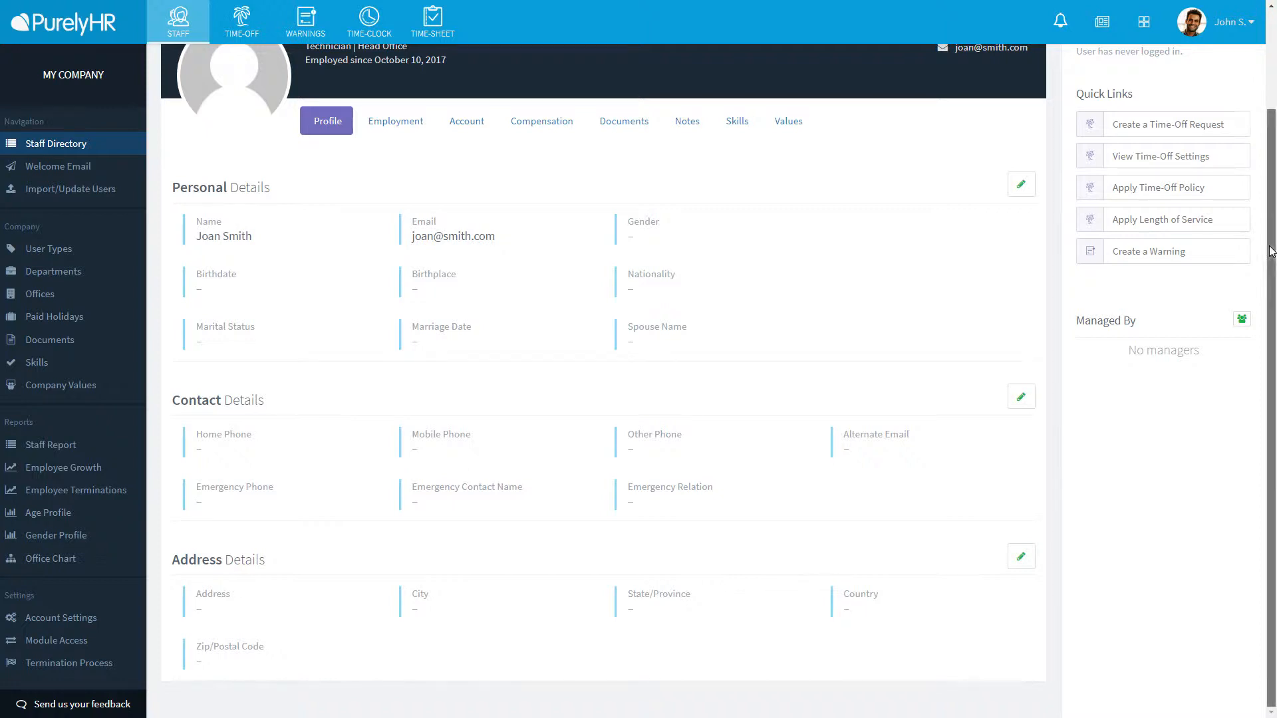
{"action": "scroll", "scroll_direction": "up", "scroll_amount": 3}
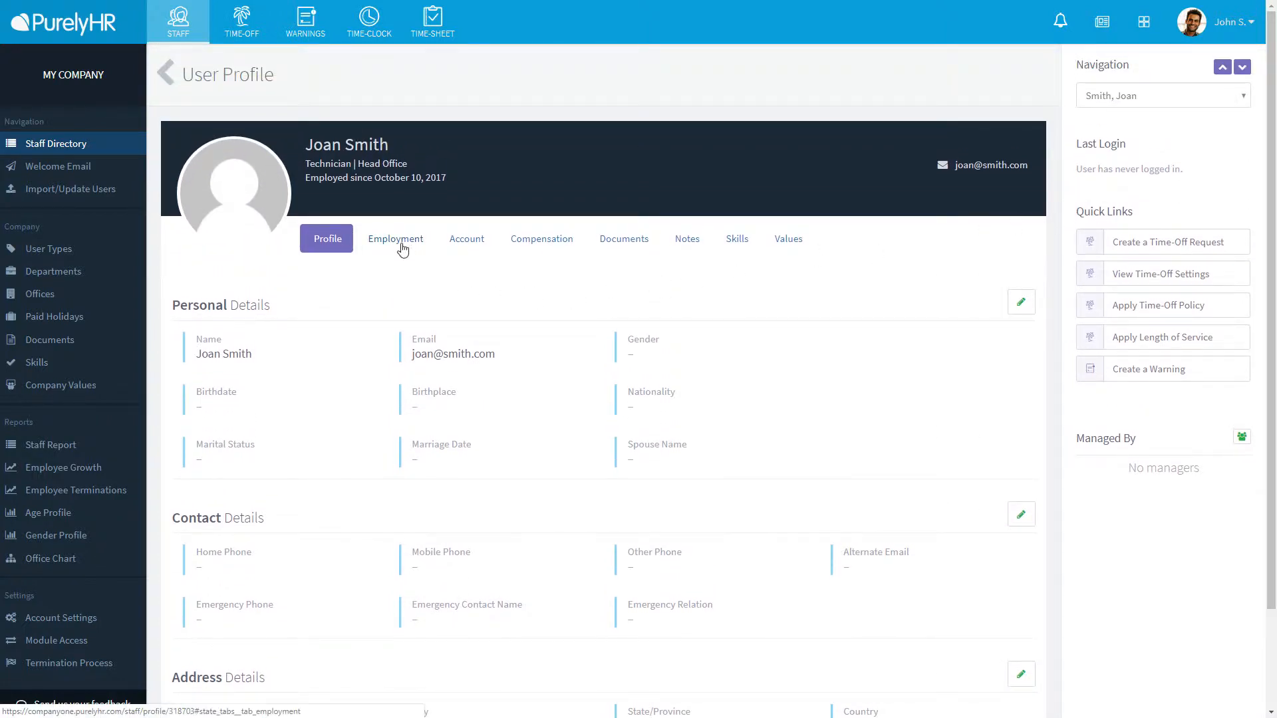
{"action": "left_click", "coordinate": [395, 239]}
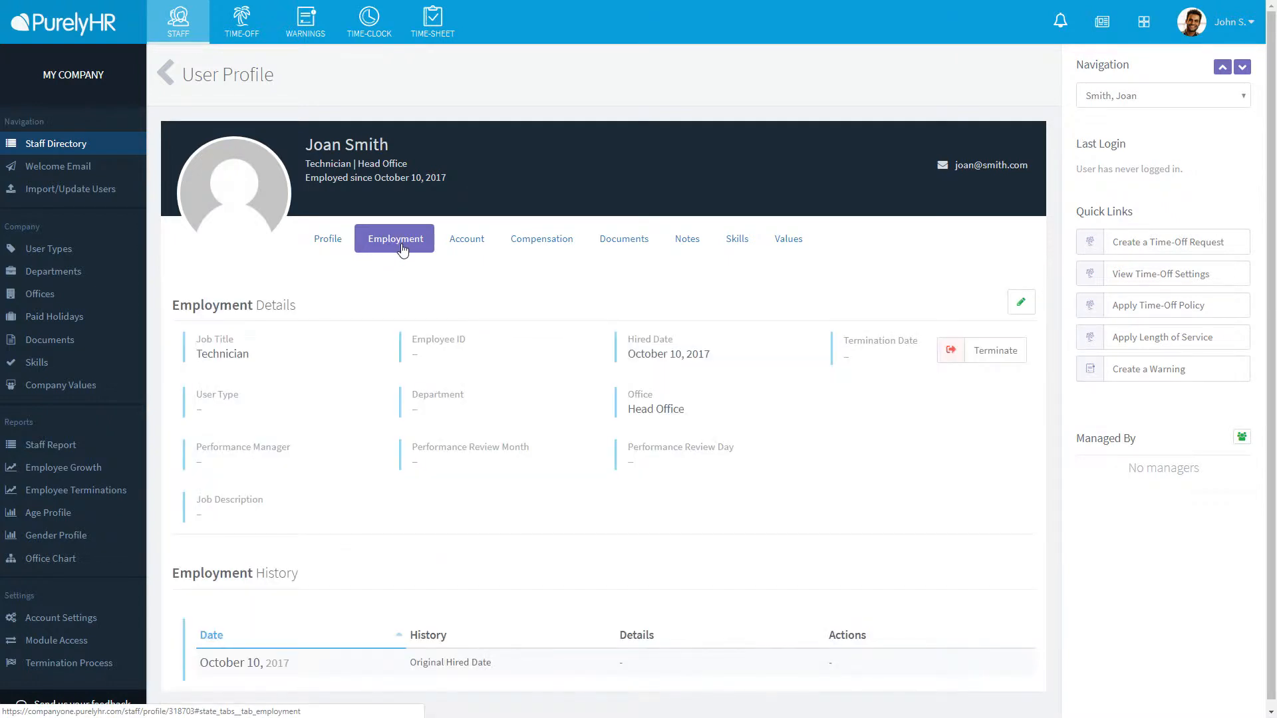
{"action": "mouse_move", "coordinate": [411, 265]}
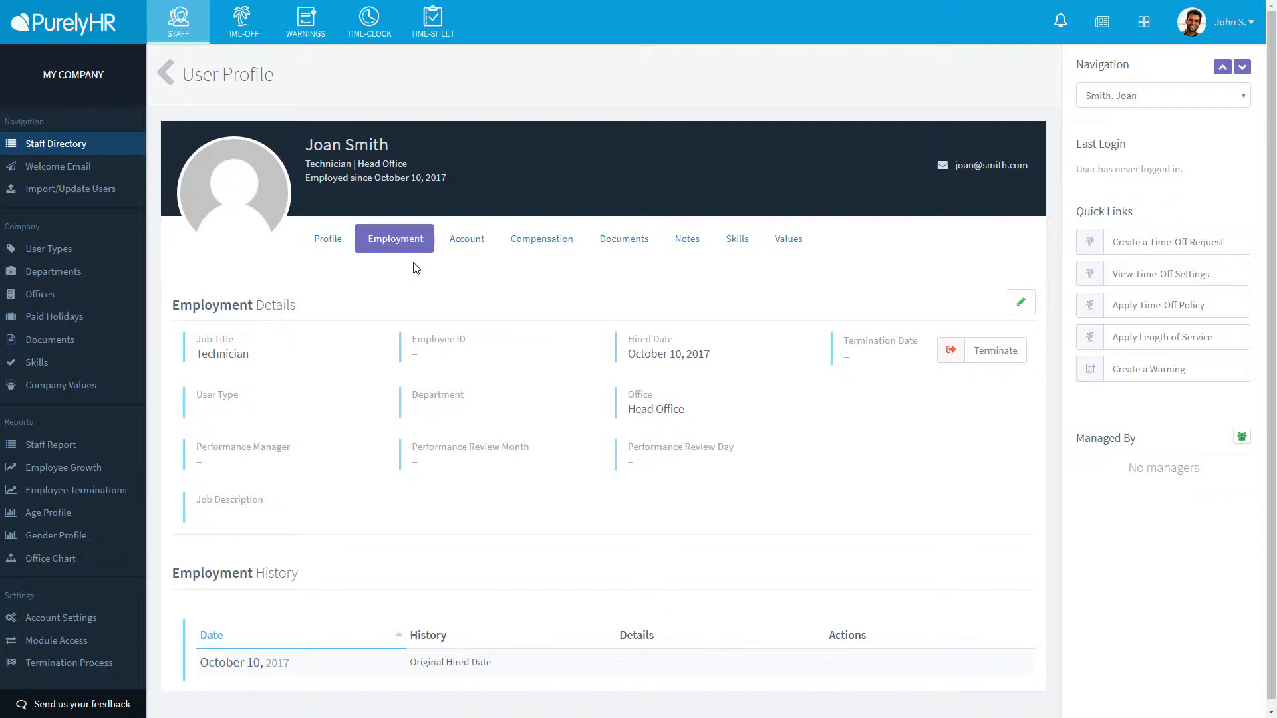
{"action": "left_click", "coordinate": [465, 239]}
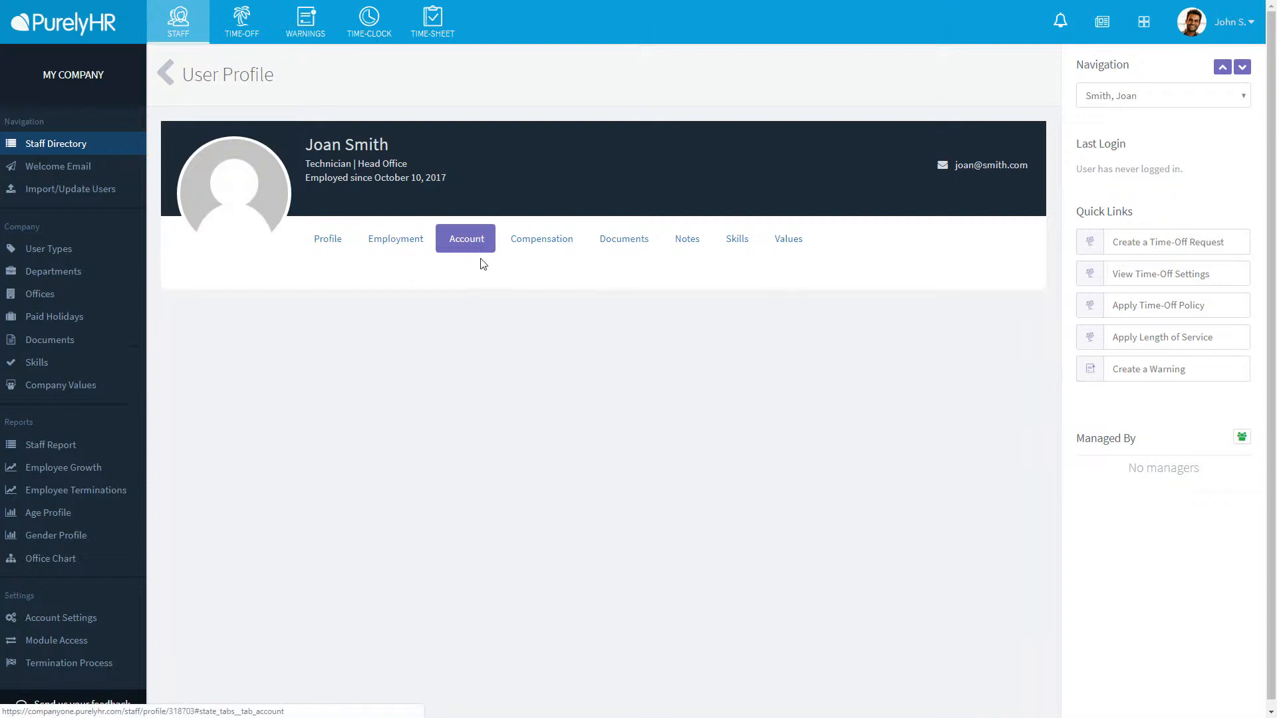
{"action": "left_click", "coordinate": [465, 239]}
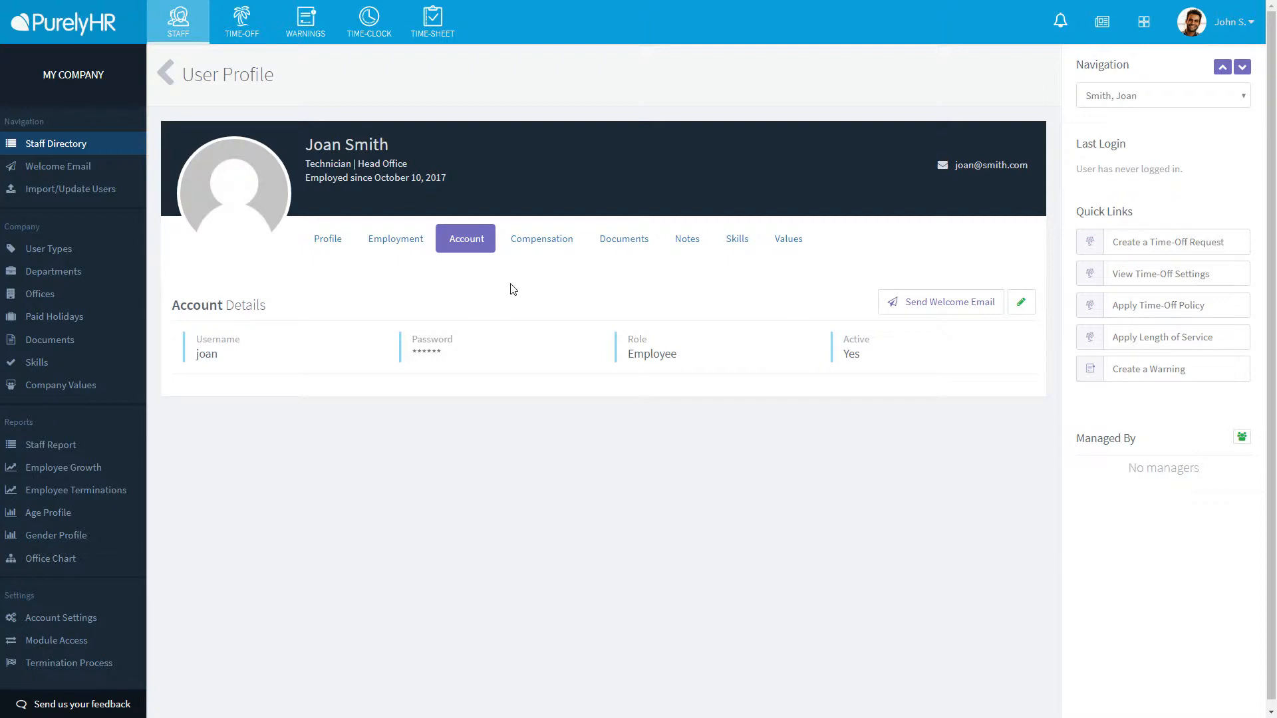
{"action": "mouse_move", "coordinate": [538, 291]}
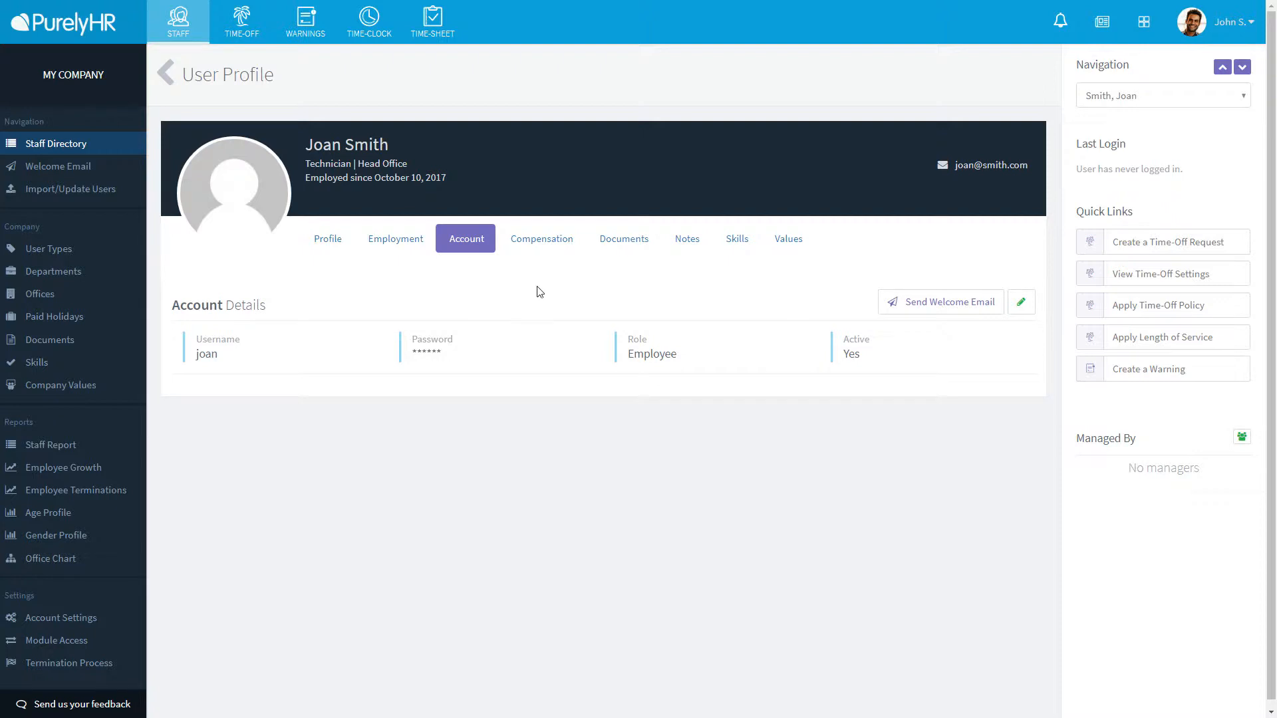
{"action": "left_click", "coordinate": [540, 239]}
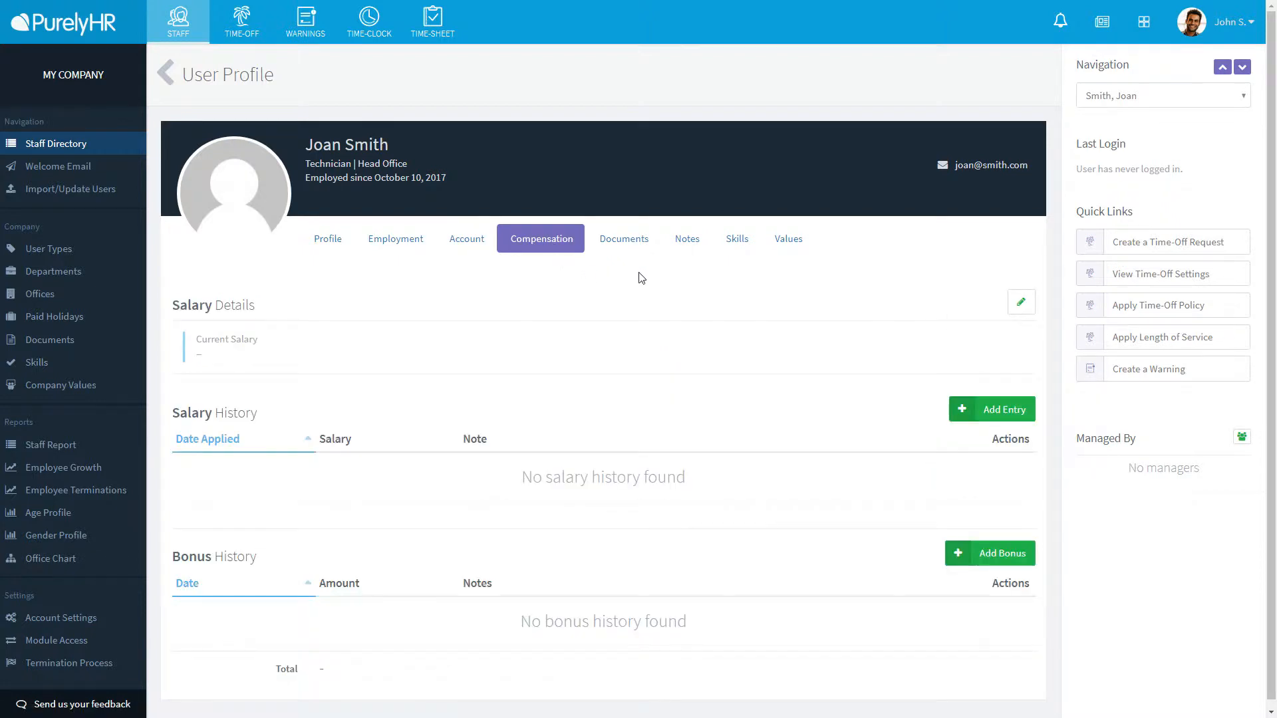
{"action": "mouse_move", "coordinate": [635, 276]}
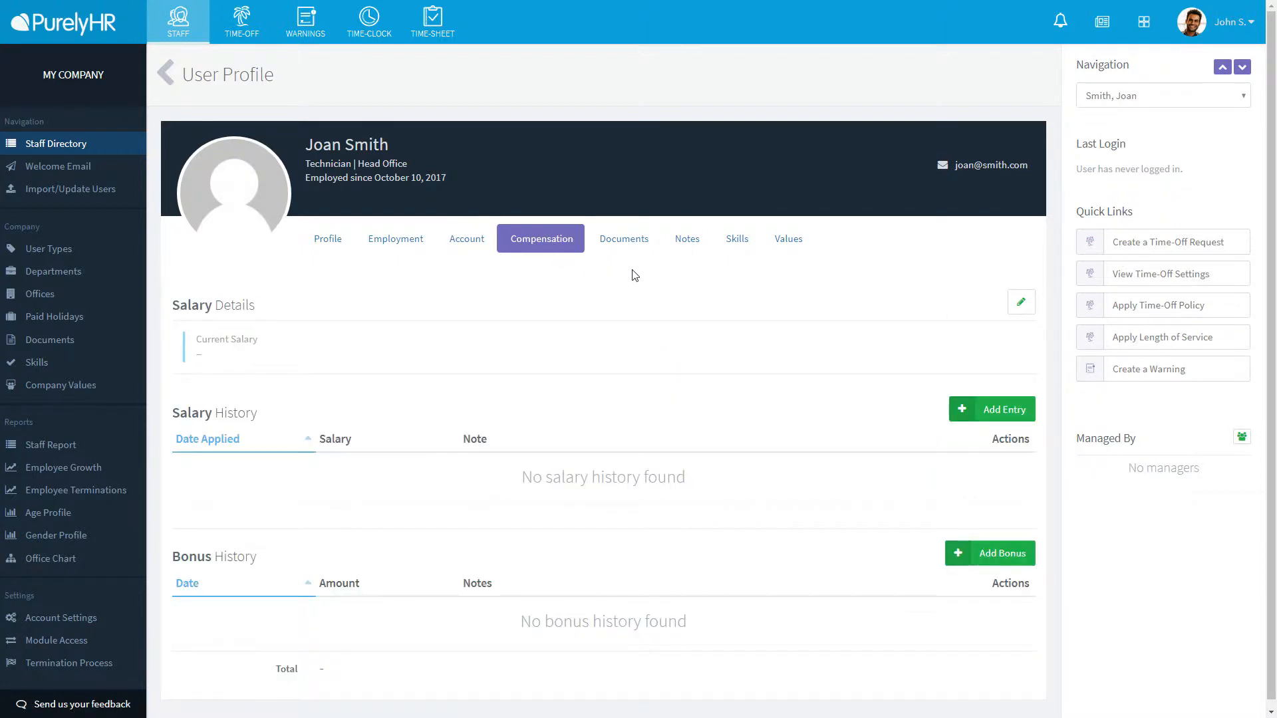
{"action": "left_click", "coordinate": [623, 238]}
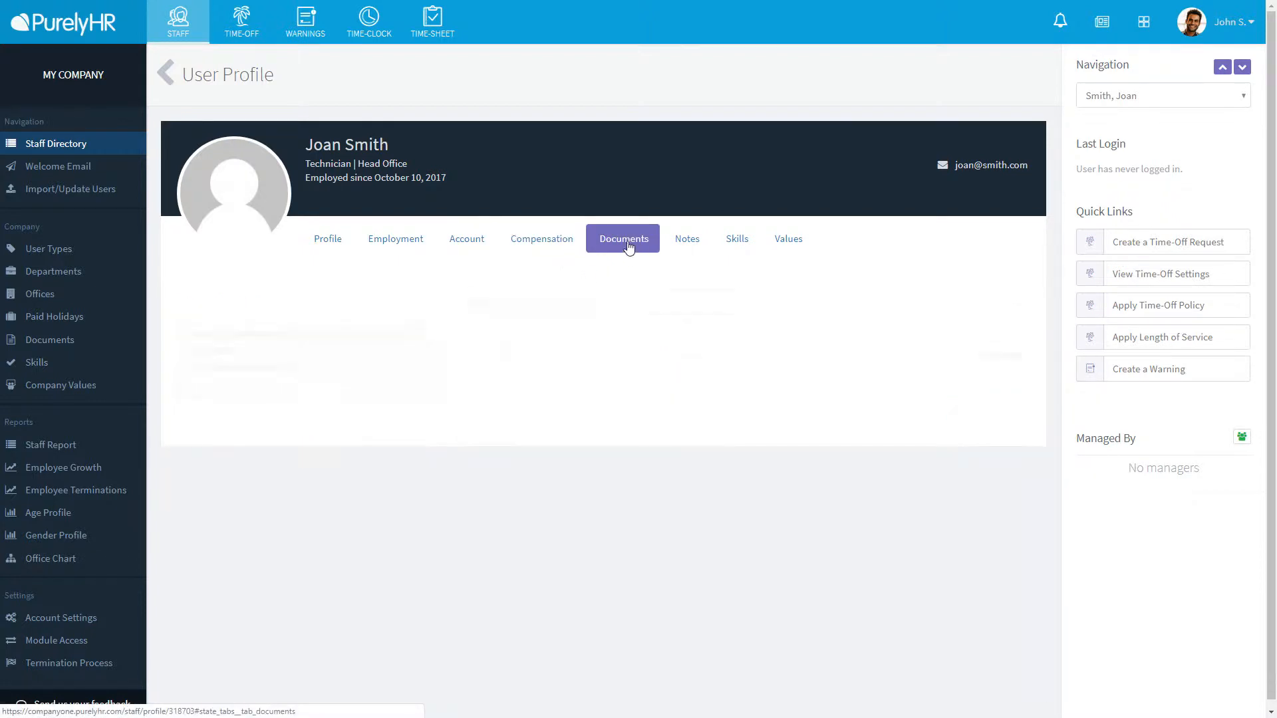
{"action": "left_click", "coordinate": [622, 239]}
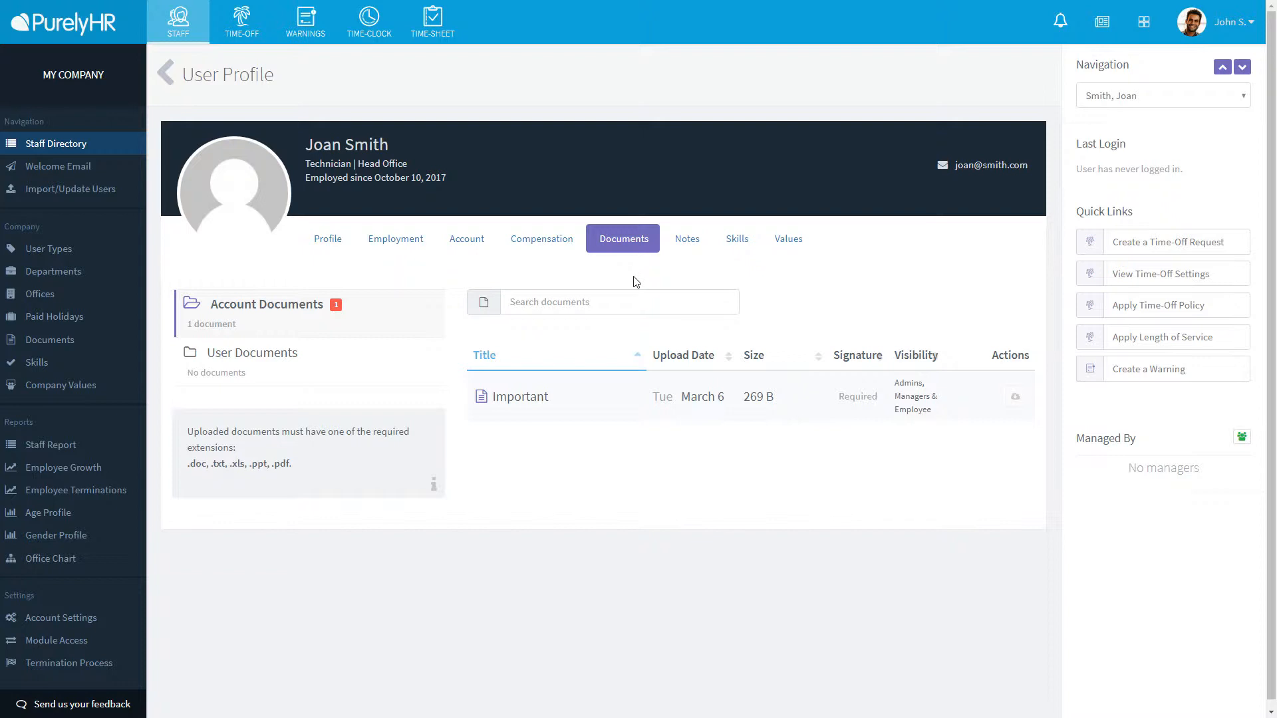
{"action": "mouse_move", "coordinate": [686, 244]}
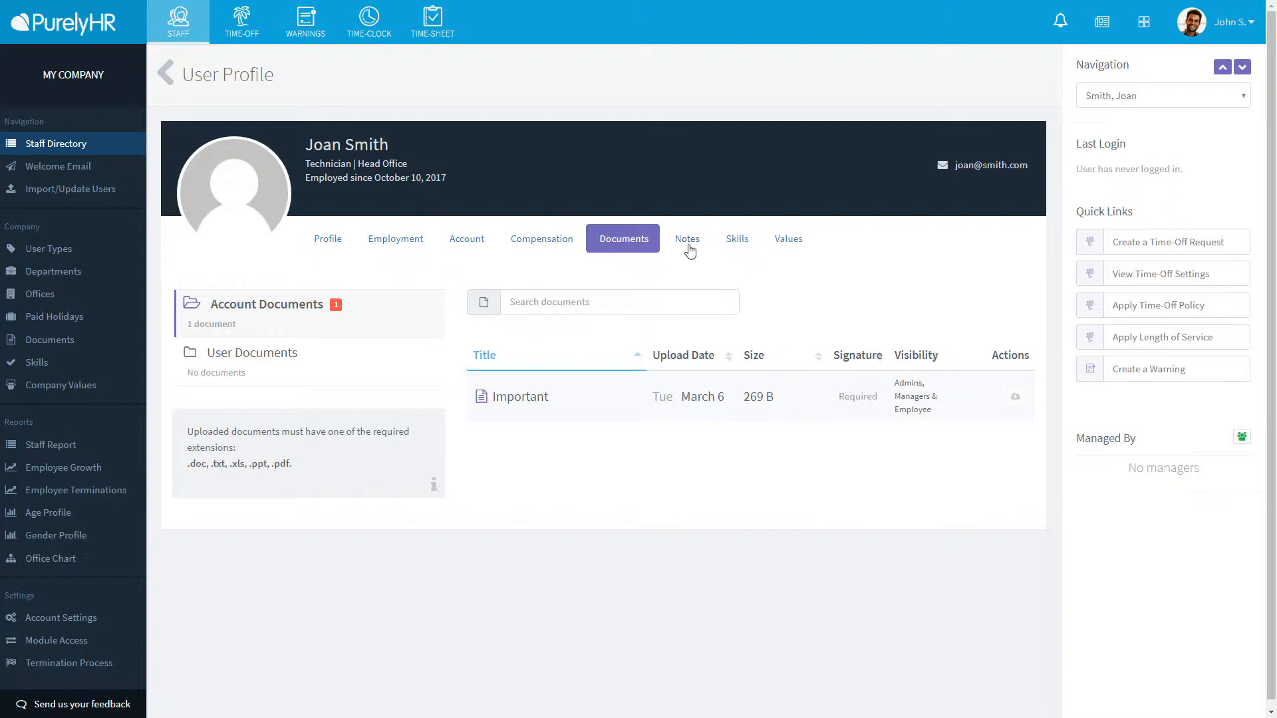
{"action": "left_click", "coordinate": [687, 239]}
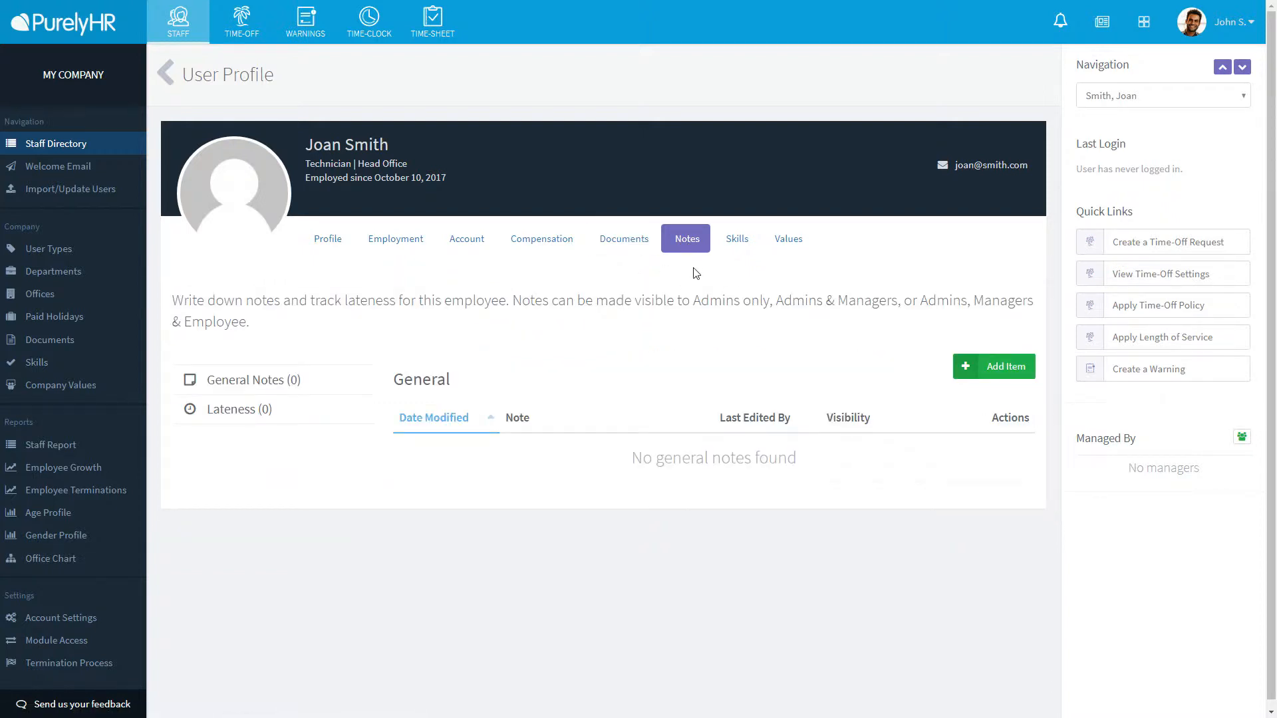
{"action": "mouse_move", "coordinate": [715, 286]}
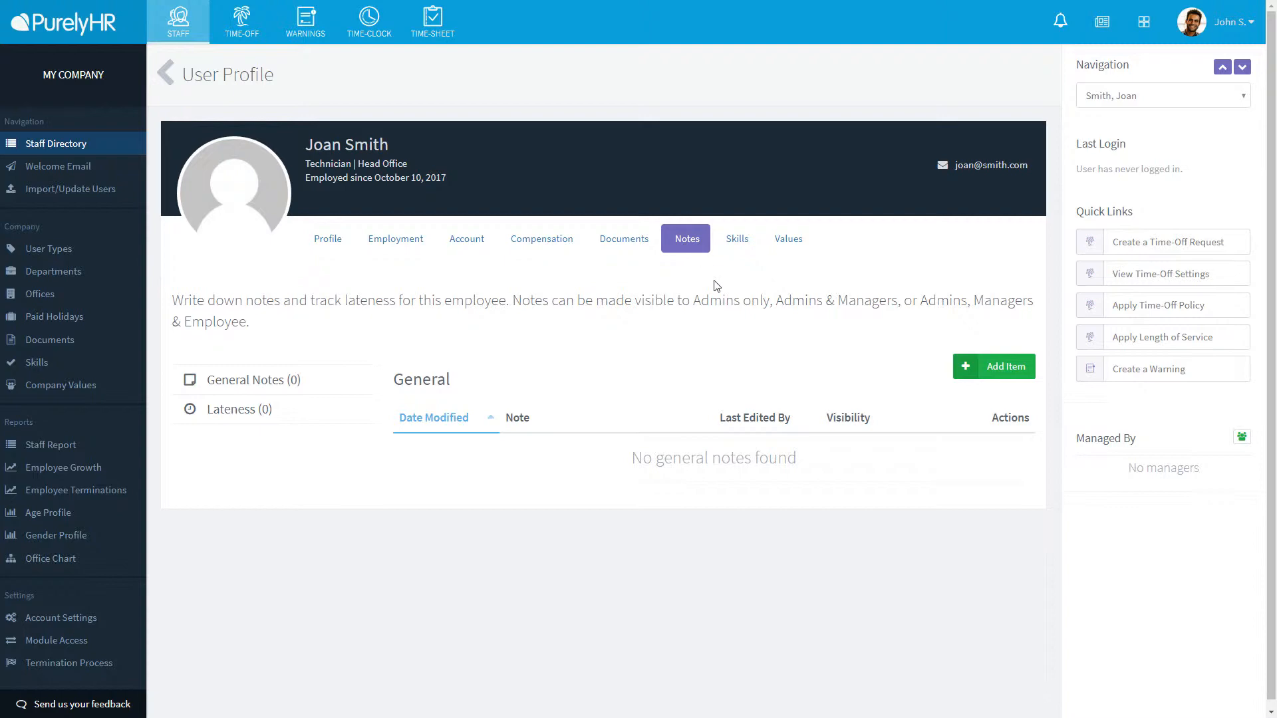
{"action": "left_click", "coordinate": [993, 365]}
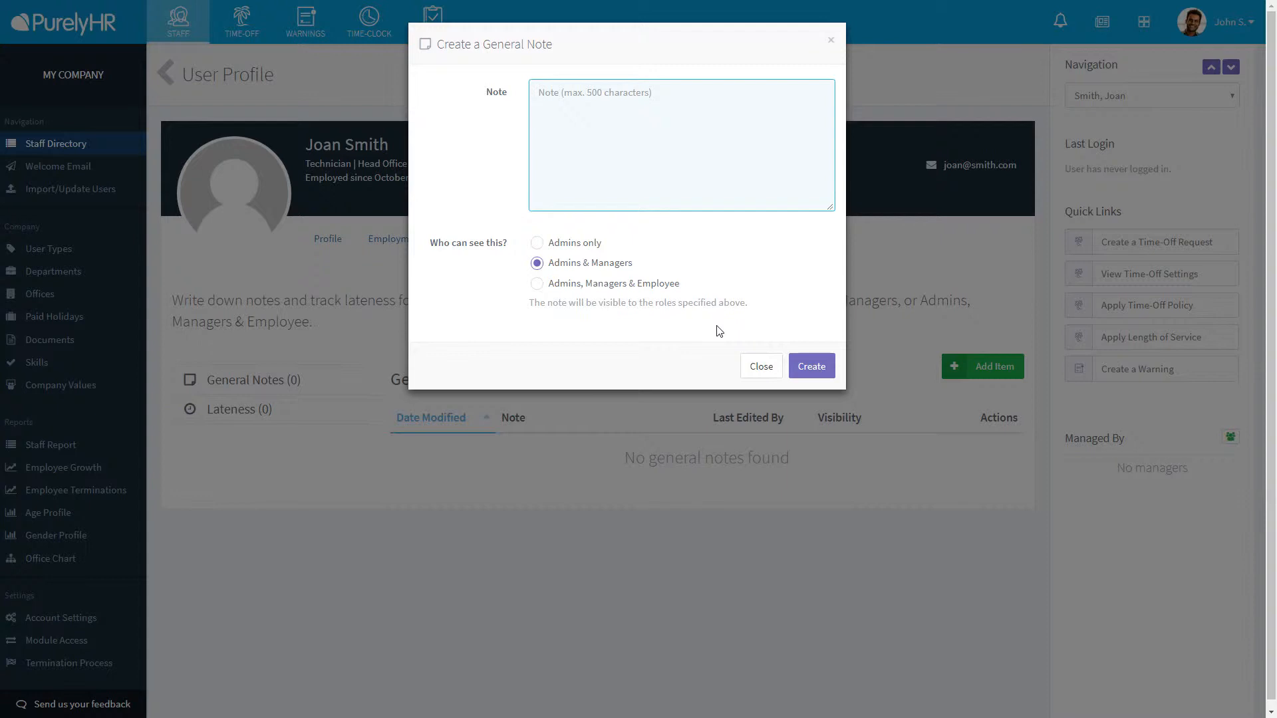
{"action": "type", "text": "This is a"}
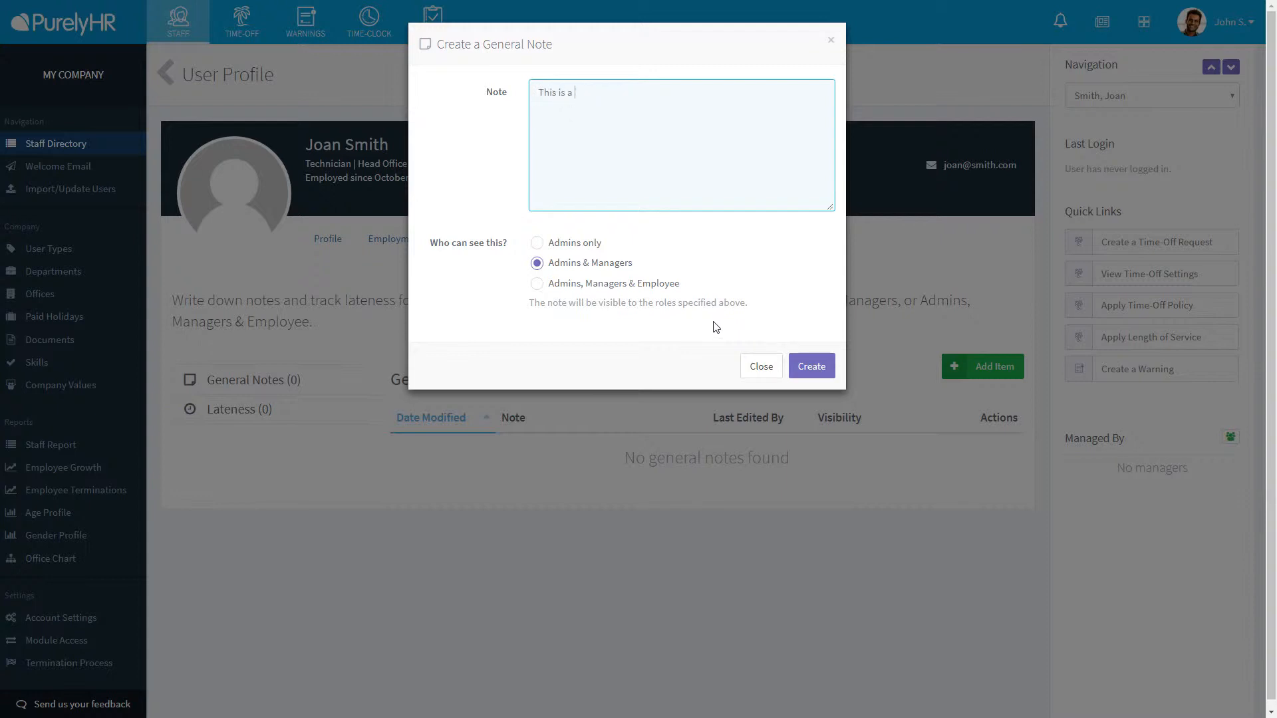
{"action": "type", "text": "note."}
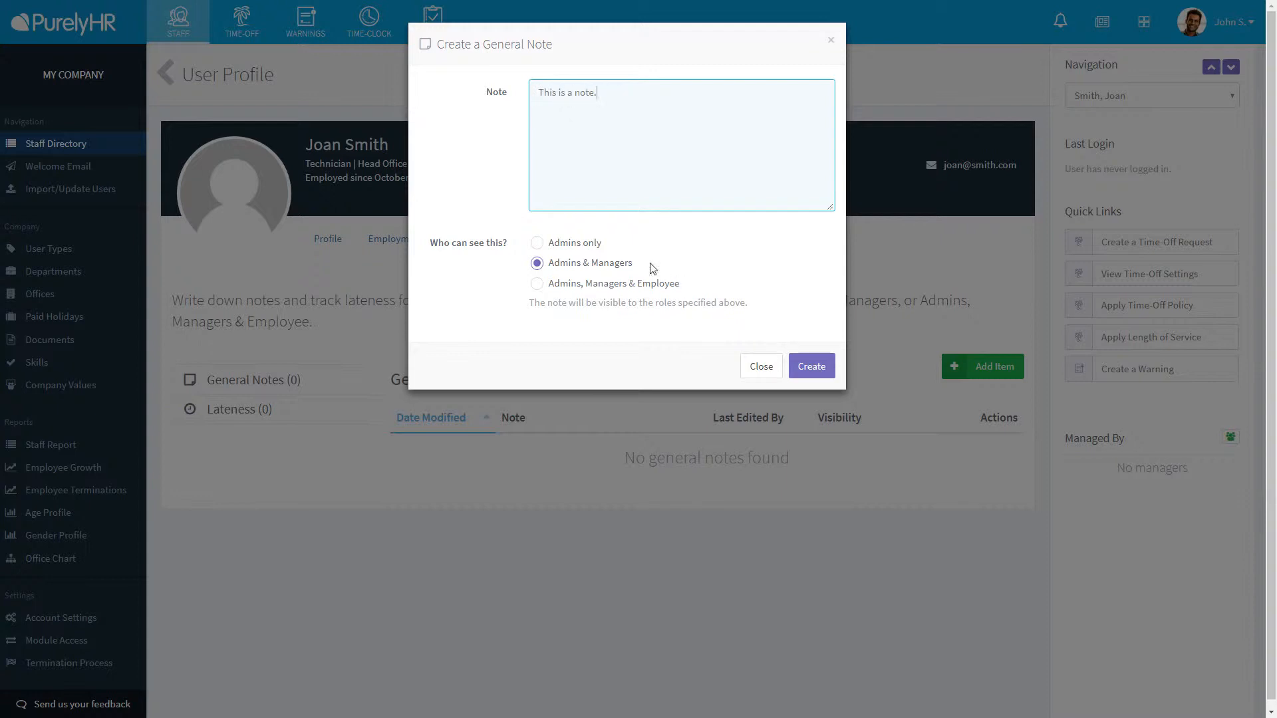
{"action": "left_click", "coordinate": [810, 366]}
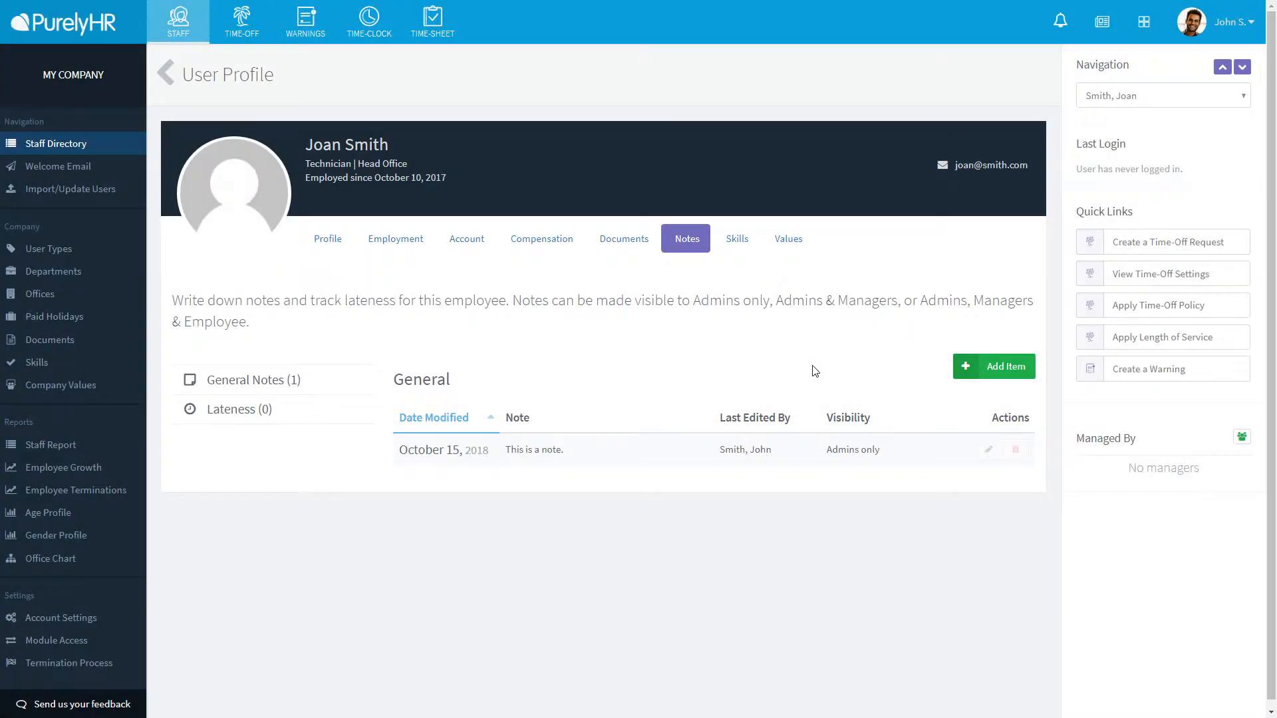
{"action": "mouse_move", "coordinate": [750, 316]}
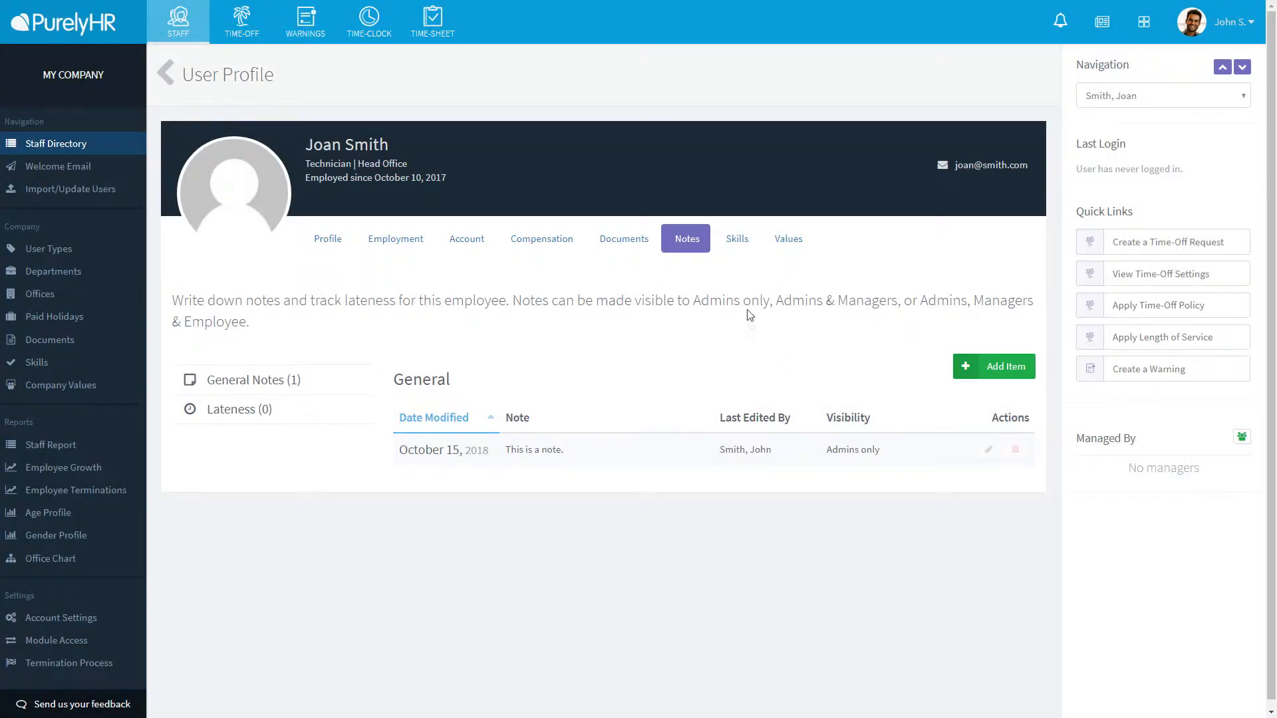
{"action": "left_click", "coordinate": [734, 239]}
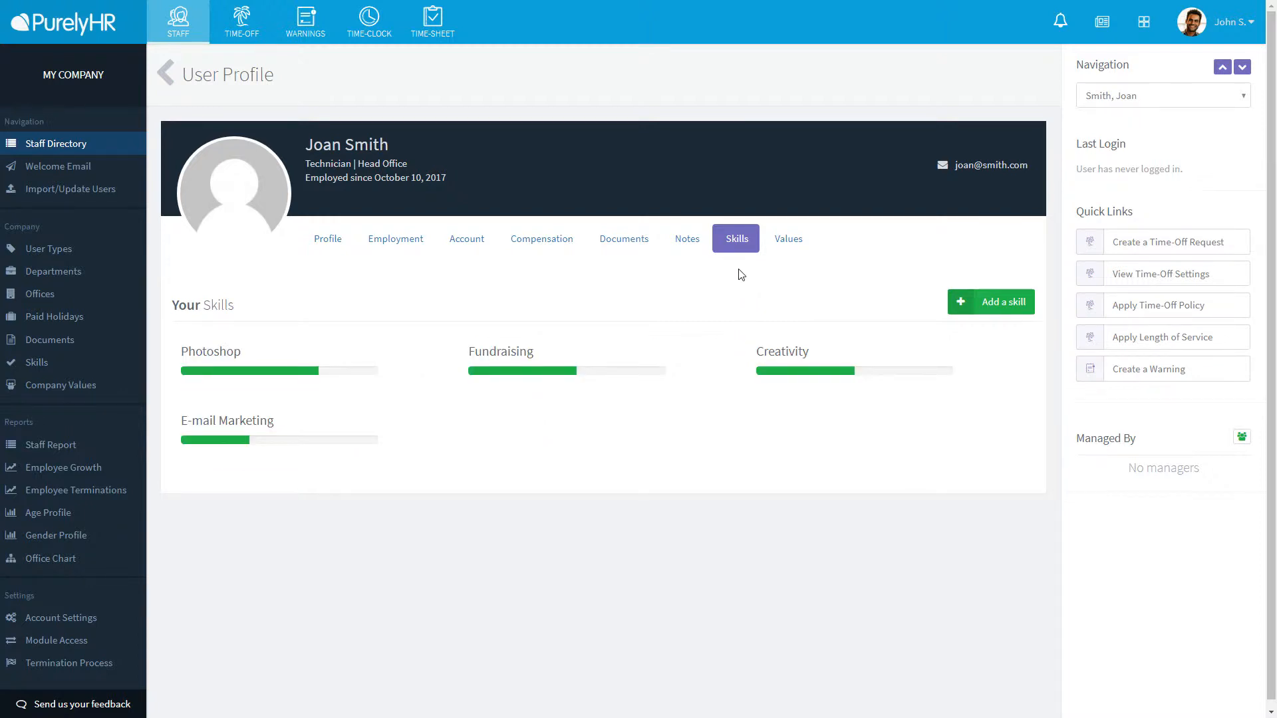
{"action": "left_click", "coordinate": [787, 239]}
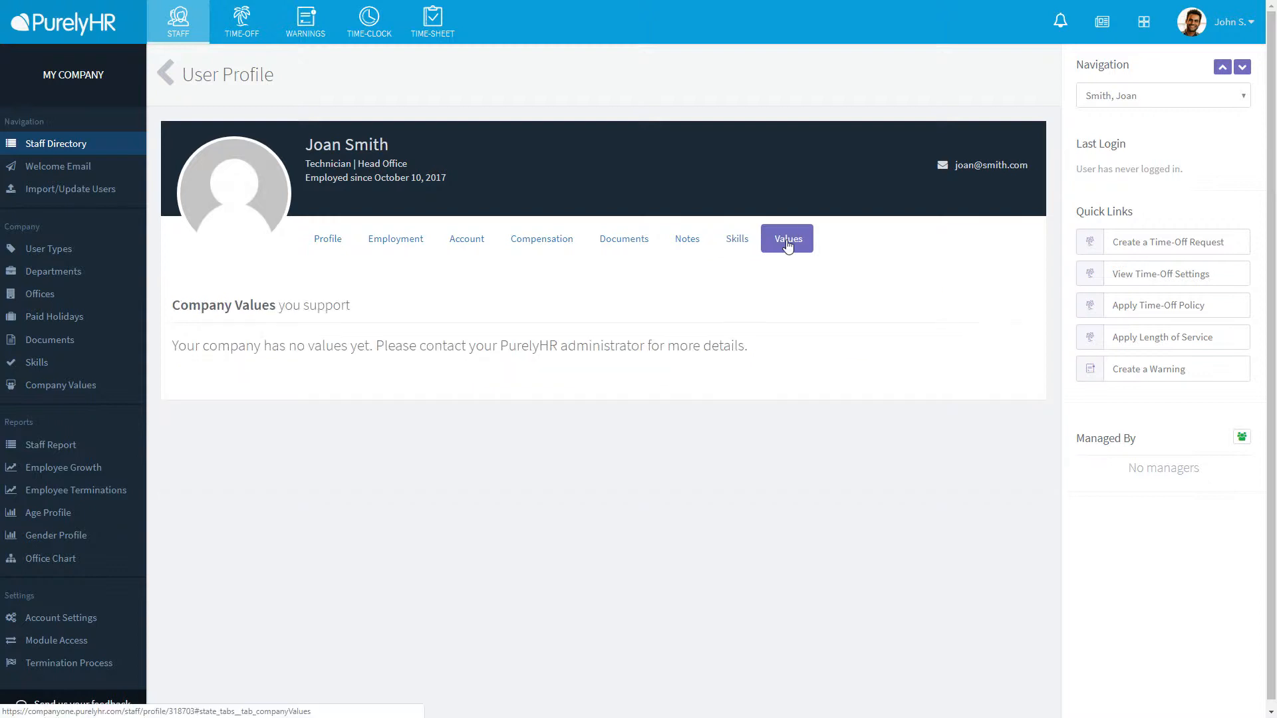
{"action": "left_click", "coordinate": [786, 239]}
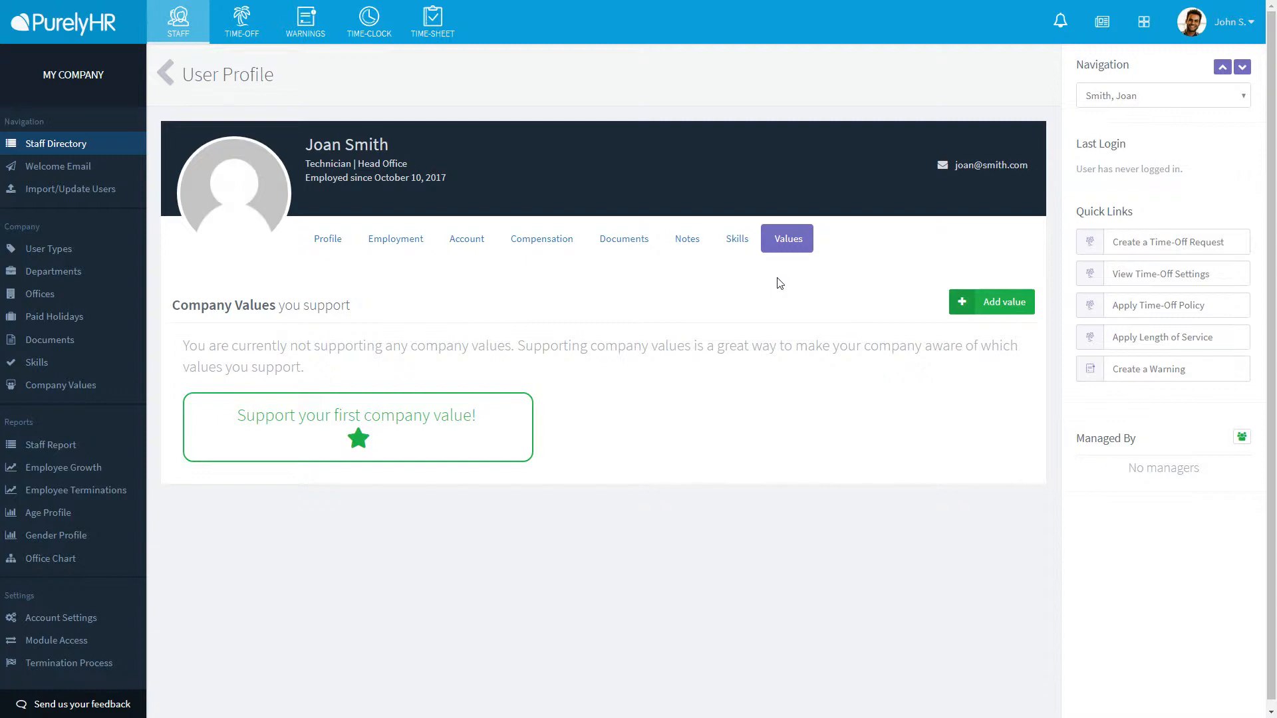
{"action": "mouse_move", "coordinate": [1241, 439]}
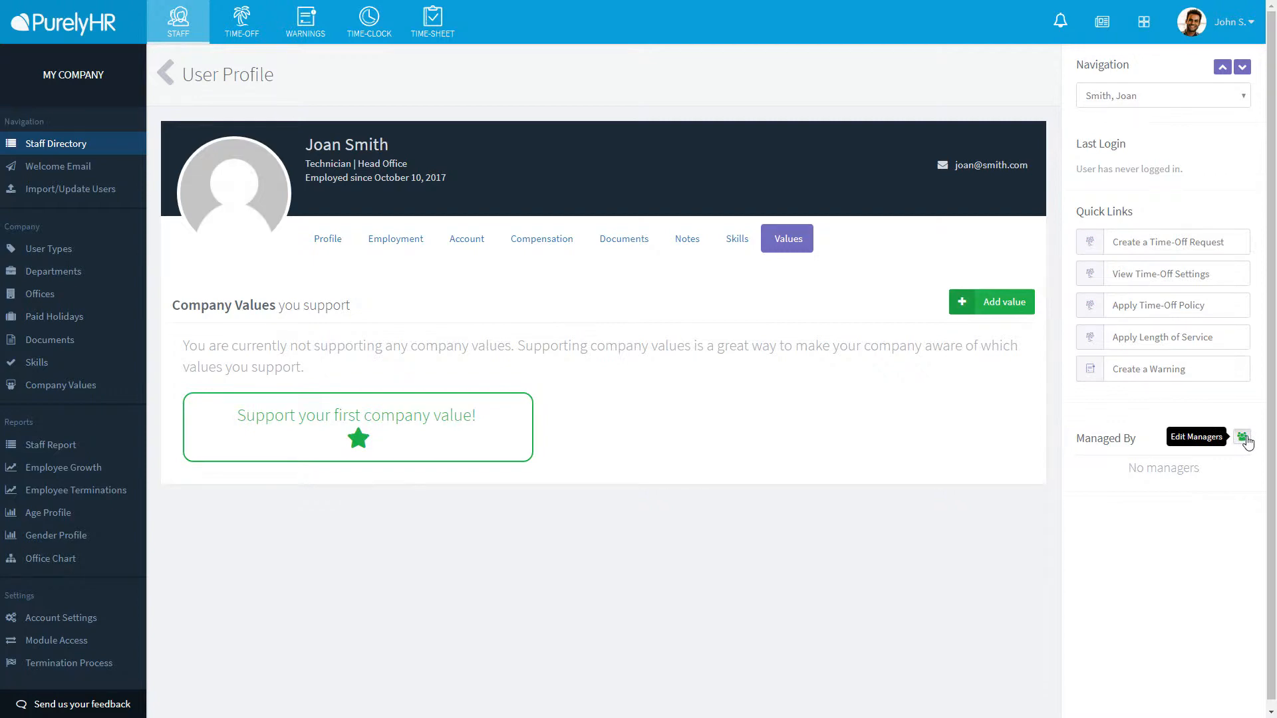
{"action": "left_click", "coordinate": [1245, 438]}
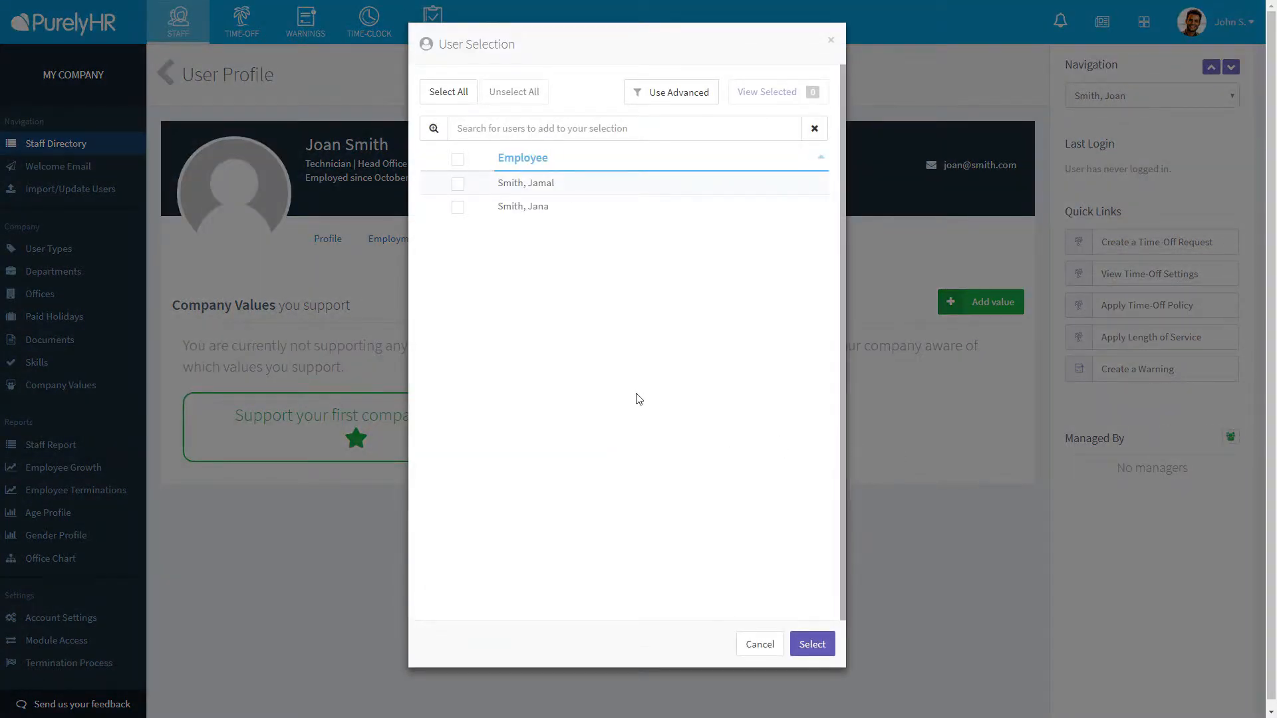
{"action": "left_click", "coordinate": [457, 184]}
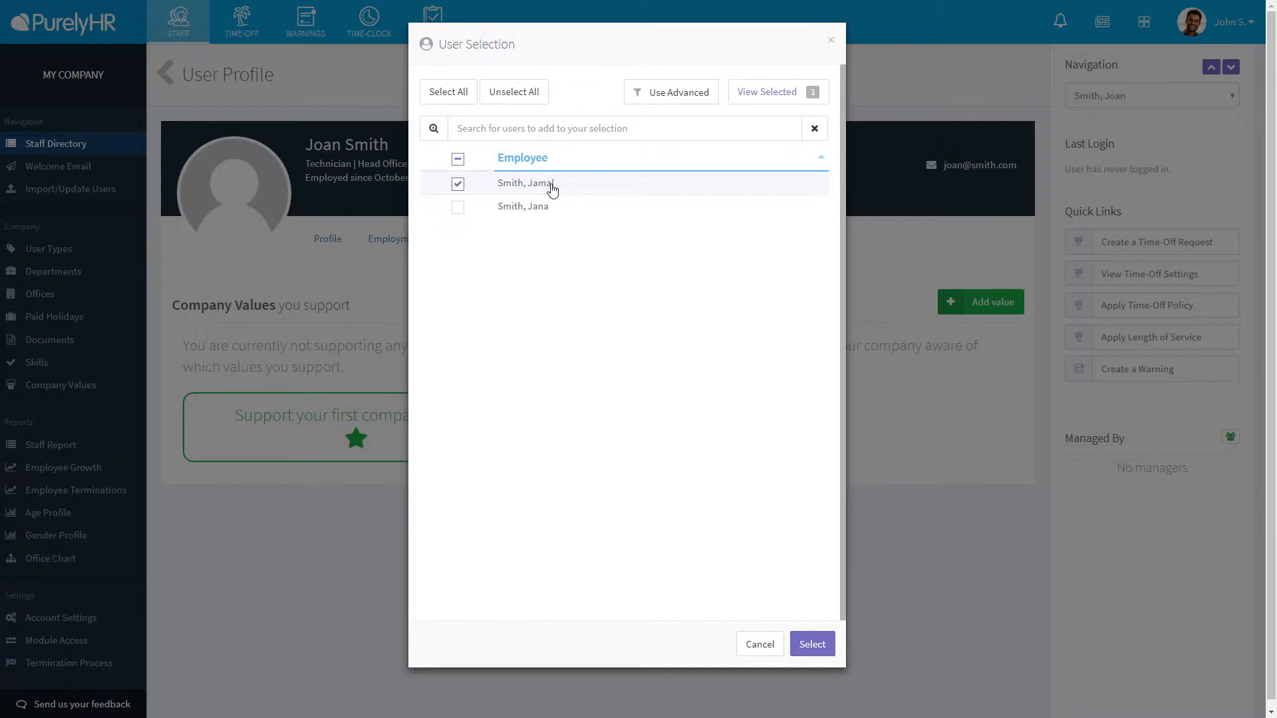
{"action": "mouse_move", "coordinate": [823, 624]}
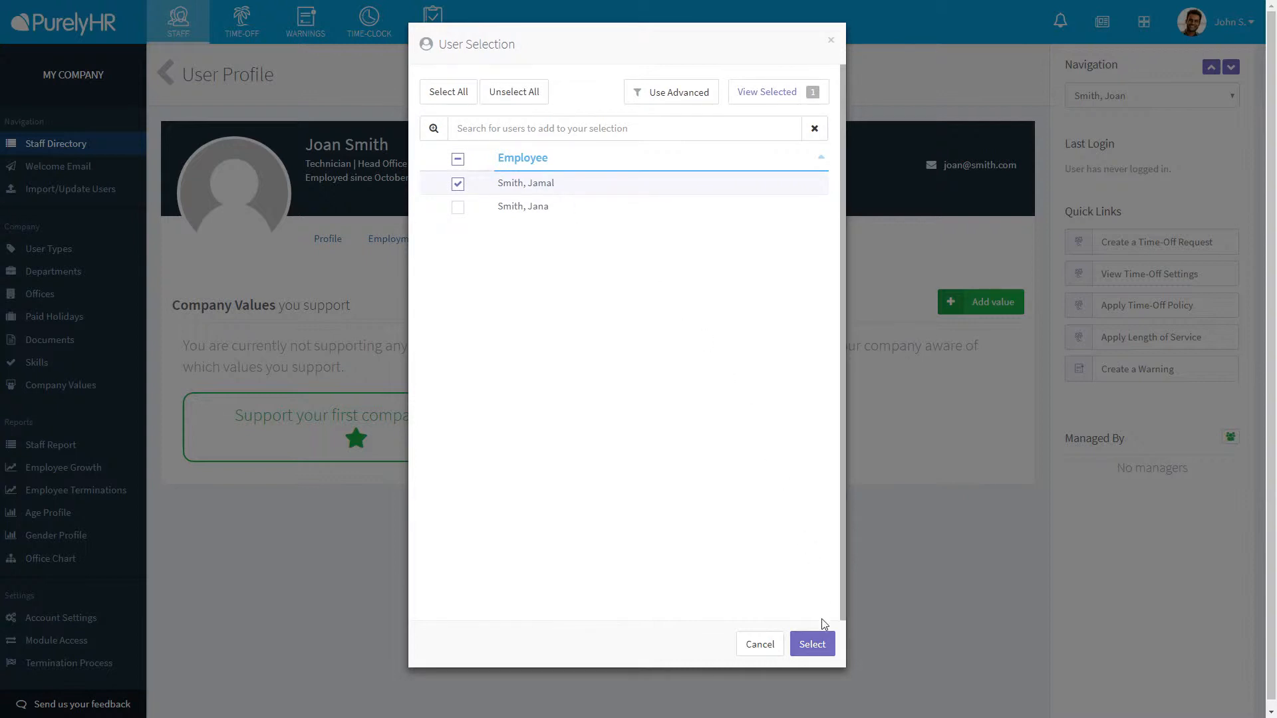
{"action": "left_click", "coordinate": [812, 644]}
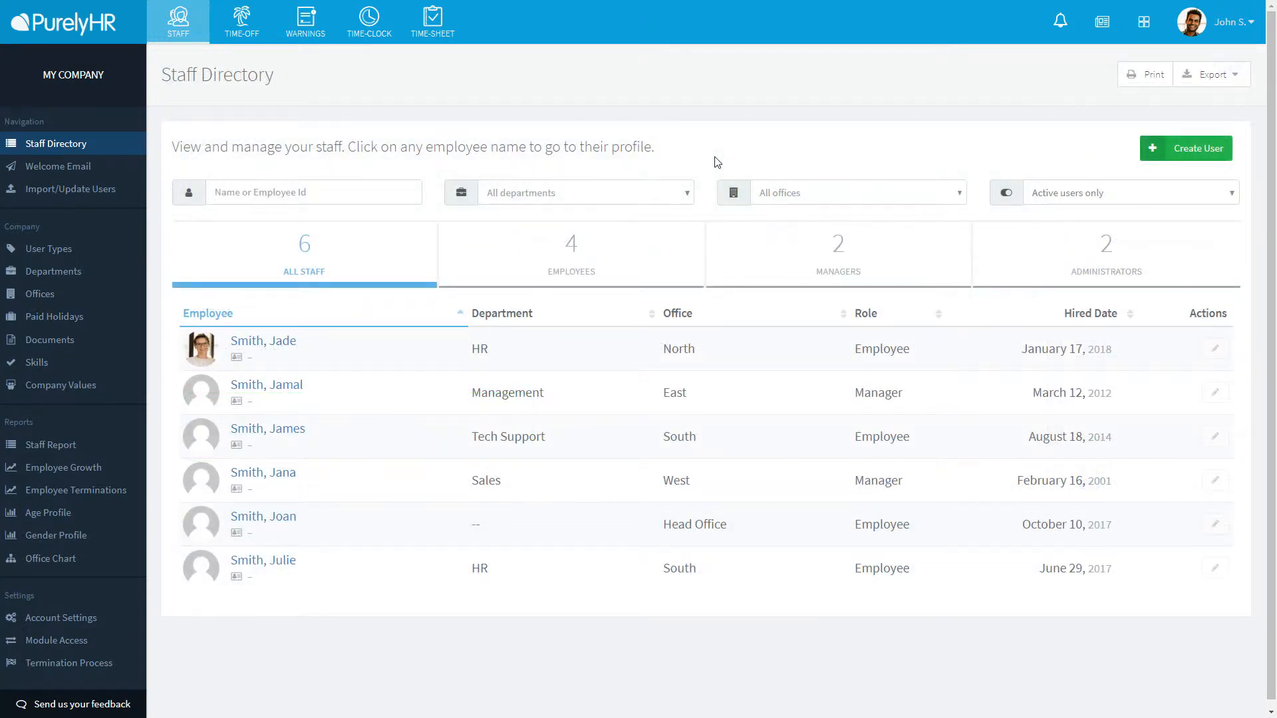
{"action": "mouse_move", "coordinate": [57, 166]}
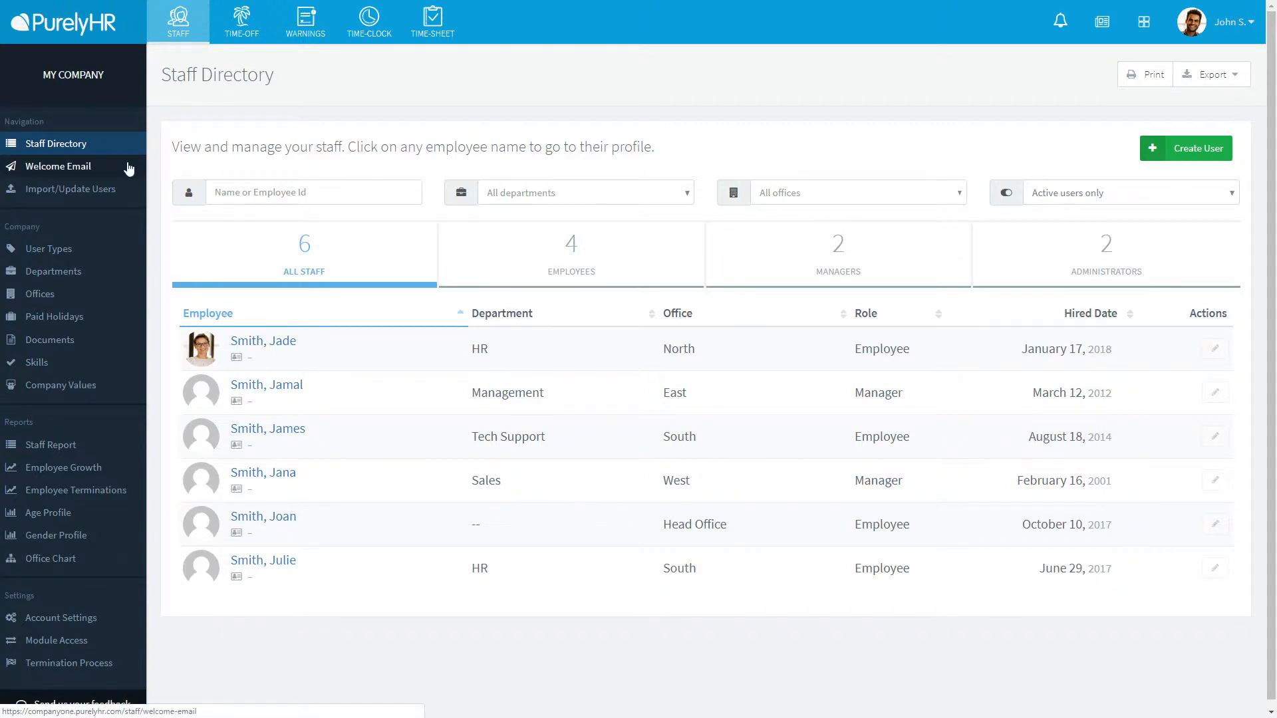
{"action": "left_click", "coordinate": [58, 166]}
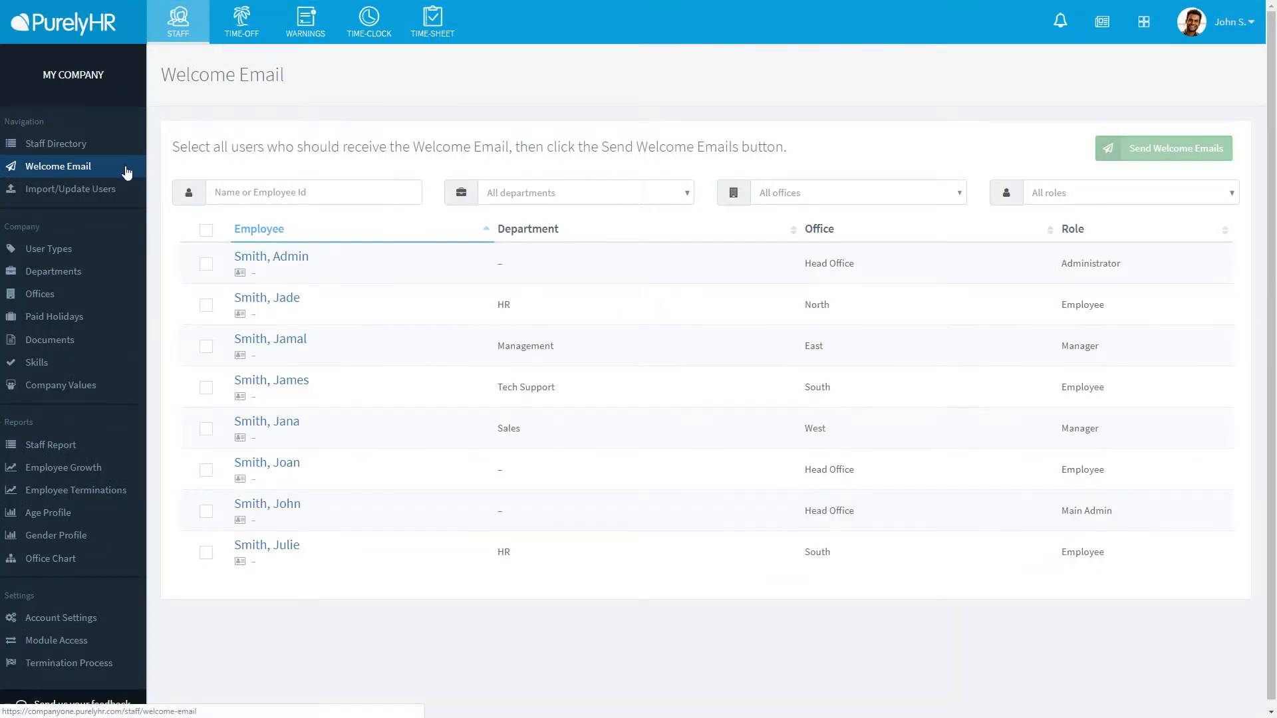
{"action": "mouse_move", "coordinate": [201, 329]}
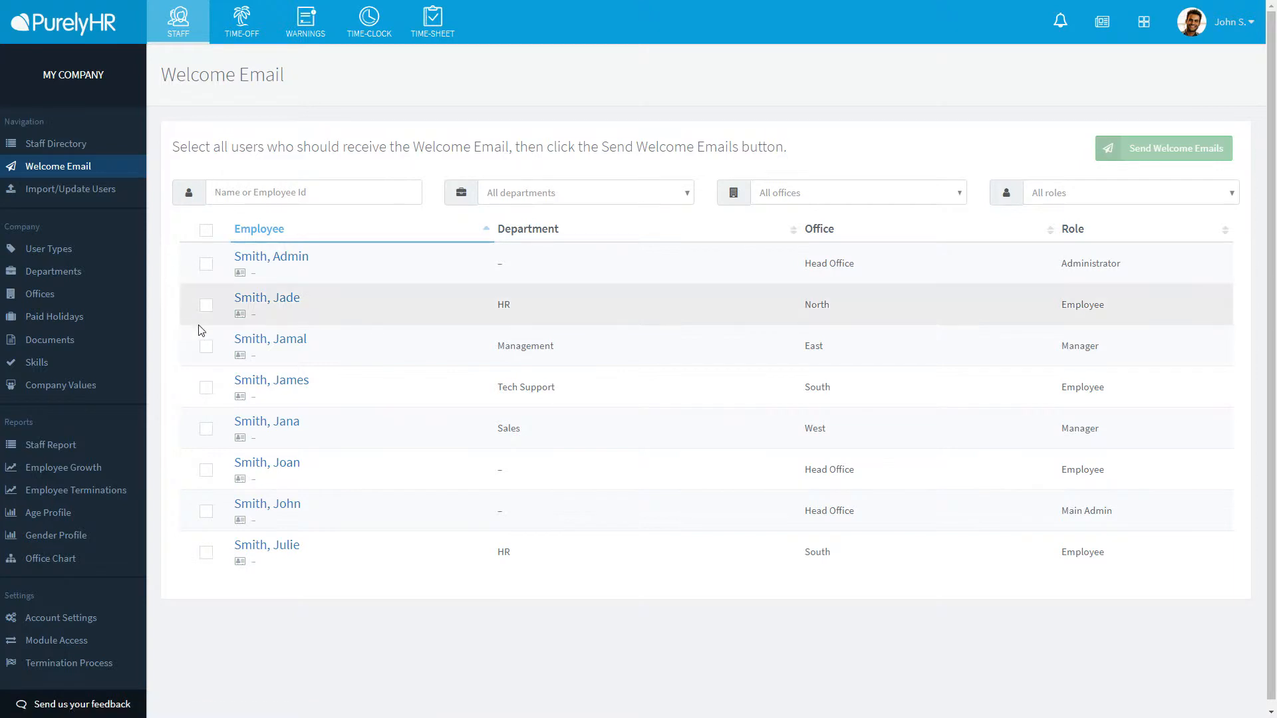
{"action": "left_click", "coordinate": [206, 470]}
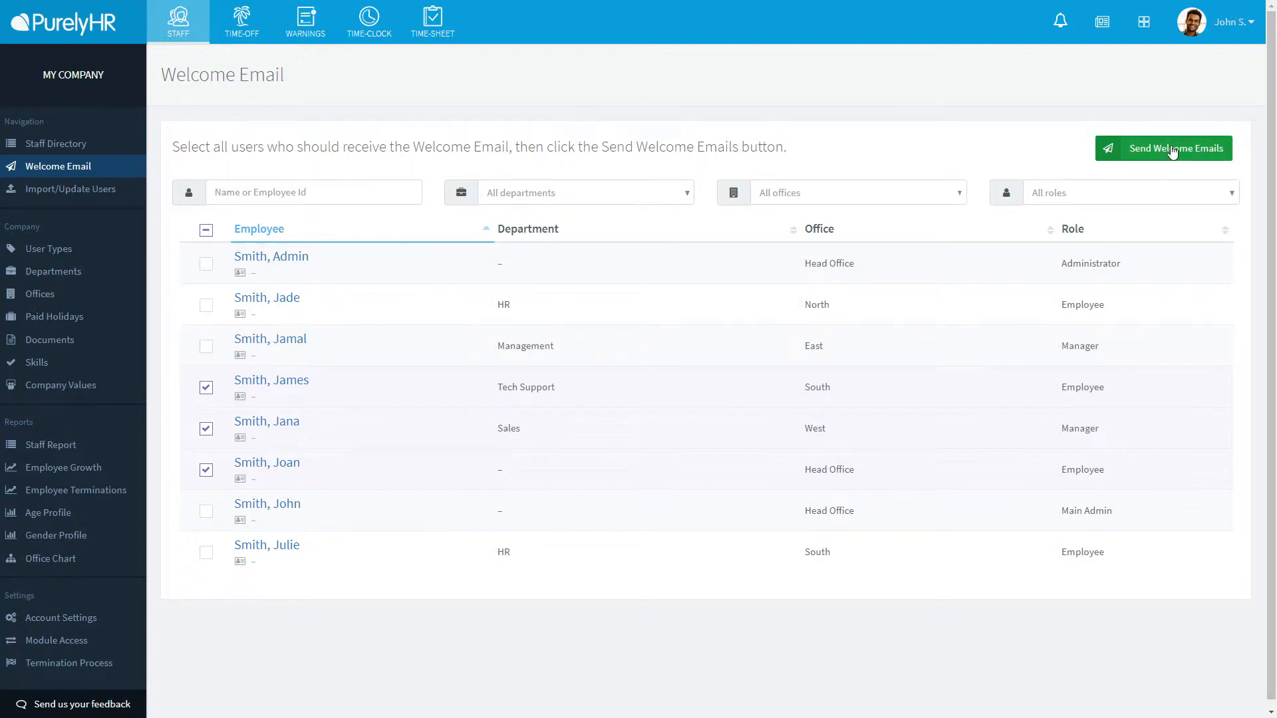
{"action": "left_click", "coordinate": [1163, 148]}
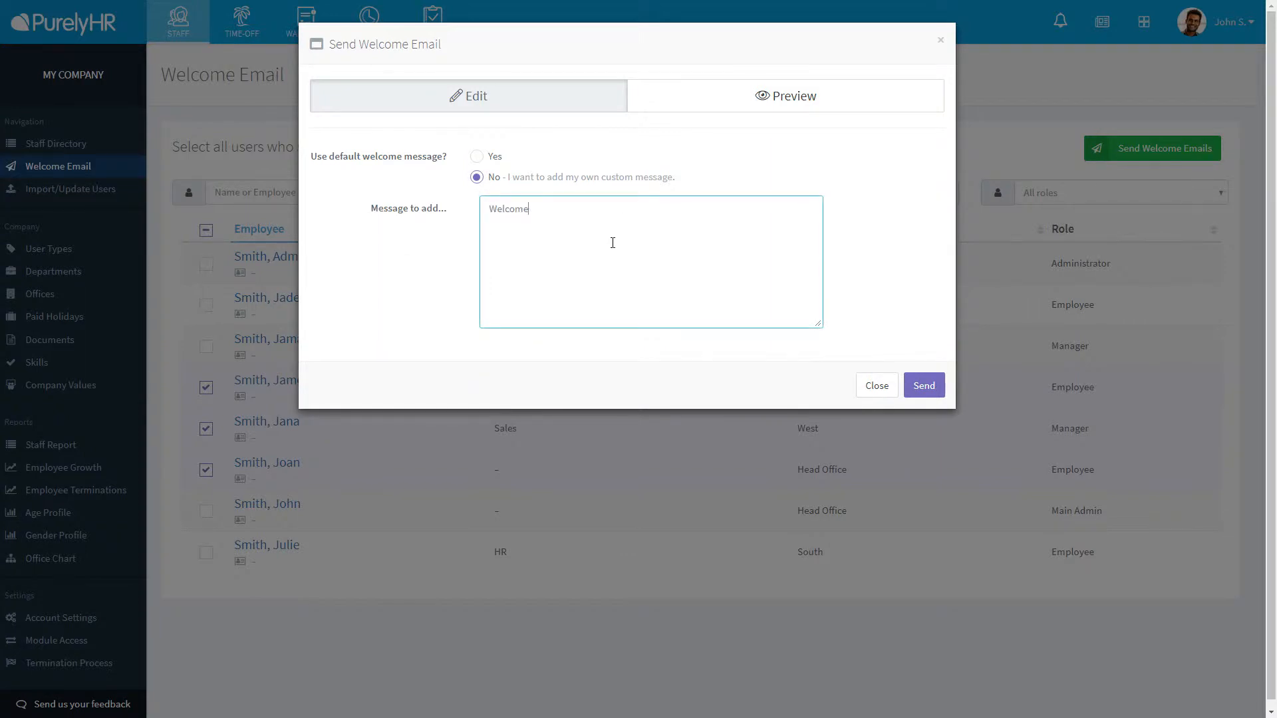
{"action": "type", "text": "to PurelyHR"}
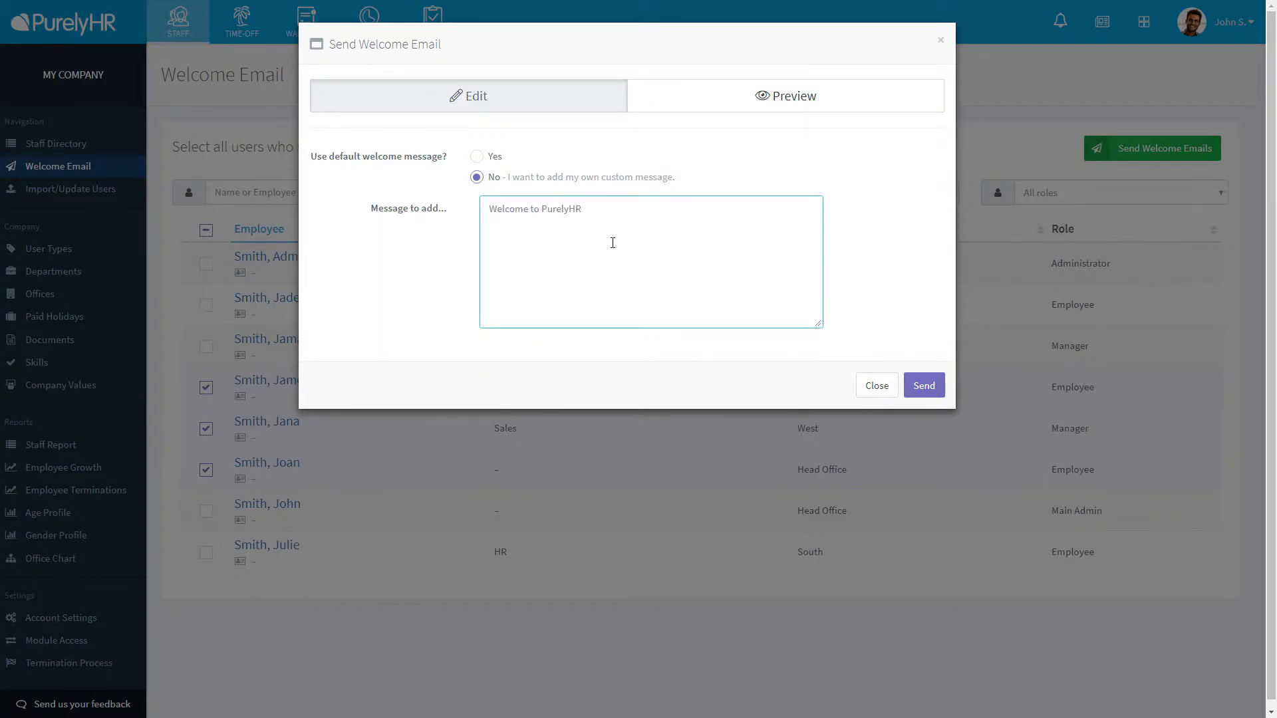
{"action": "left_click", "coordinate": [784, 95]}
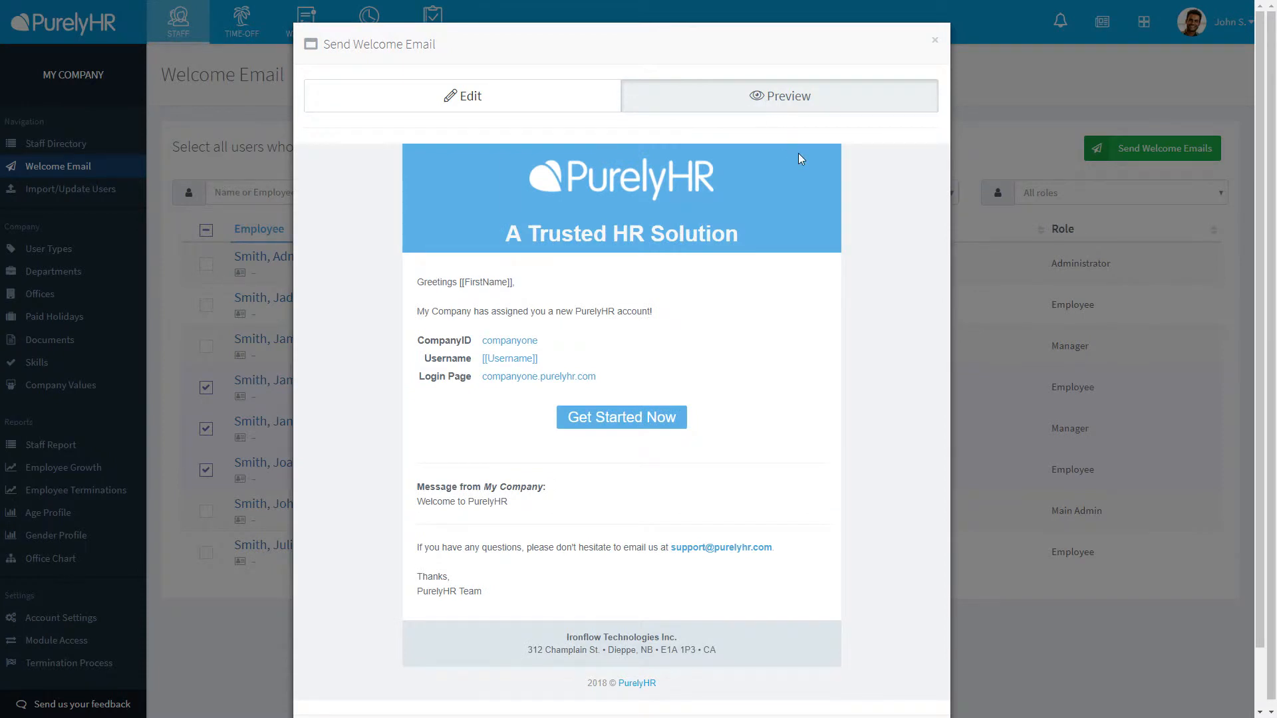
{"action": "mouse_move", "coordinate": [874, 190]}
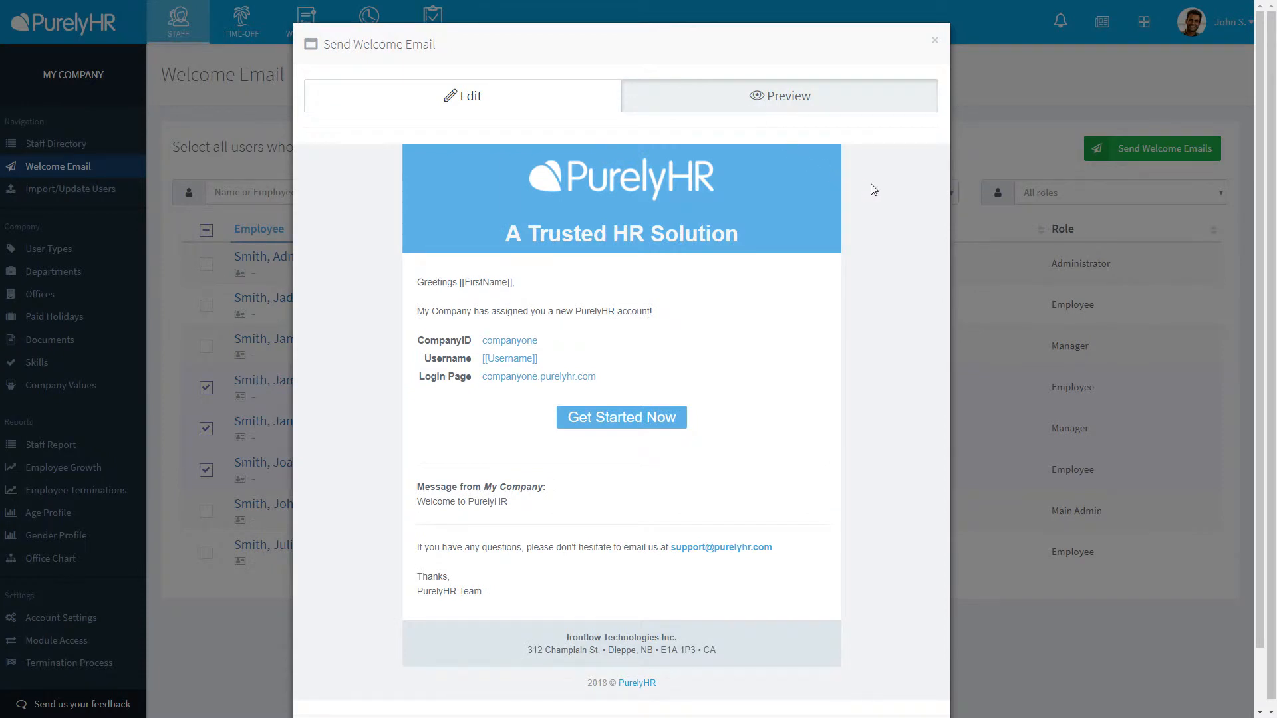
{"action": "scroll", "scroll_direction": "down", "scroll_amount": 3}
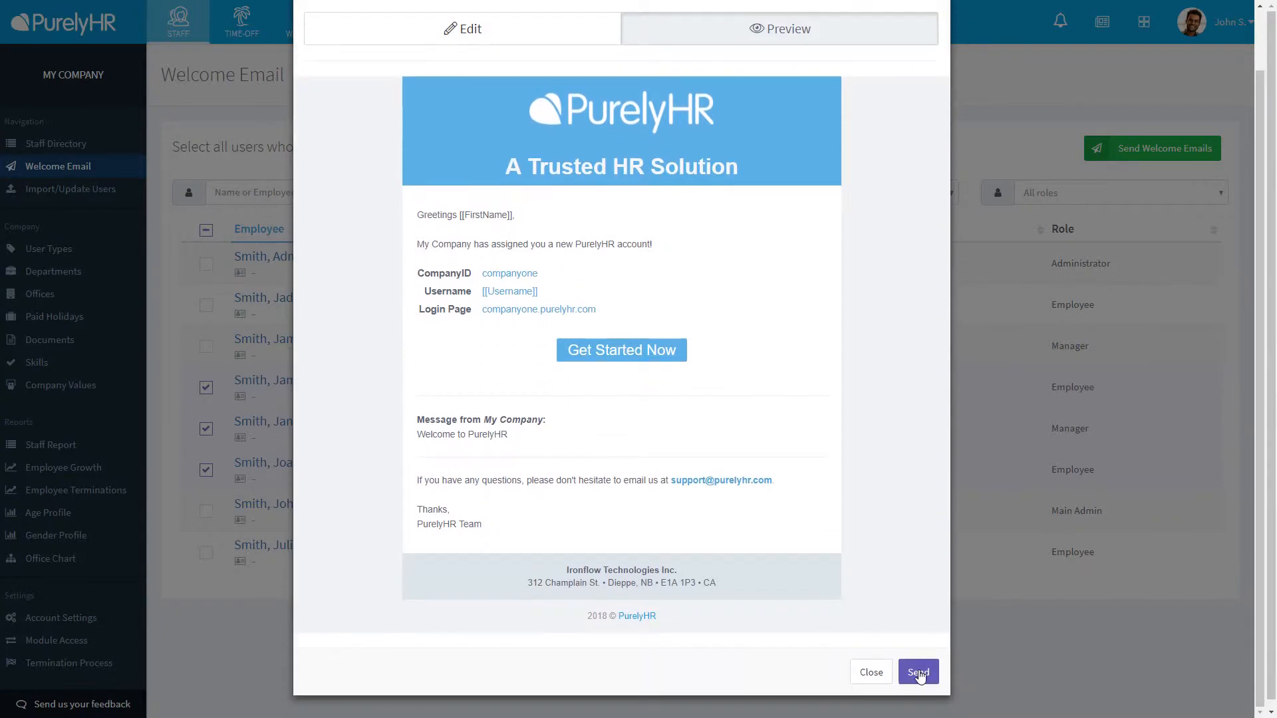
{"action": "left_click", "coordinate": [917, 672]}
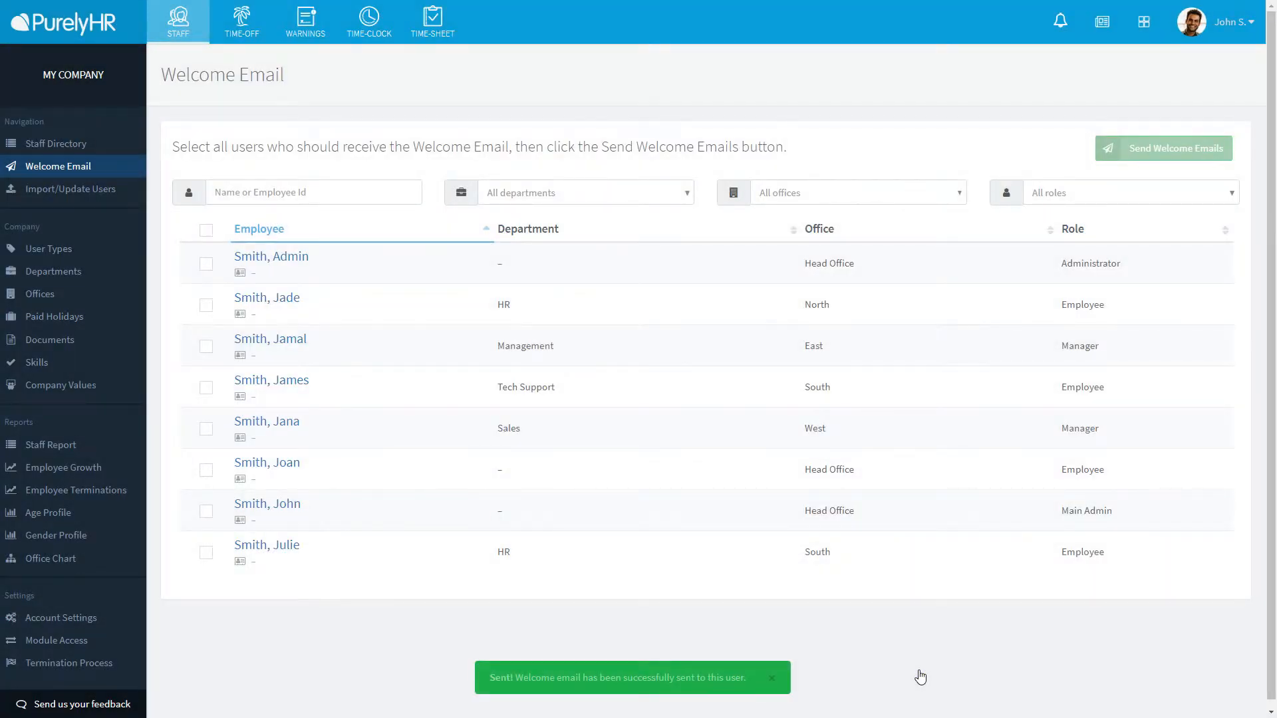
- View the CSV user import instructions and mandatory columns, then the four User Types
{"action": "left_click", "coordinate": [70, 189]}
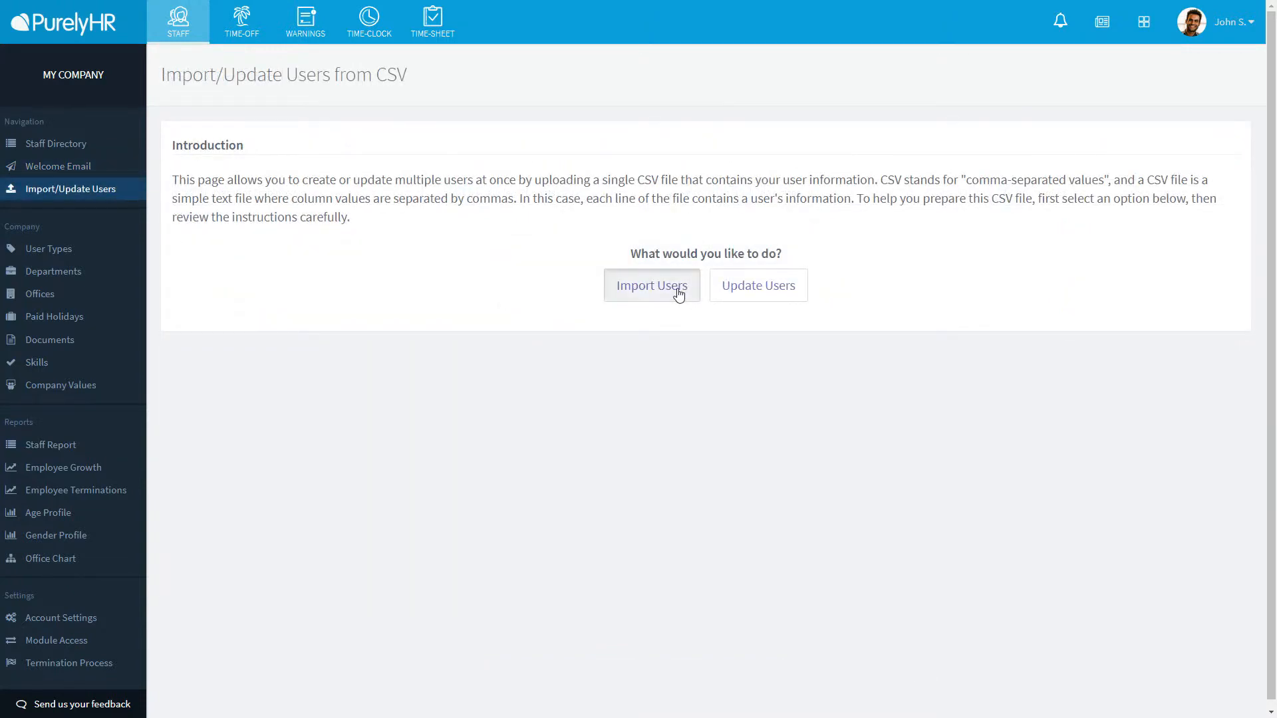
{"action": "left_click", "coordinate": [650, 286]}
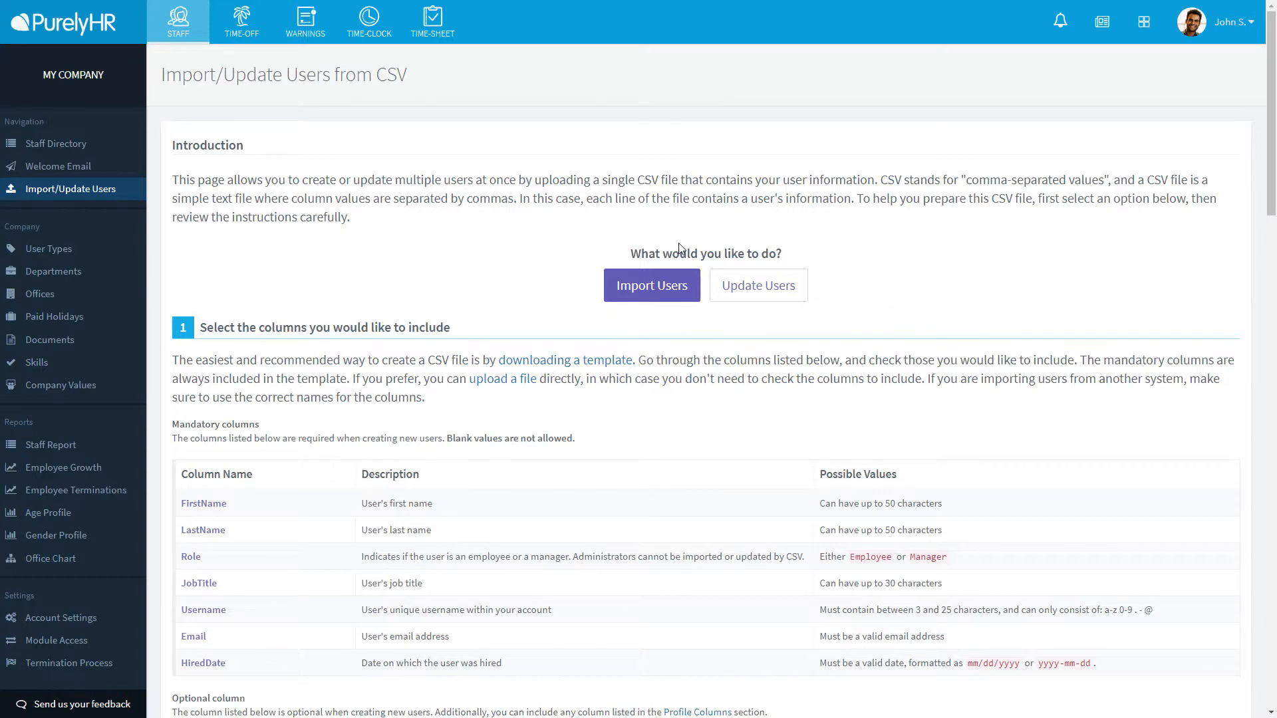
{"action": "left_click", "coordinate": [49, 248]}
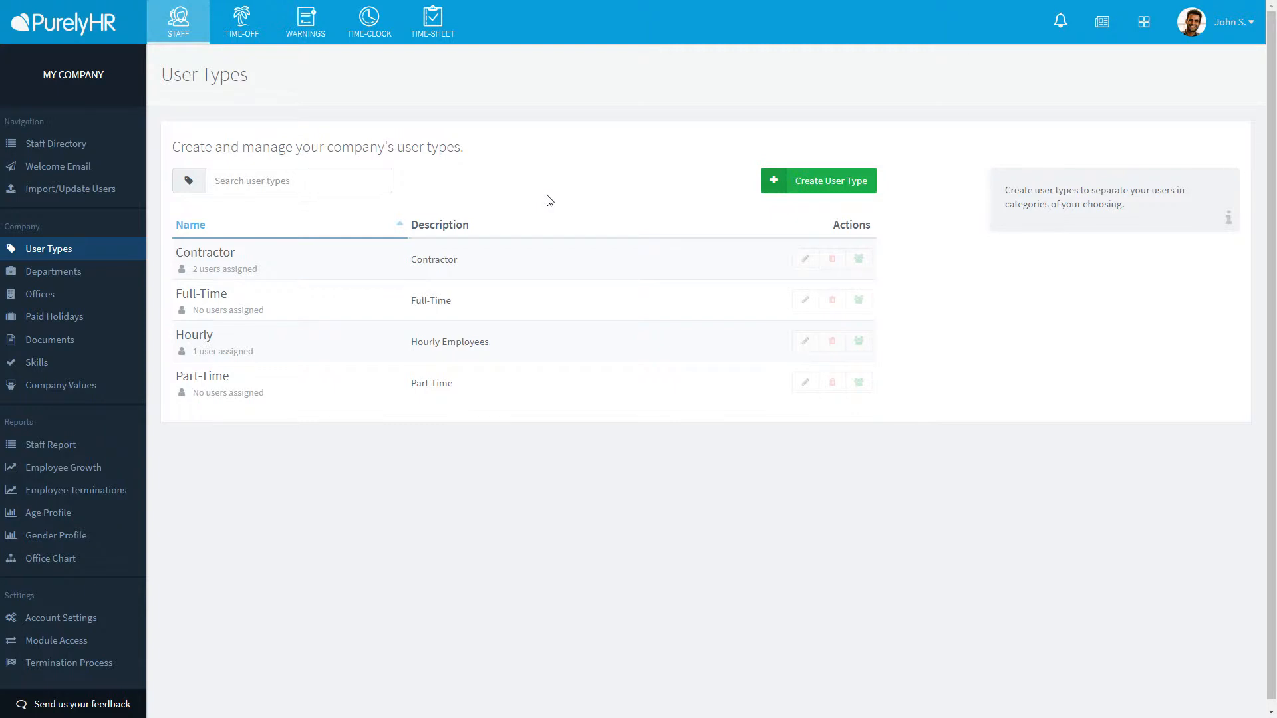
{"action": "mouse_move", "coordinate": [857, 259]}
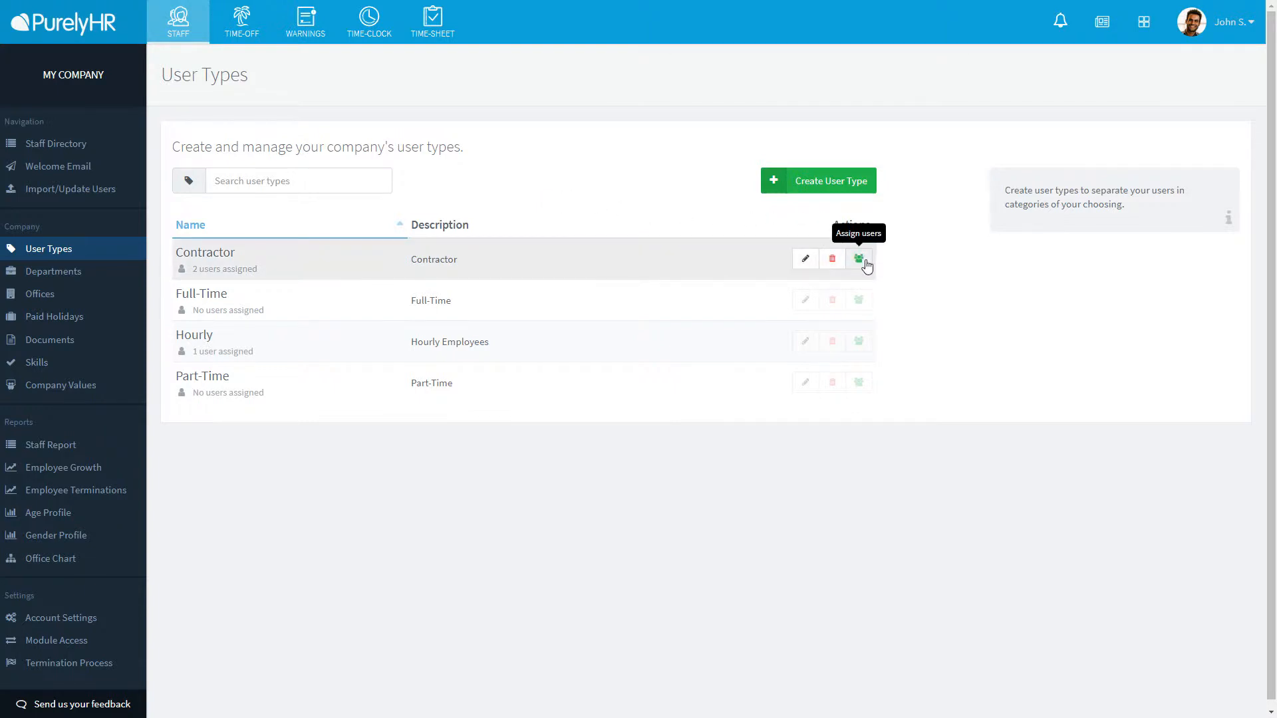
{"action": "left_click", "coordinate": [859, 259]}
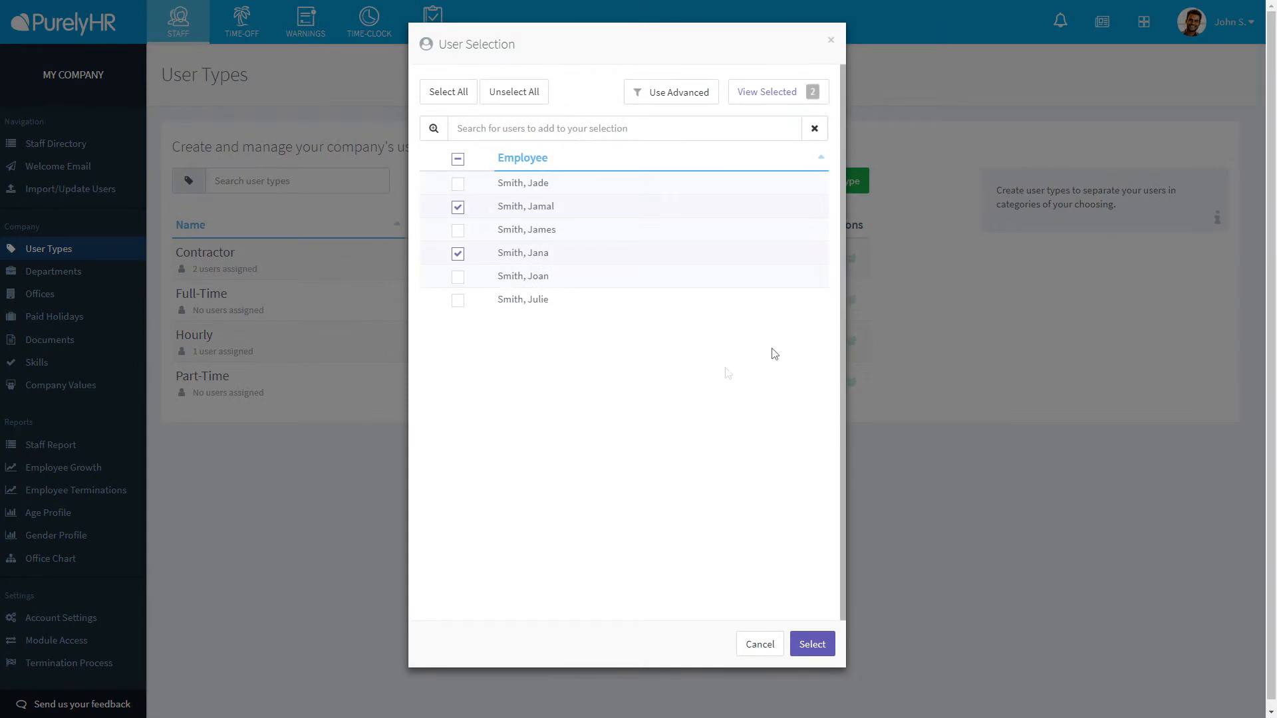
{"action": "left_click", "coordinate": [458, 277]}
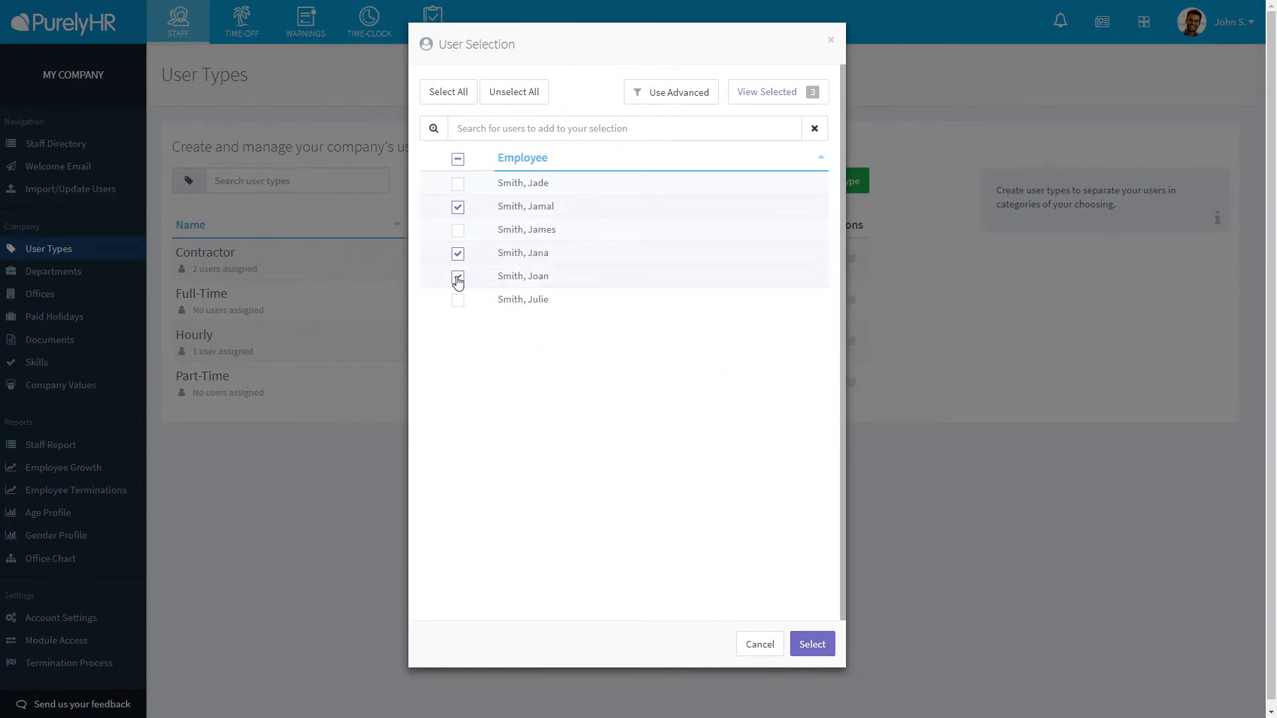
{"action": "left_click", "coordinate": [811, 643]}
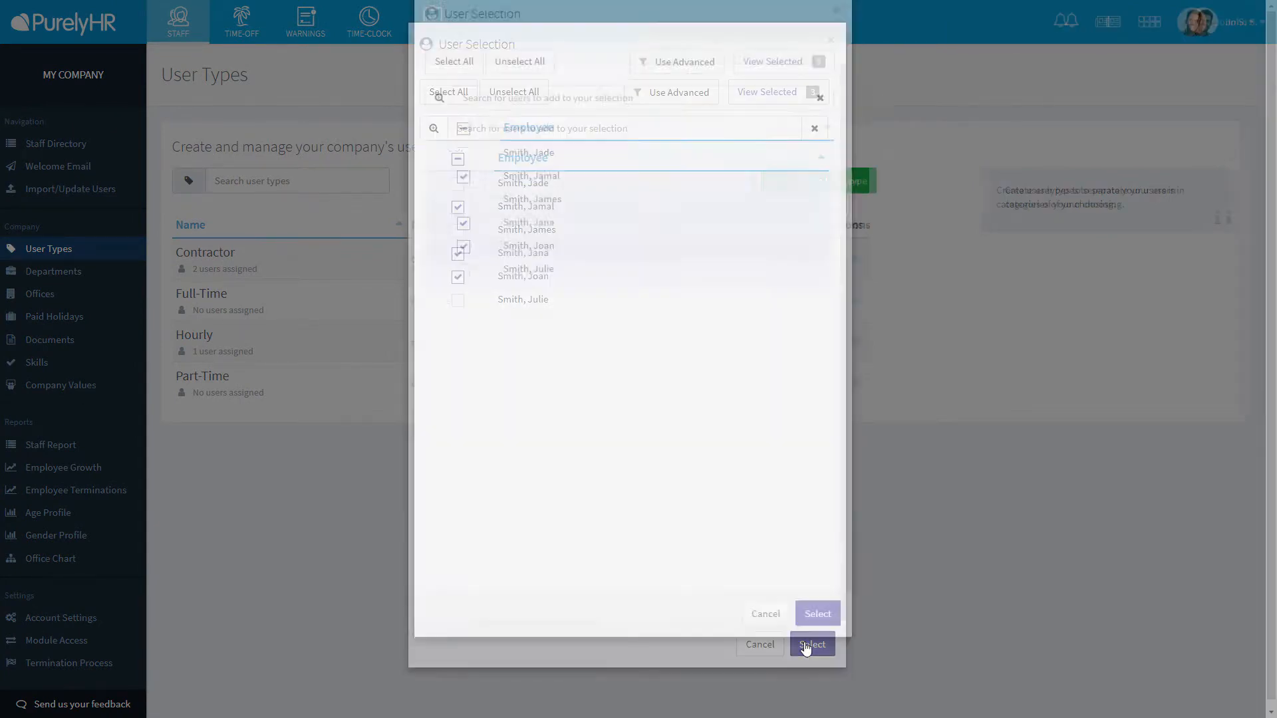
{"action": "left_click", "coordinate": [812, 645]}
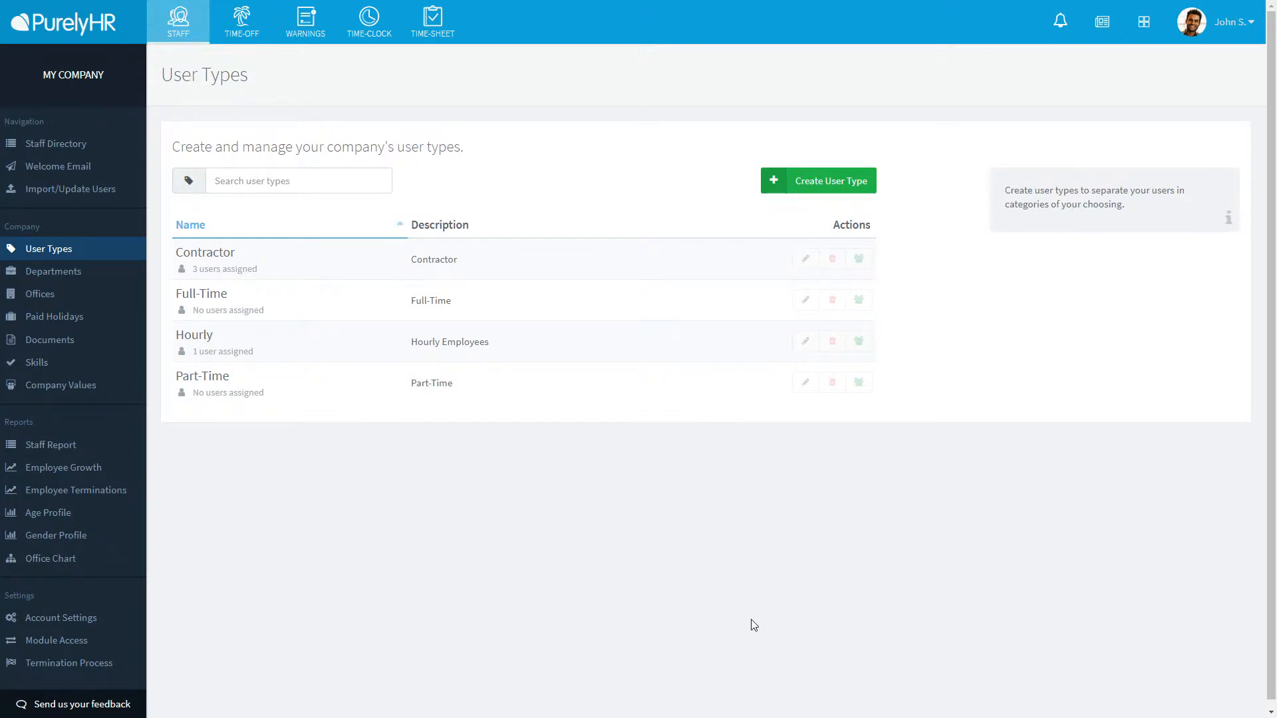
{"action": "left_click", "coordinate": [54, 271]}
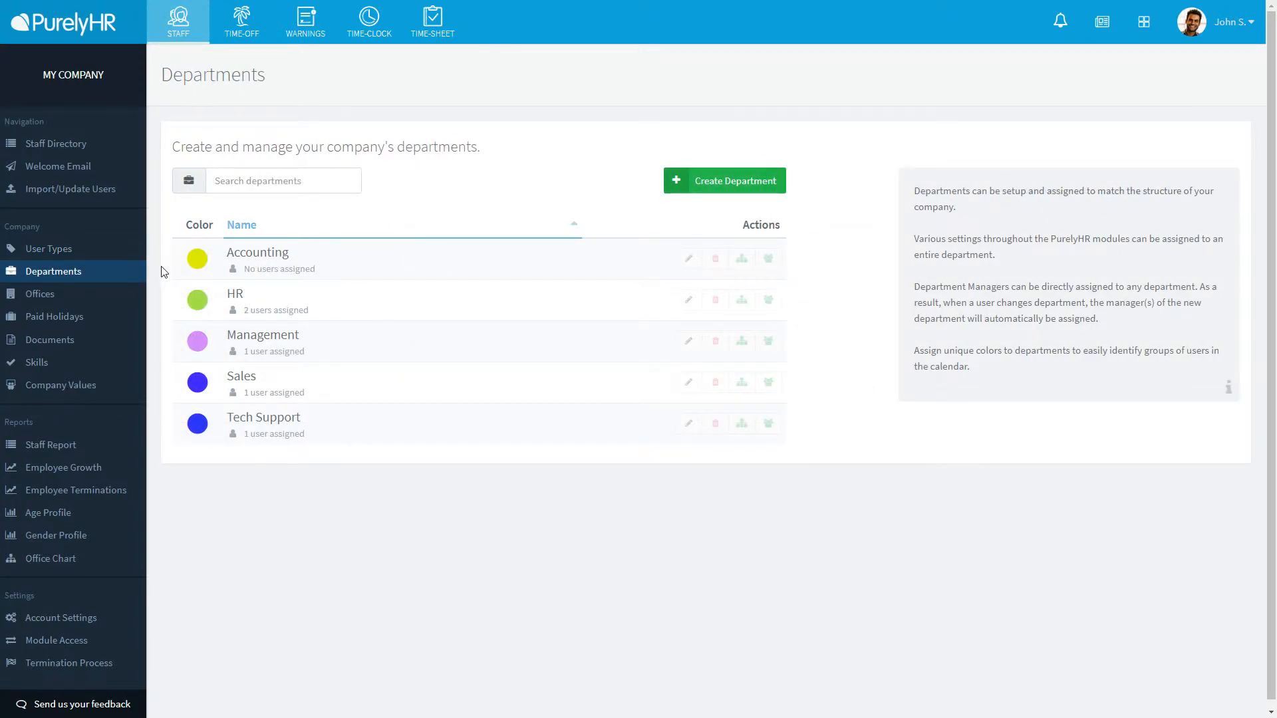
{"action": "mouse_move", "coordinate": [767, 423]}
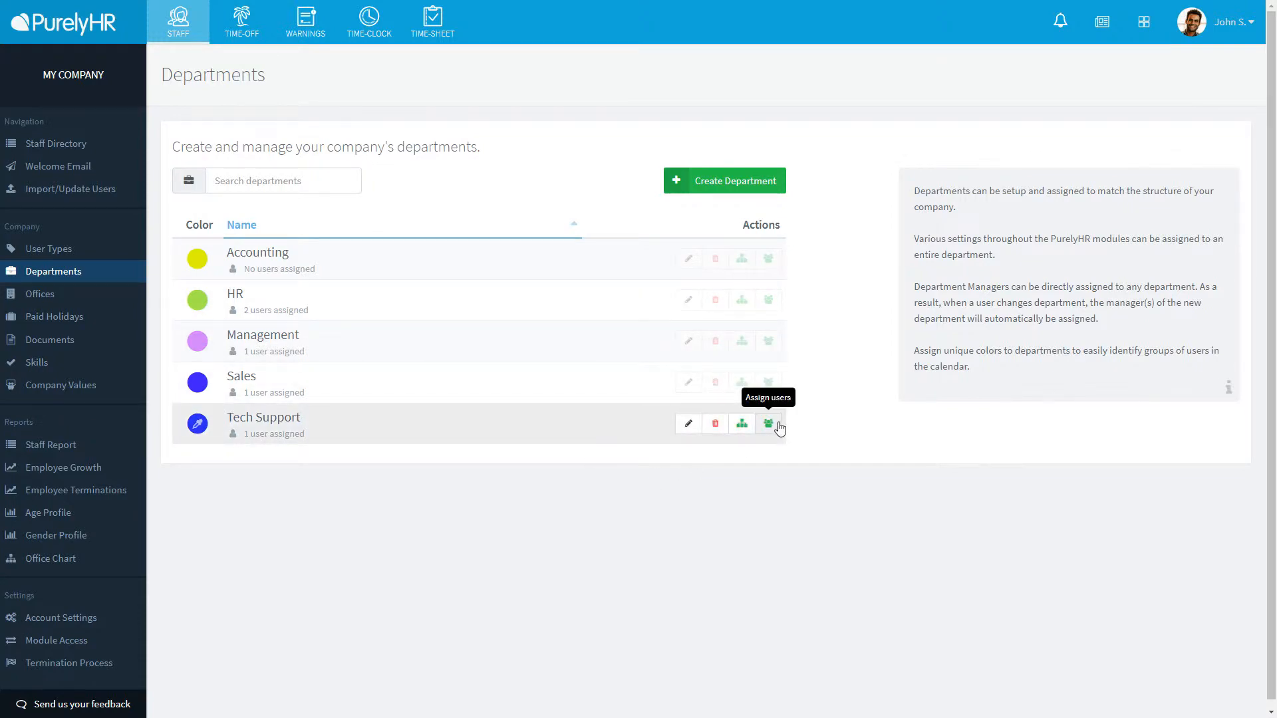
{"action": "left_click", "coordinate": [767, 424]}
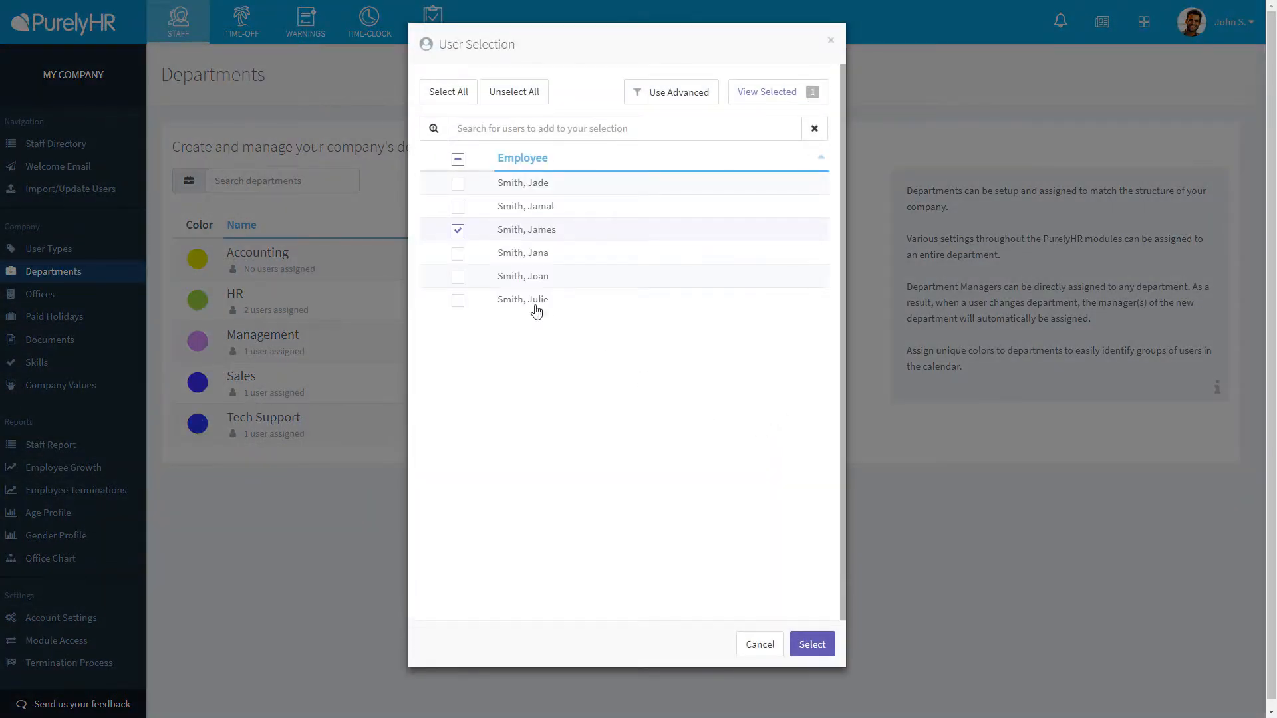
{"action": "left_click", "coordinate": [812, 643]}
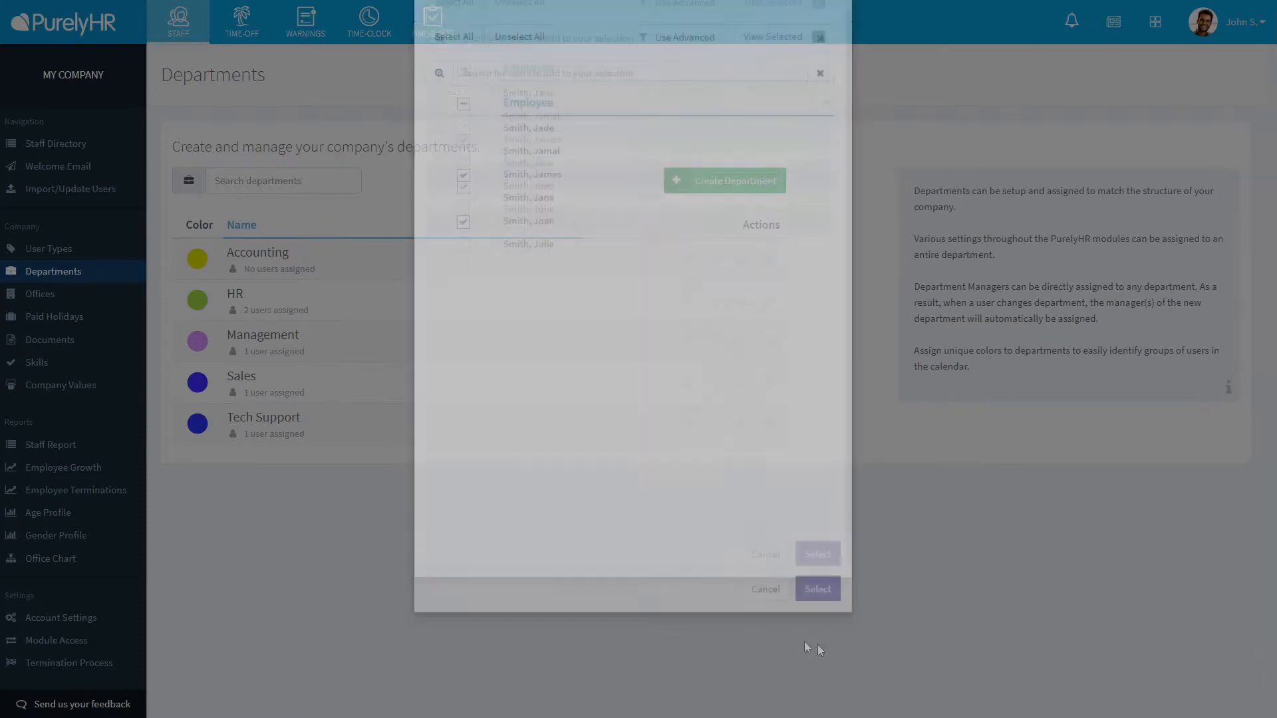
{"action": "left_click", "coordinate": [39, 293]}
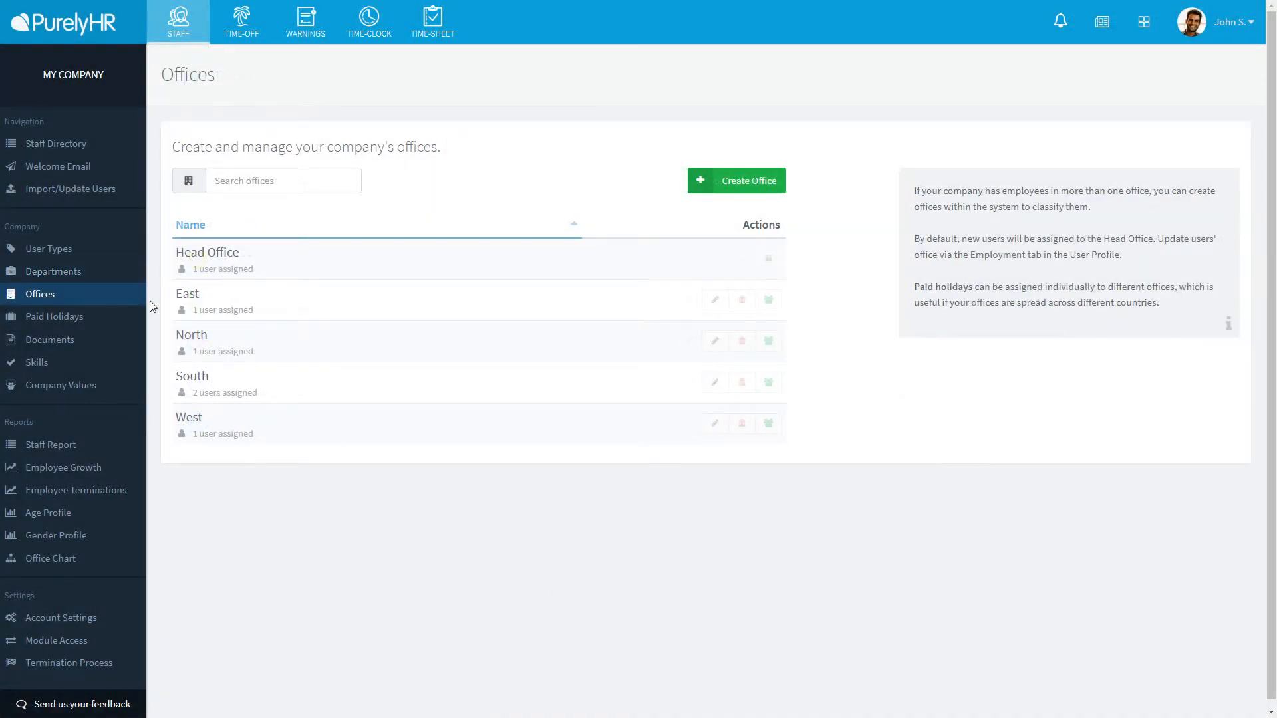
{"action": "mouse_move", "coordinate": [593, 311]}
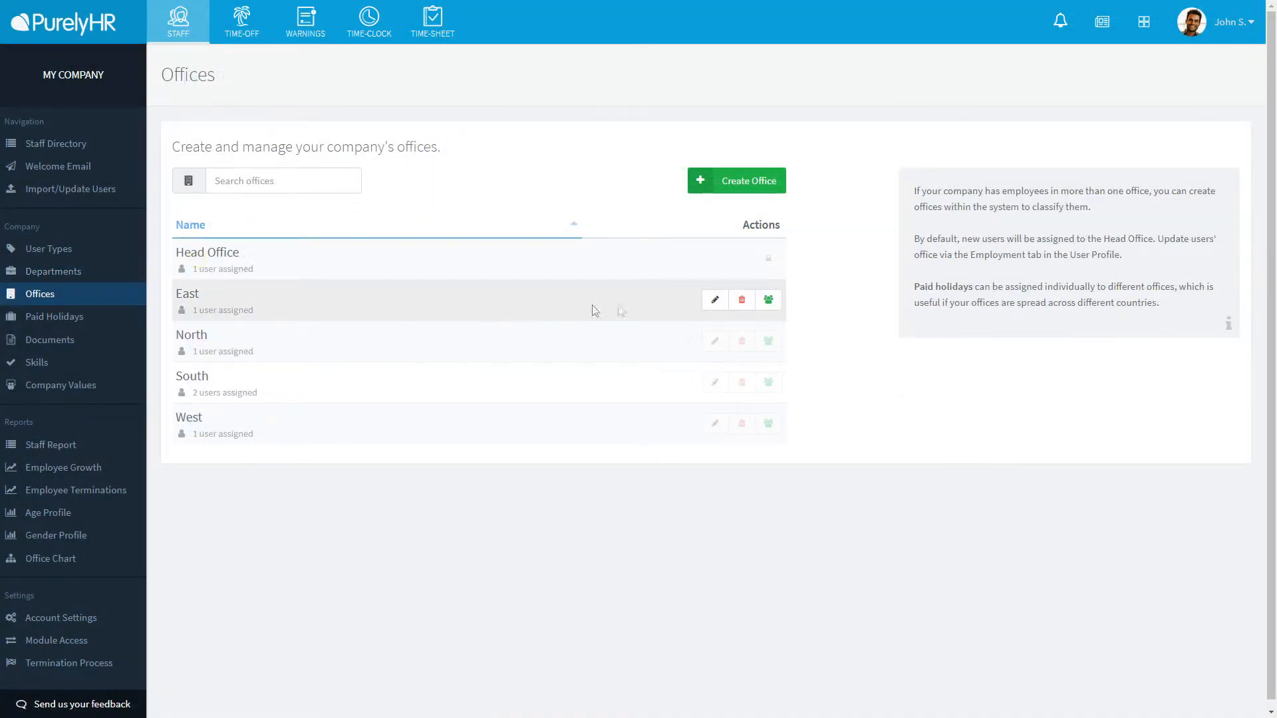
{"action": "mouse_move", "coordinate": [766, 300]}
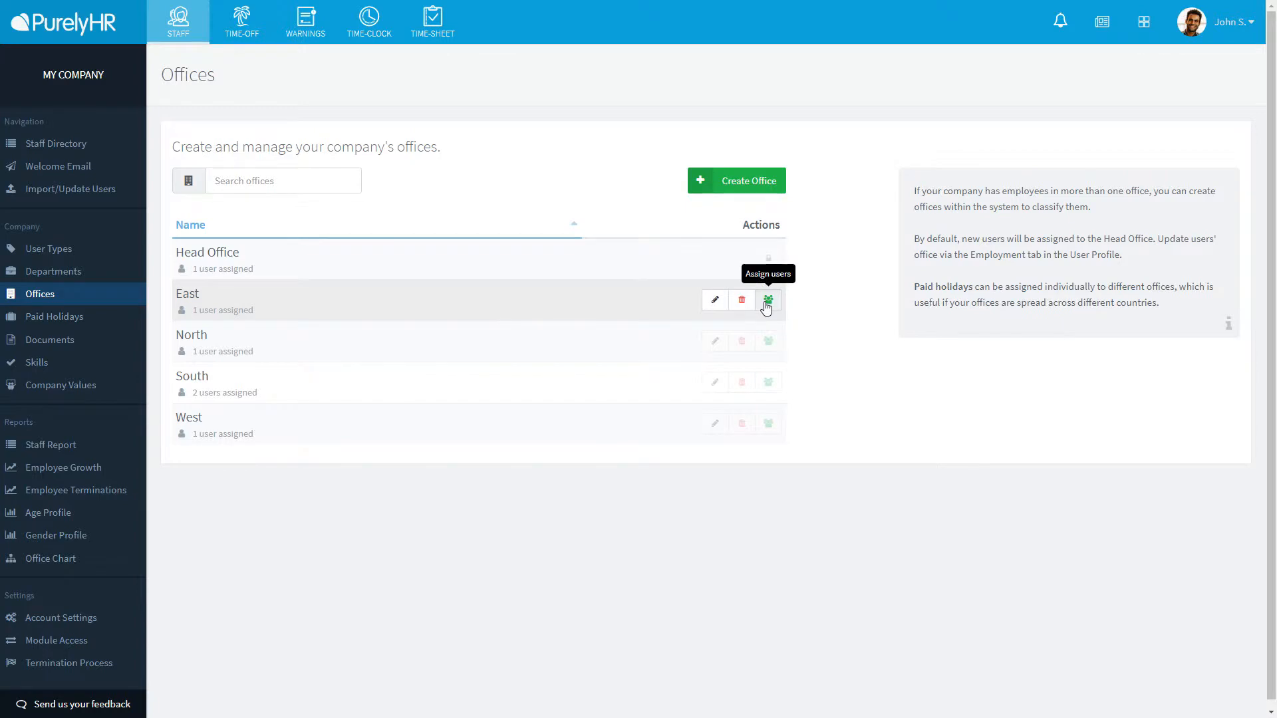
{"action": "left_click", "coordinate": [766, 300]}
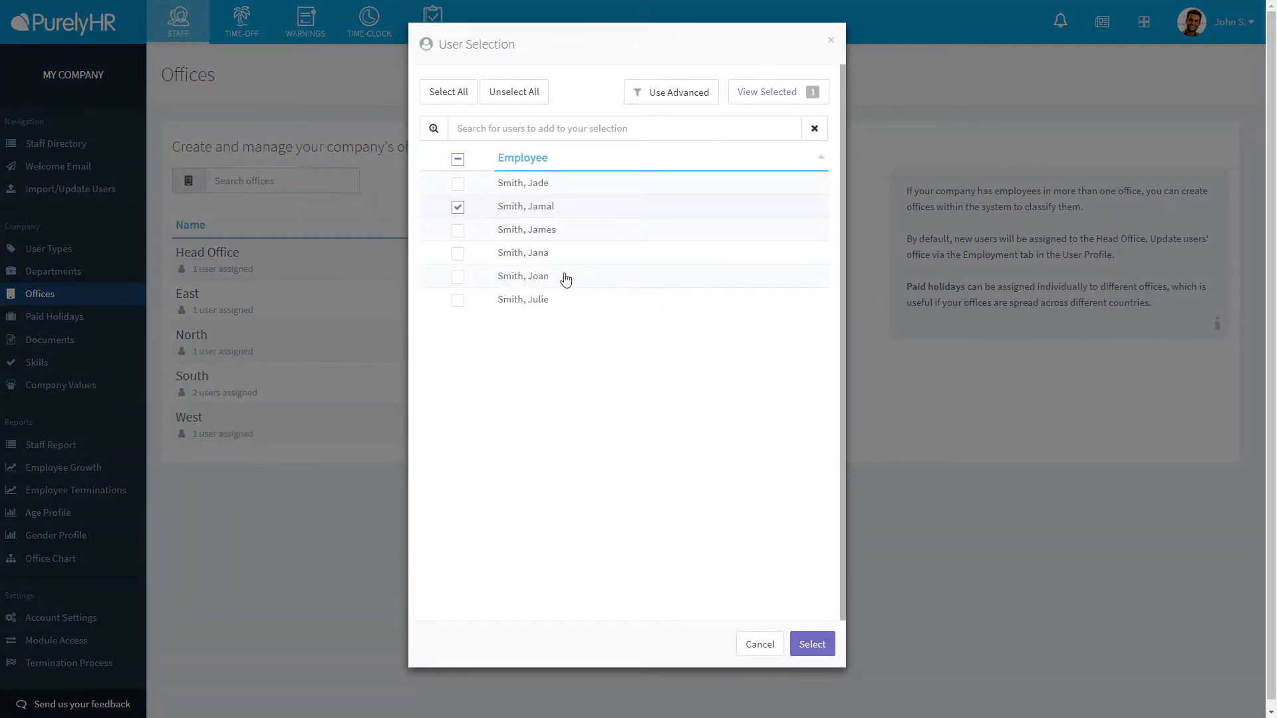
{"action": "left_click", "coordinate": [812, 643]}
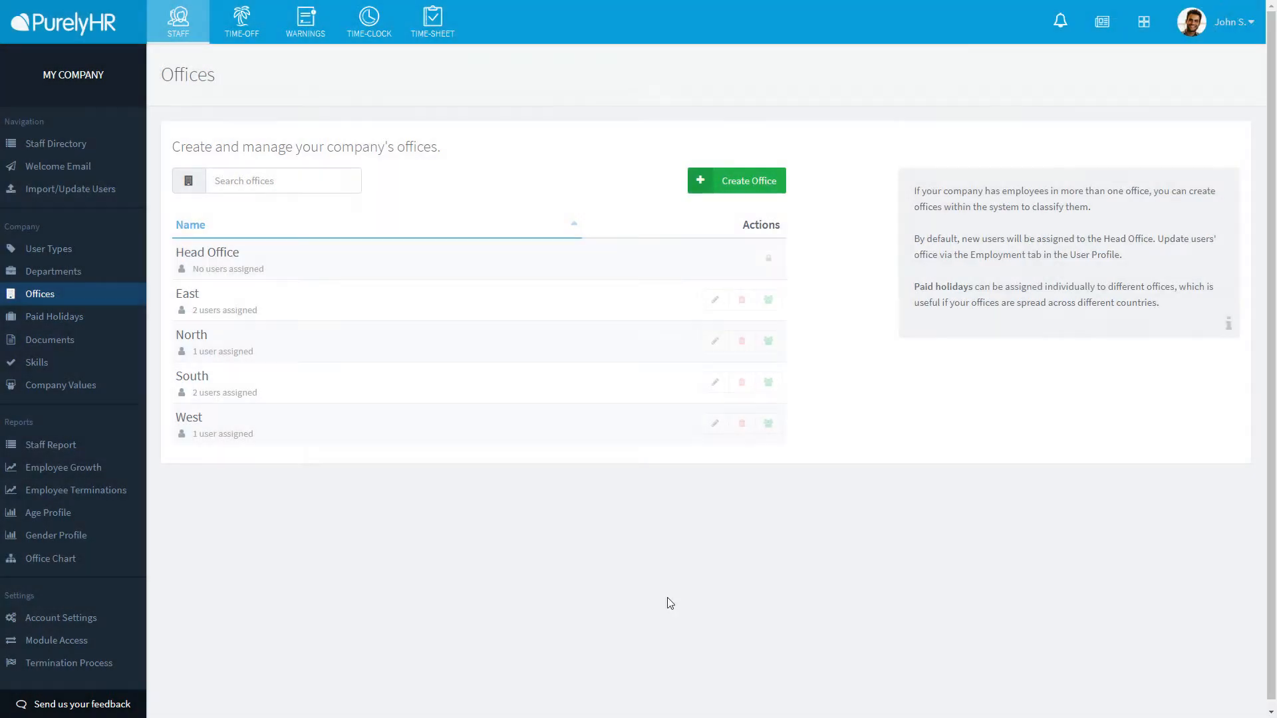
- Start a holiday import from Paid Holidays with Canada as the country
{"action": "left_click", "coordinate": [55, 318]}
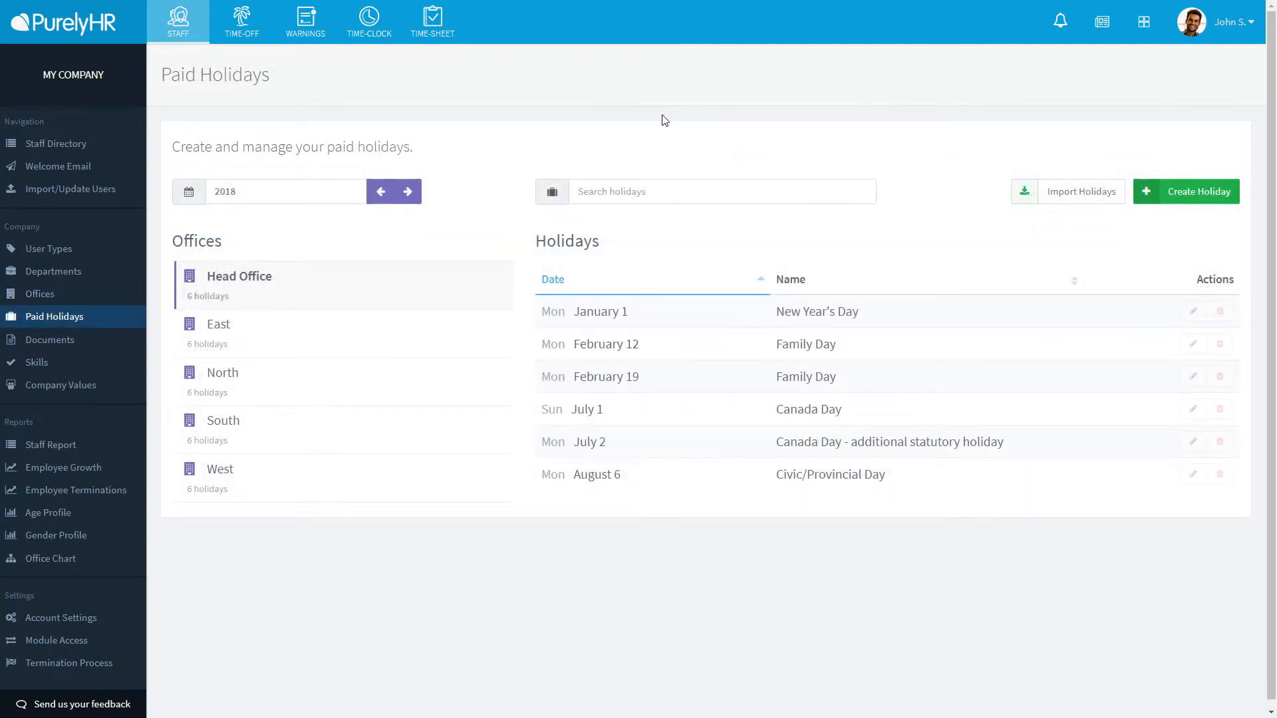
{"action": "mouse_move", "coordinate": [1075, 198]}
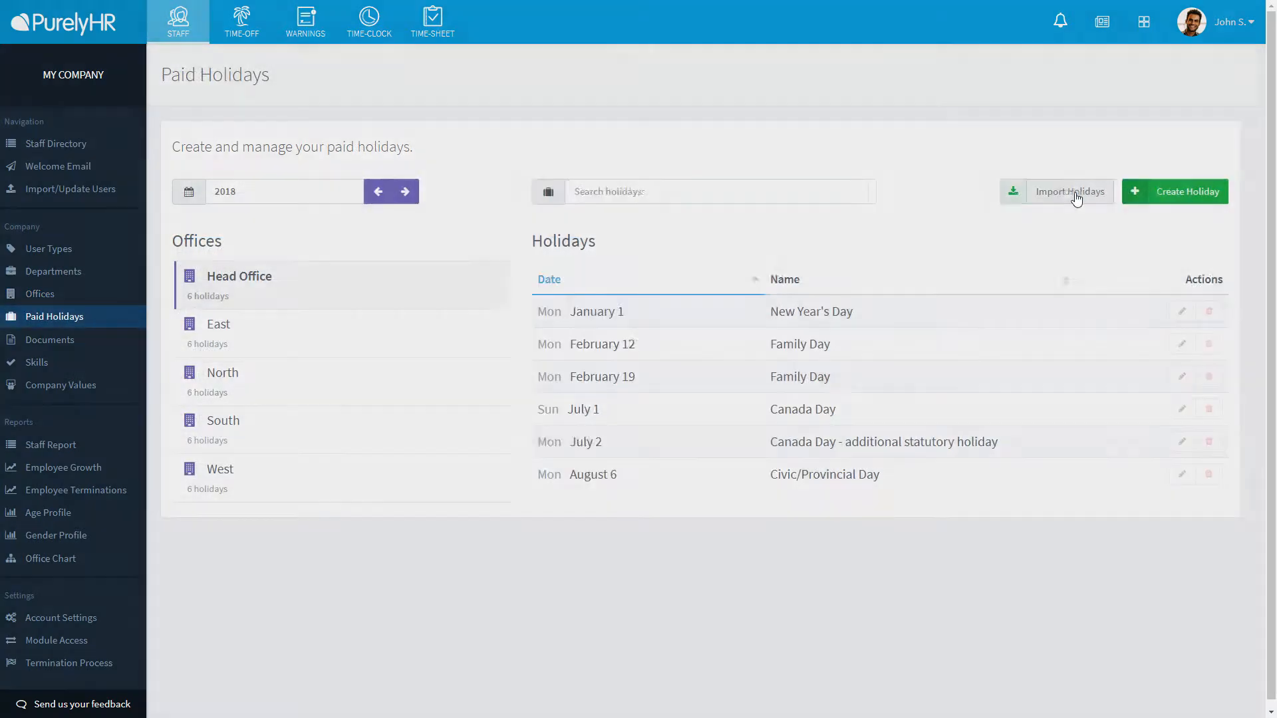
{"action": "left_click", "coordinate": [1070, 191]}
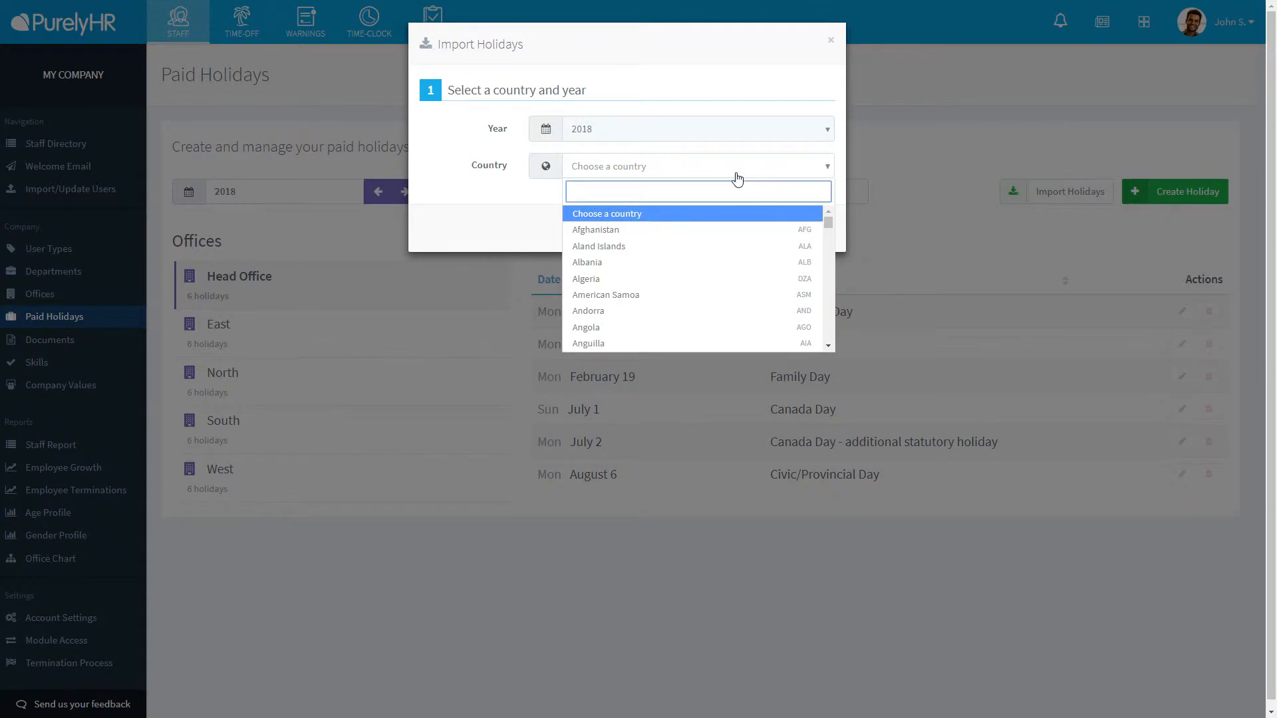
{"action": "type", "text": "Canada"}
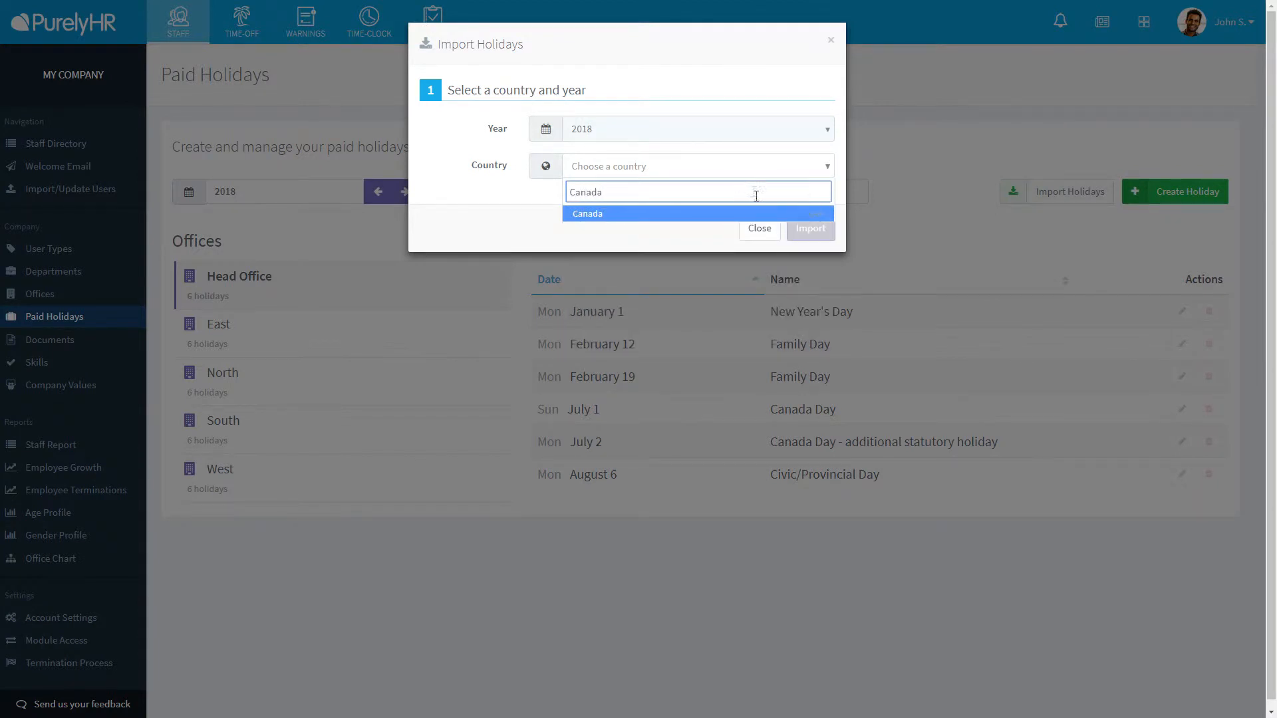
{"action": "left_click", "coordinate": [586, 213]}
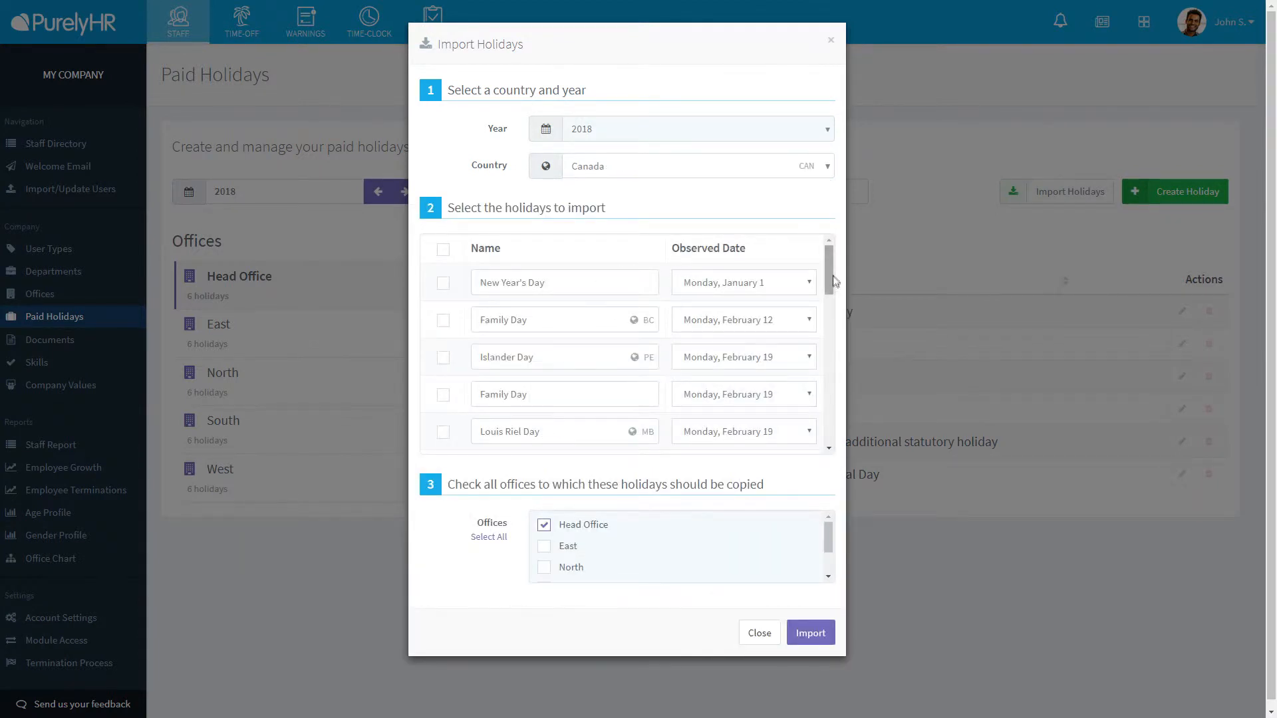
- Import British Columbia Day, Labour Day, Thanksgiving and Remembrance Day into all offices
{"action": "scroll", "scroll_direction": "down", "scroll_amount": 3}
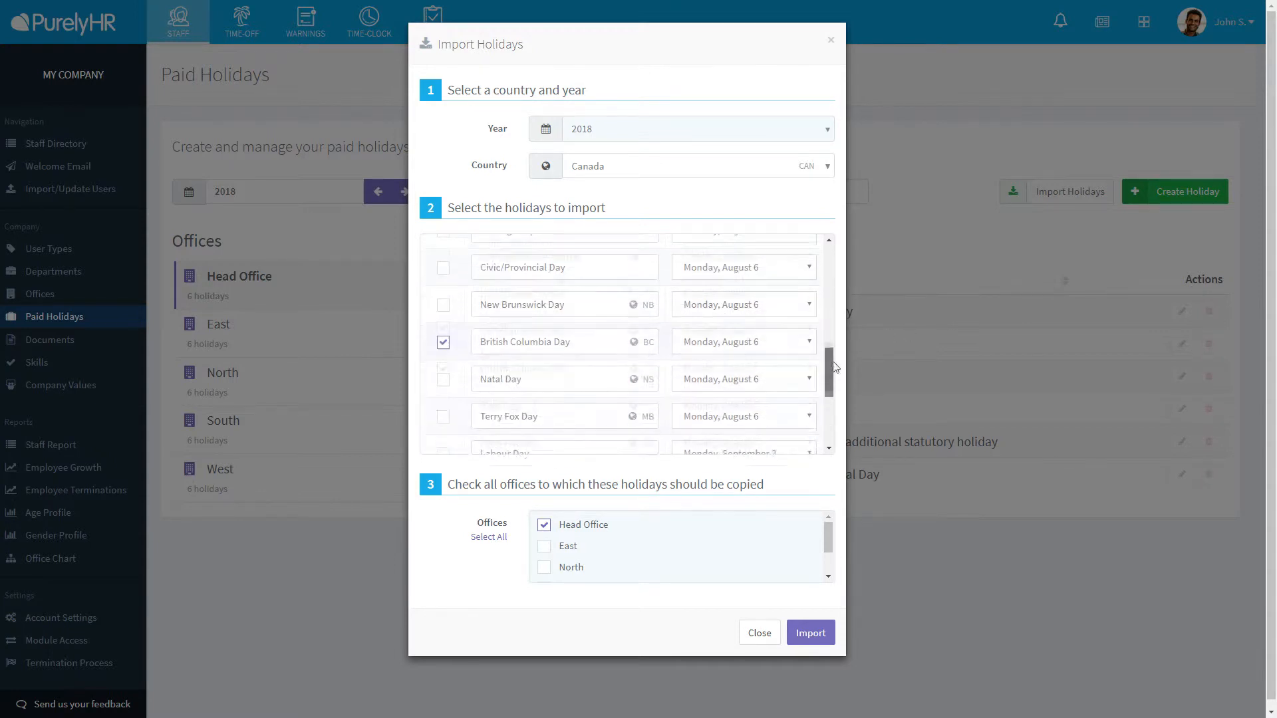
{"action": "scroll", "scroll_direction": "down", "scroll_amount": 3}
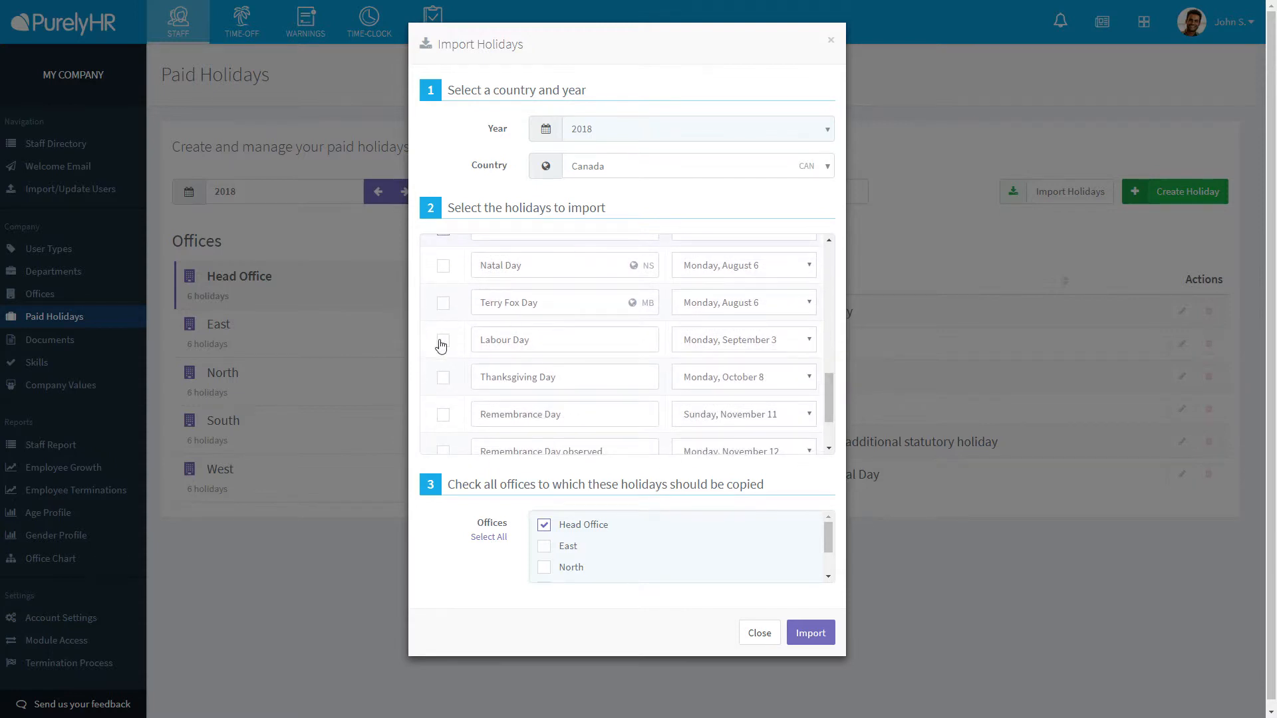
{"action": "left_click", "coordinate": [443, 340]}
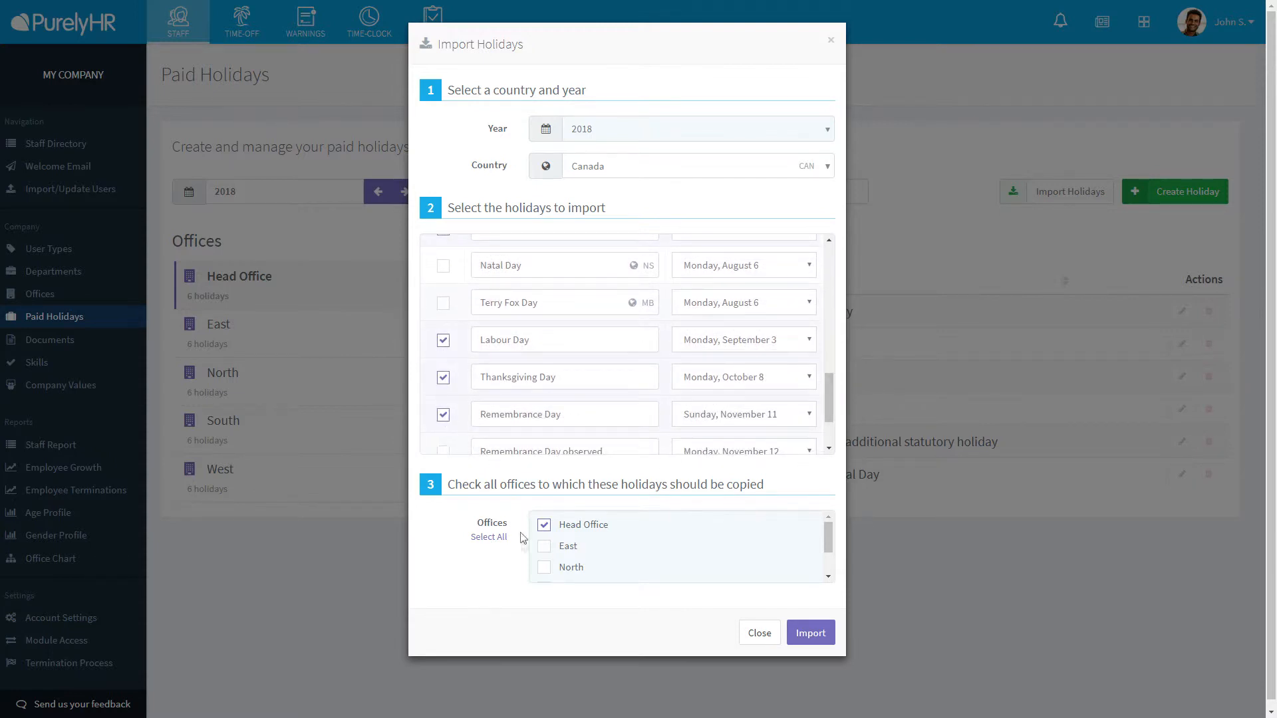
{"action": "left_click", "coordinate": [489, 537]}
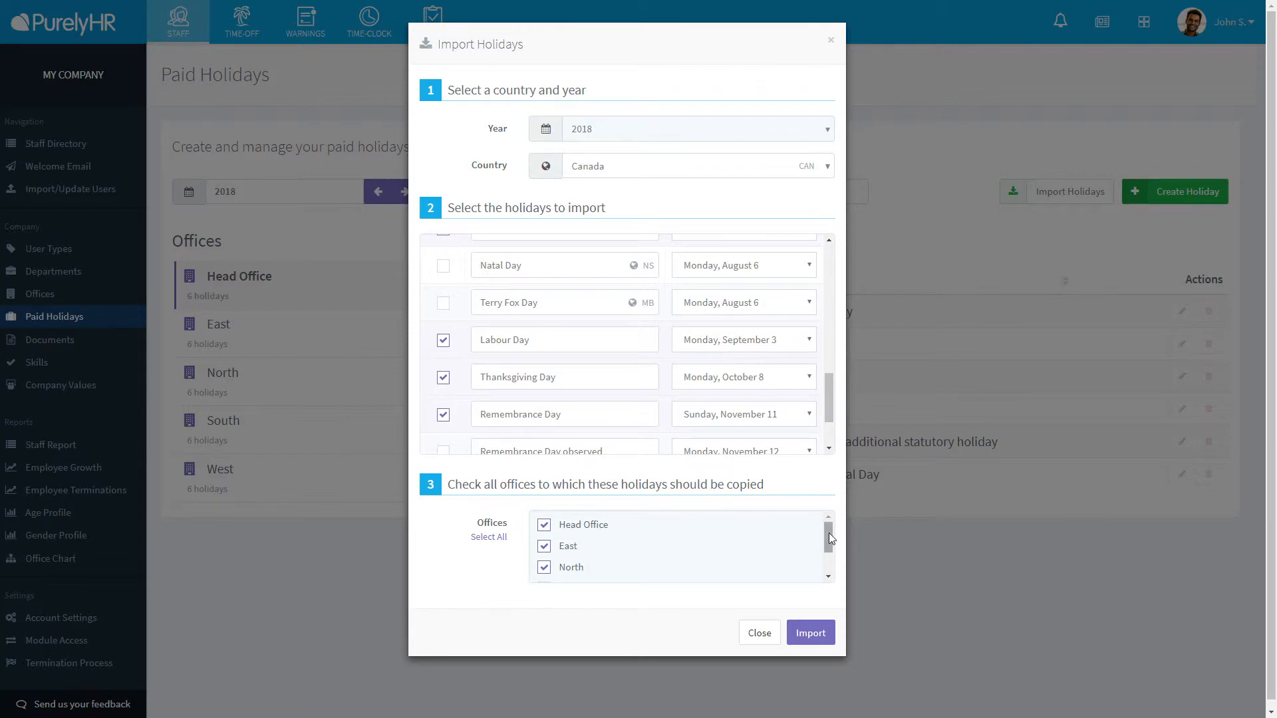
{"action": "scroll", "scroll_direction": "down", "scroll_amount": 3}
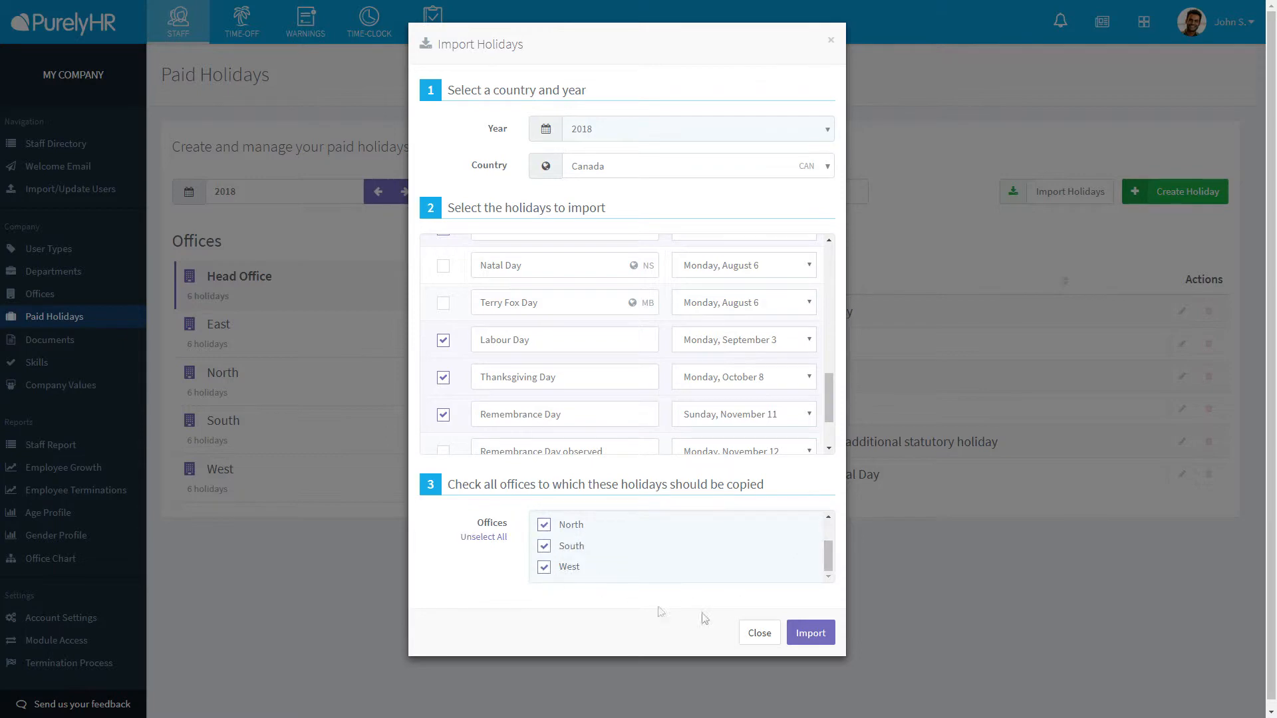
{"action": "left_click", "coordinate": [809, 631]}
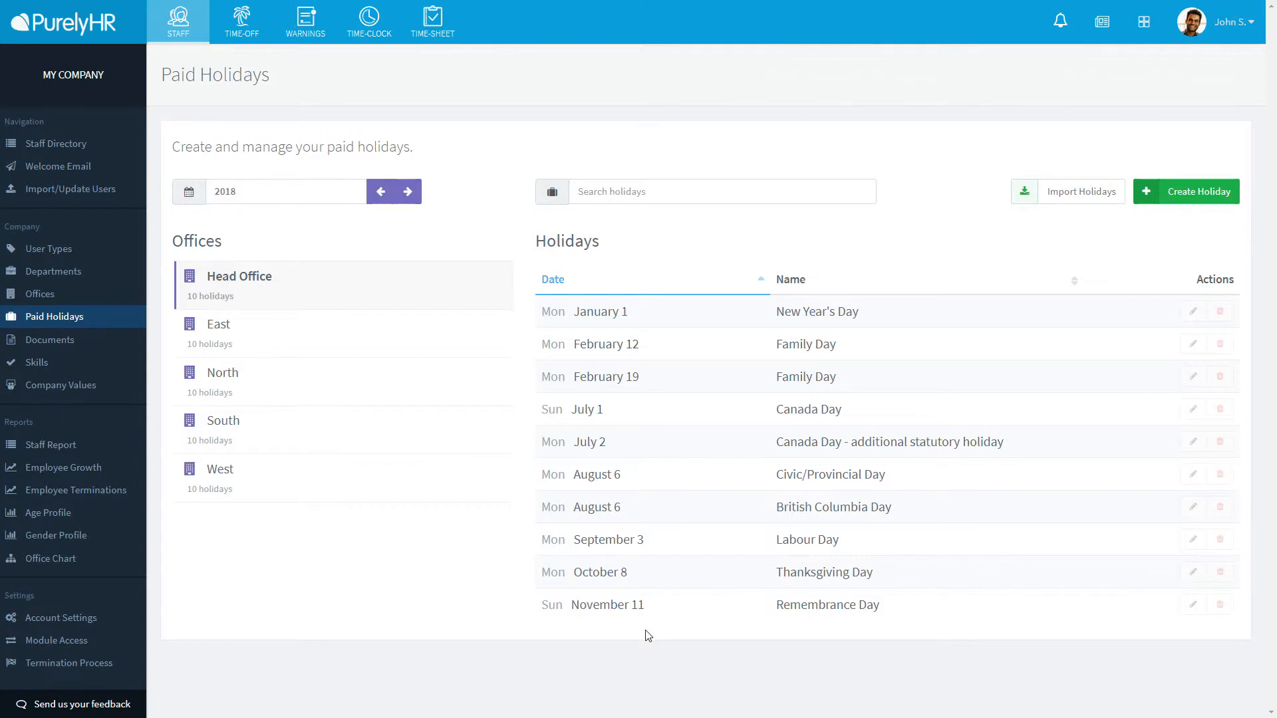
- Upload 'Meeting information' from Desktop > Documents into Account Documents
{"action": "left_click", "coordinate": [50, 340]}
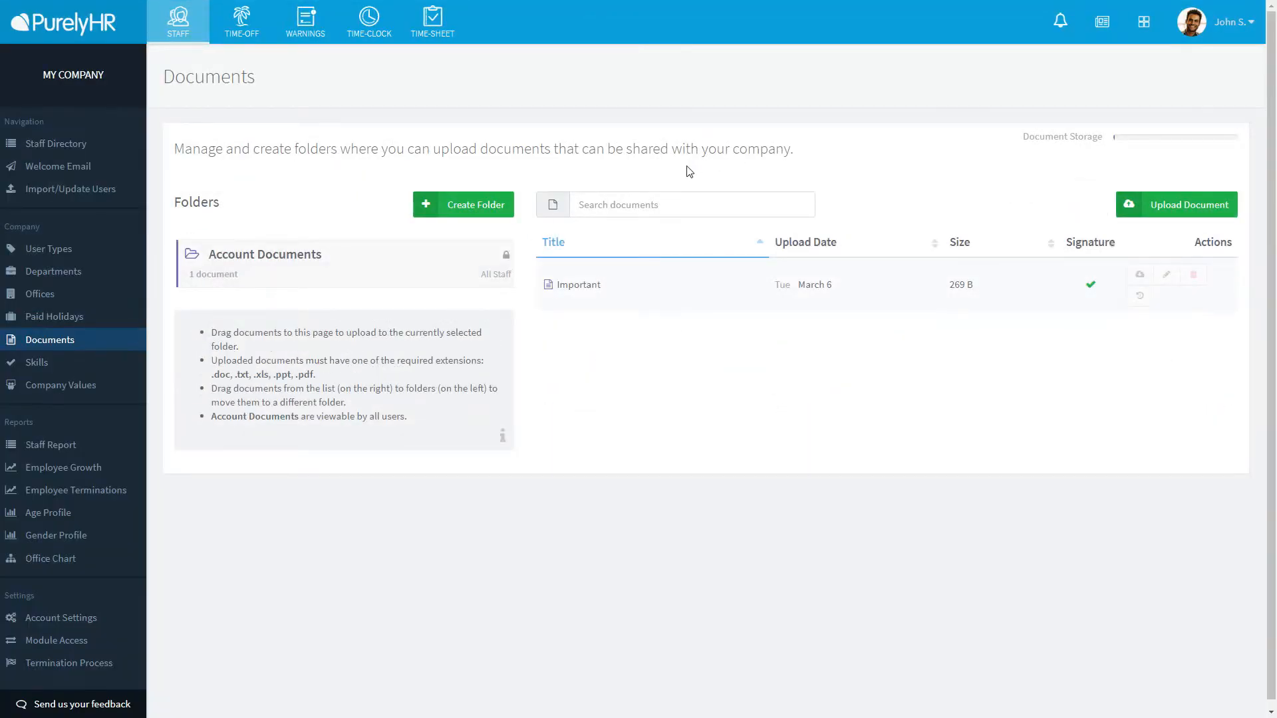
{"action": "mouse_move", "coordinate": [1161, 210]}
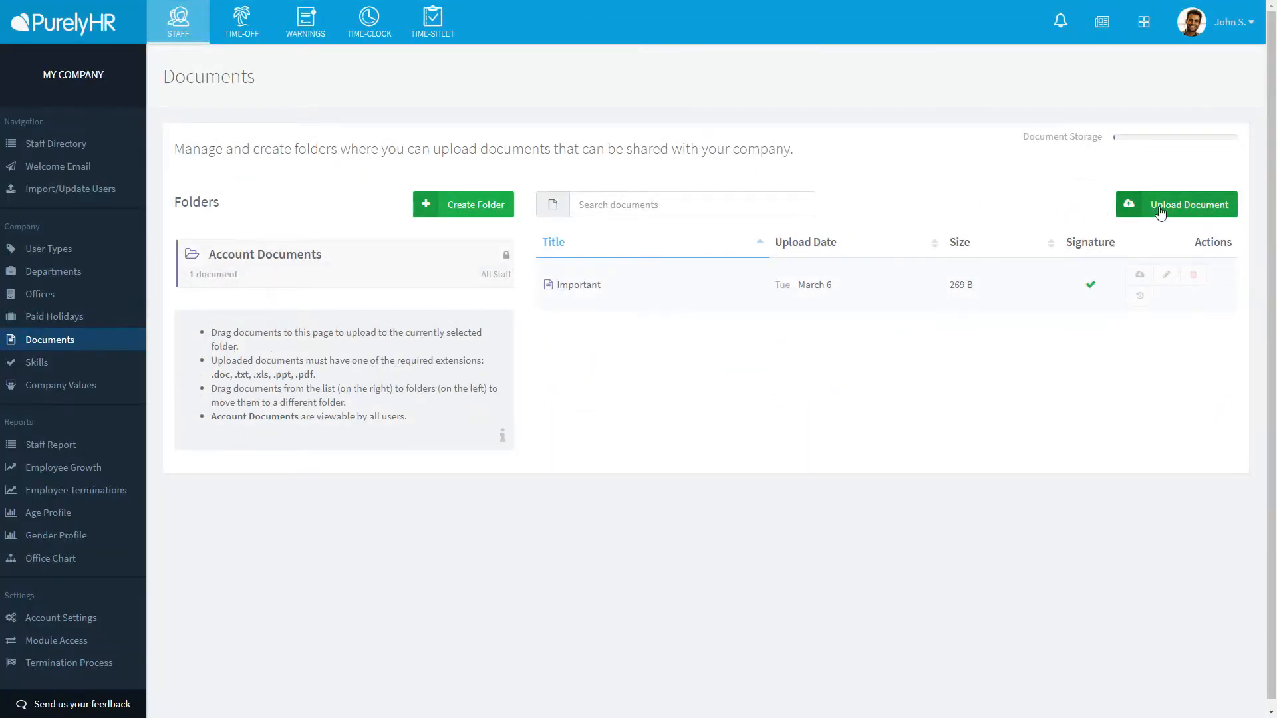
{"action": "left_click", "coordinate": [1175, 204]}
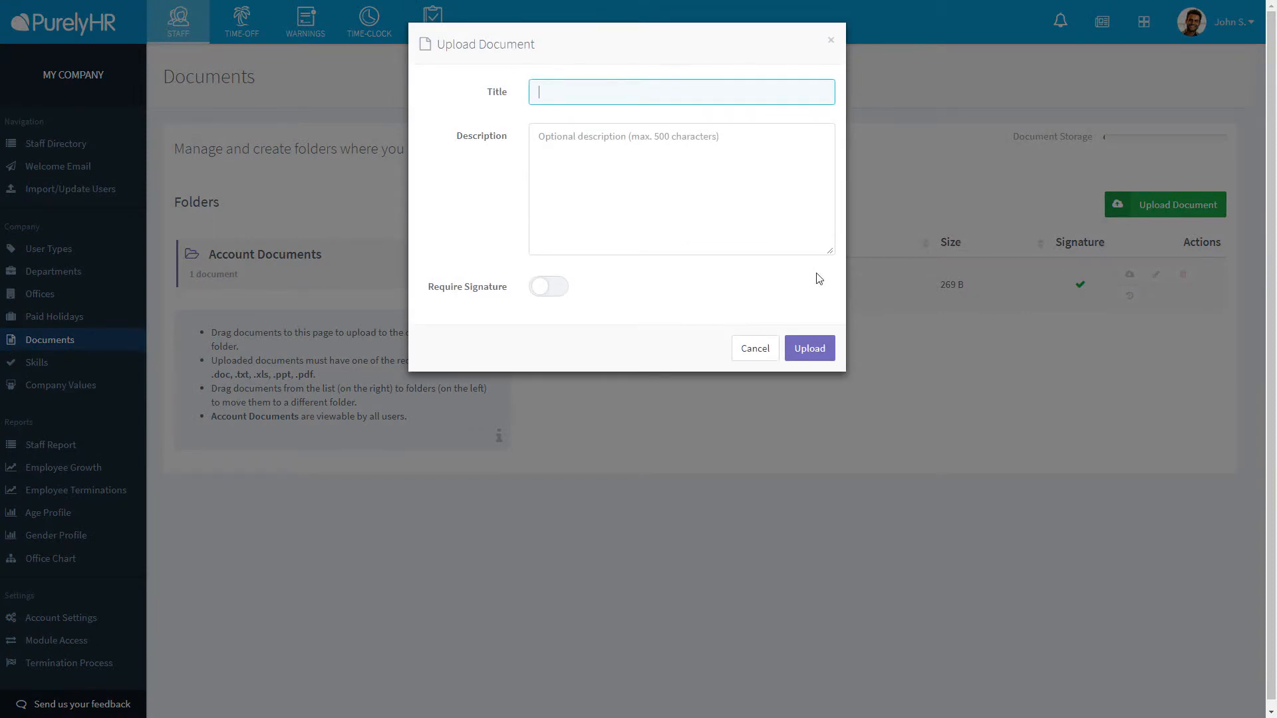
{"action": "type", "text": "Meeting information"}
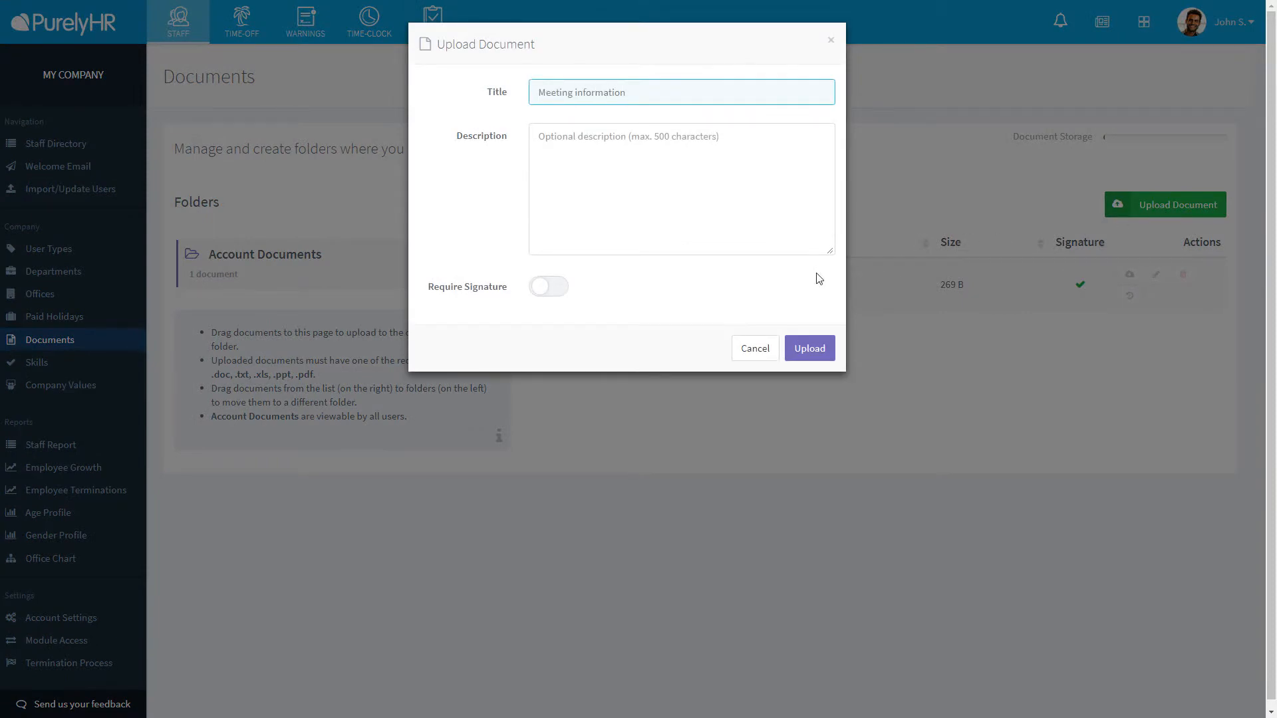
{"action": "left_click", "coordinate": [809, 348]}
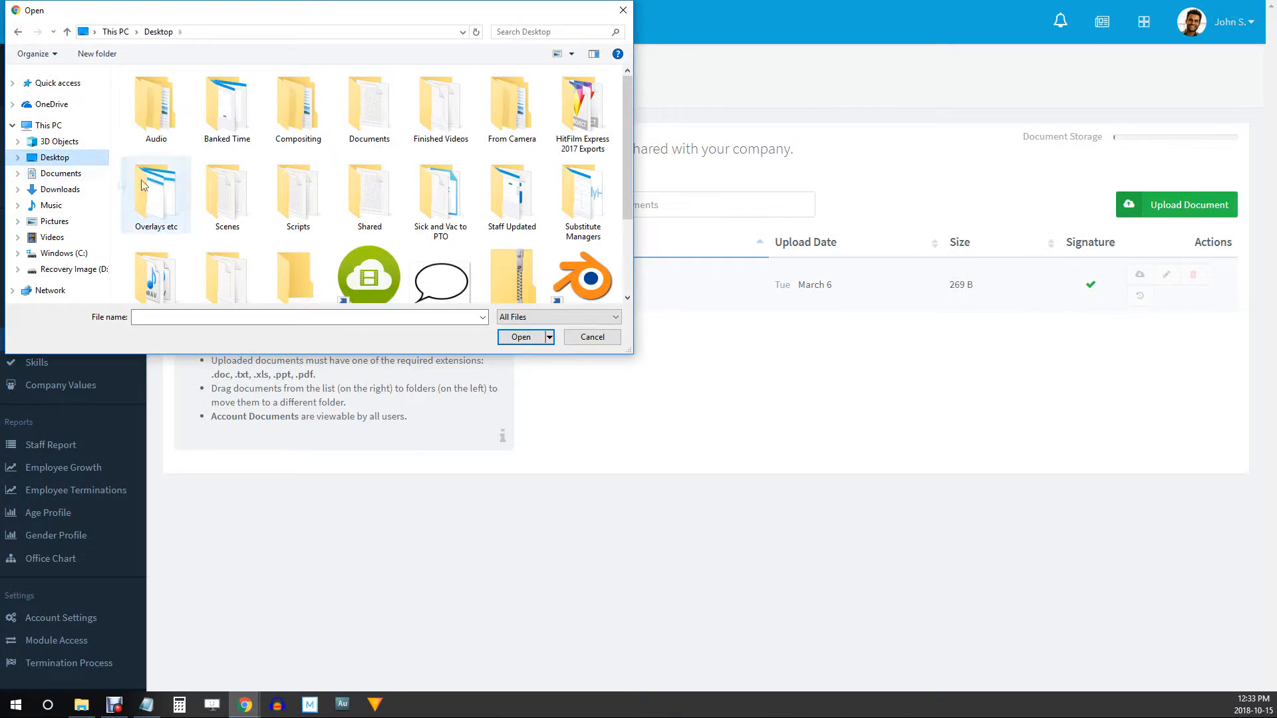
{"action": "double_click", "coordinate": [367, 106]}
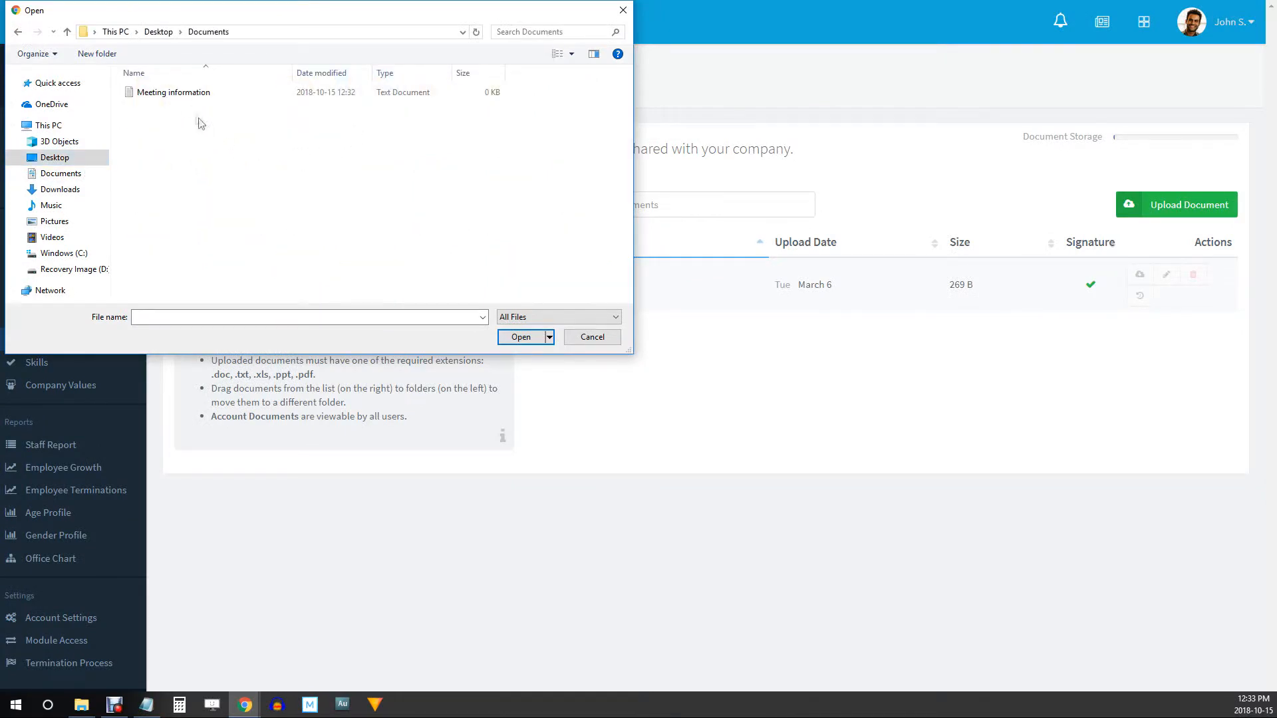
{"action": "left_click", "coordinate": [520, 338]}
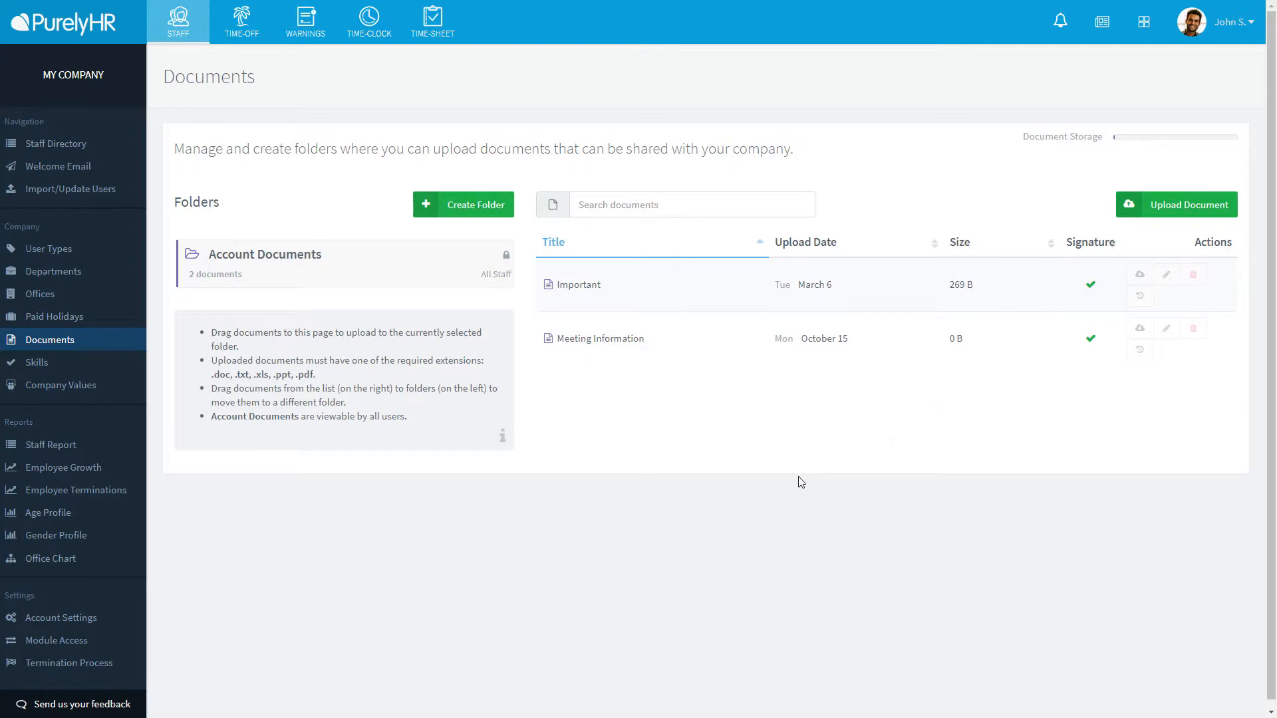
{"action": "mouse_move", "coordinate": [1105, 389]}
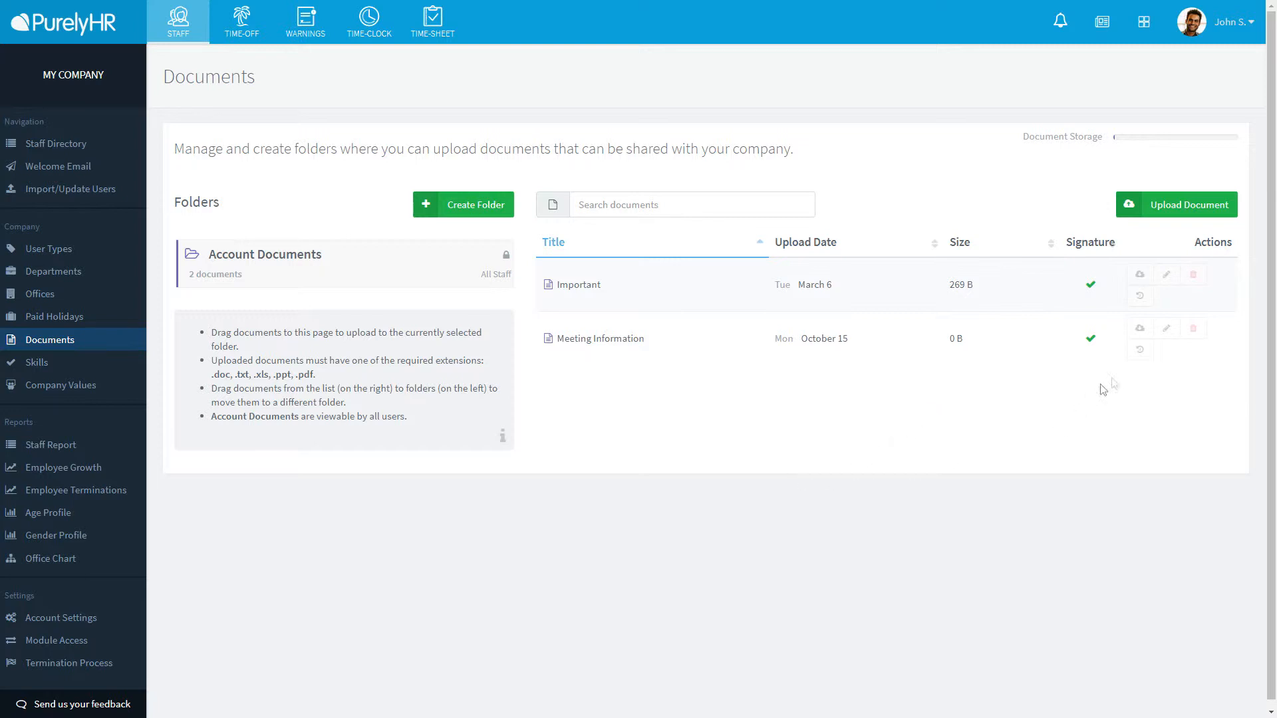
{"action": "left_click", "coordinate": [1140, 349]}
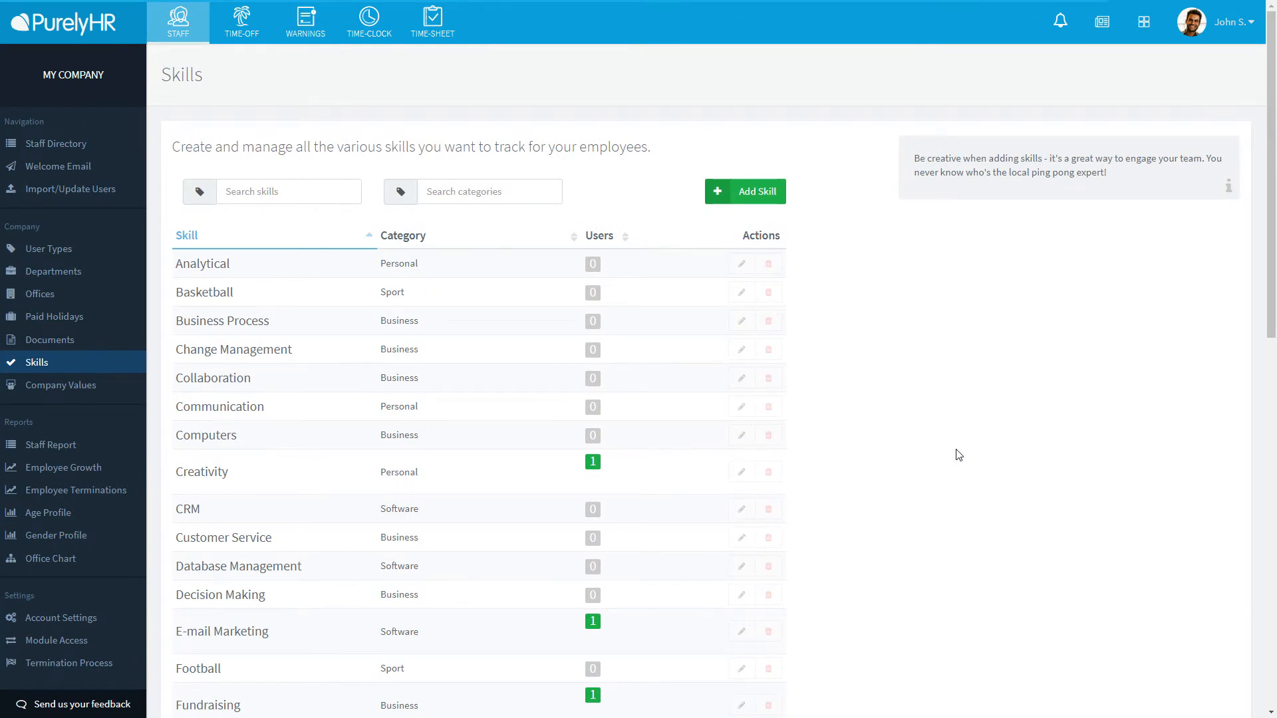
{"action": "mouse_move", "coordinate": [689, 462]}
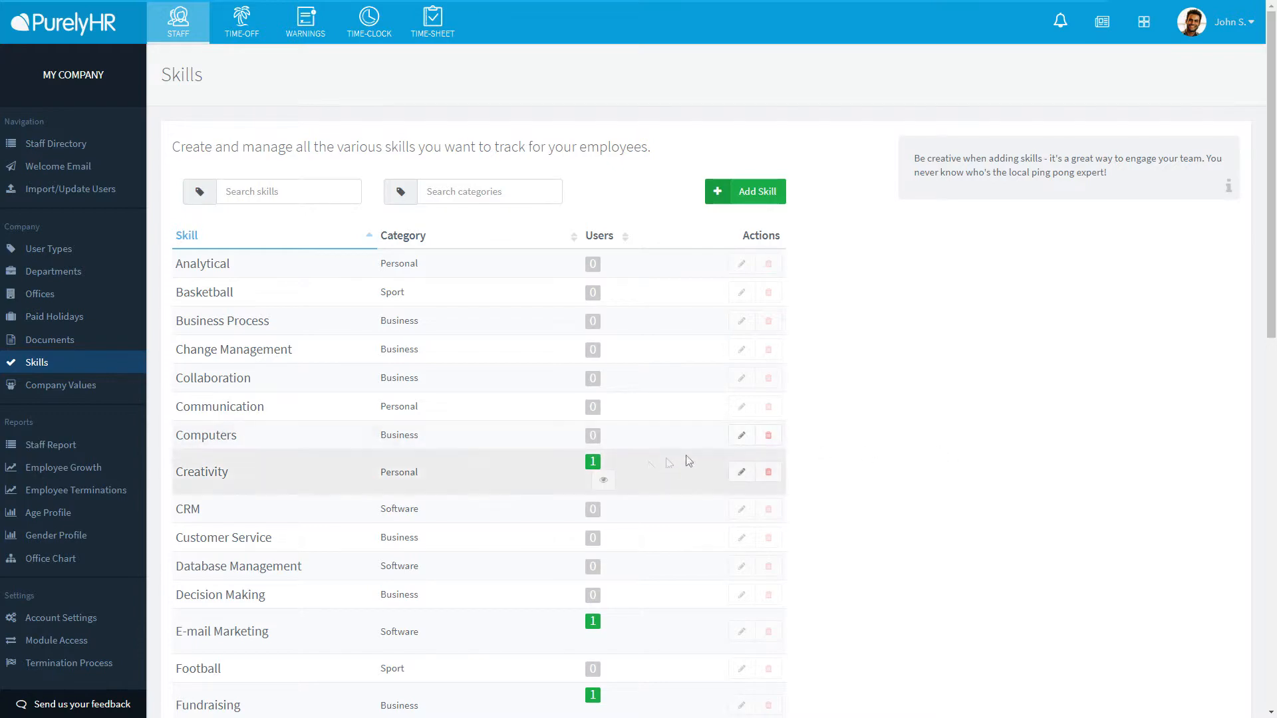
{"action": "left_click", "coordinate": [593, 462]}
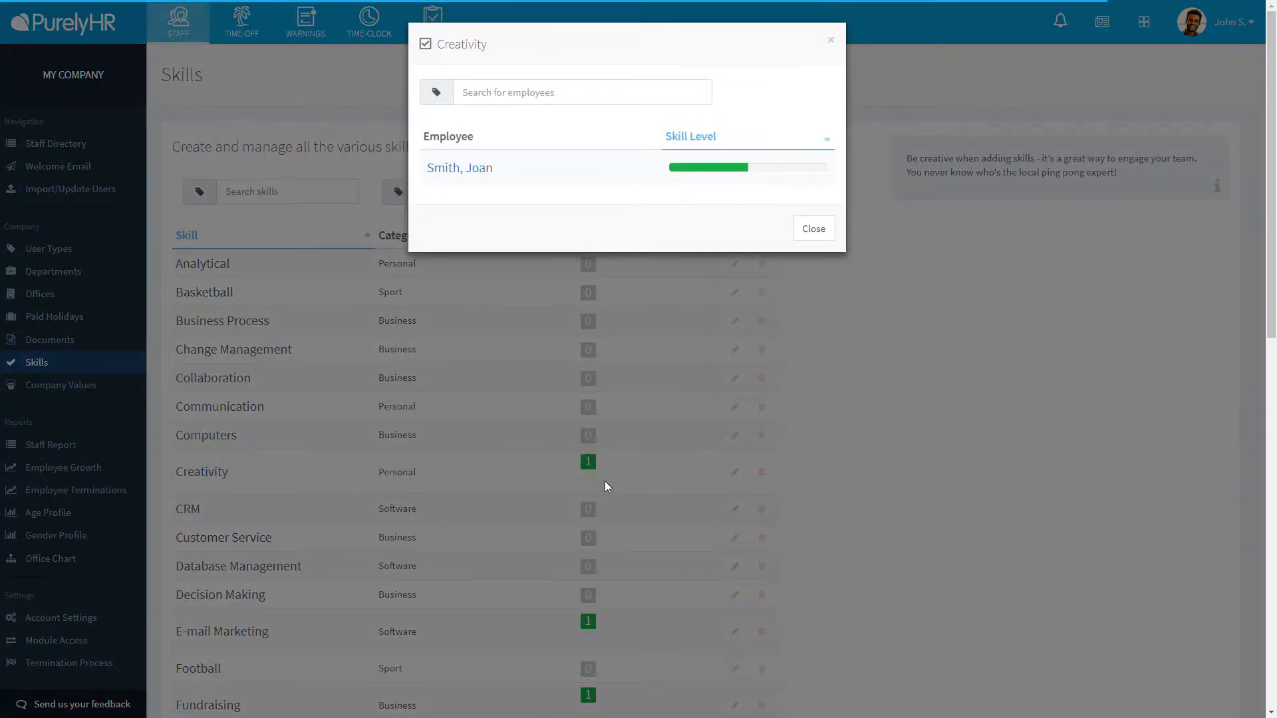
{"action": "left_click", "coordinate": [811, 229]}
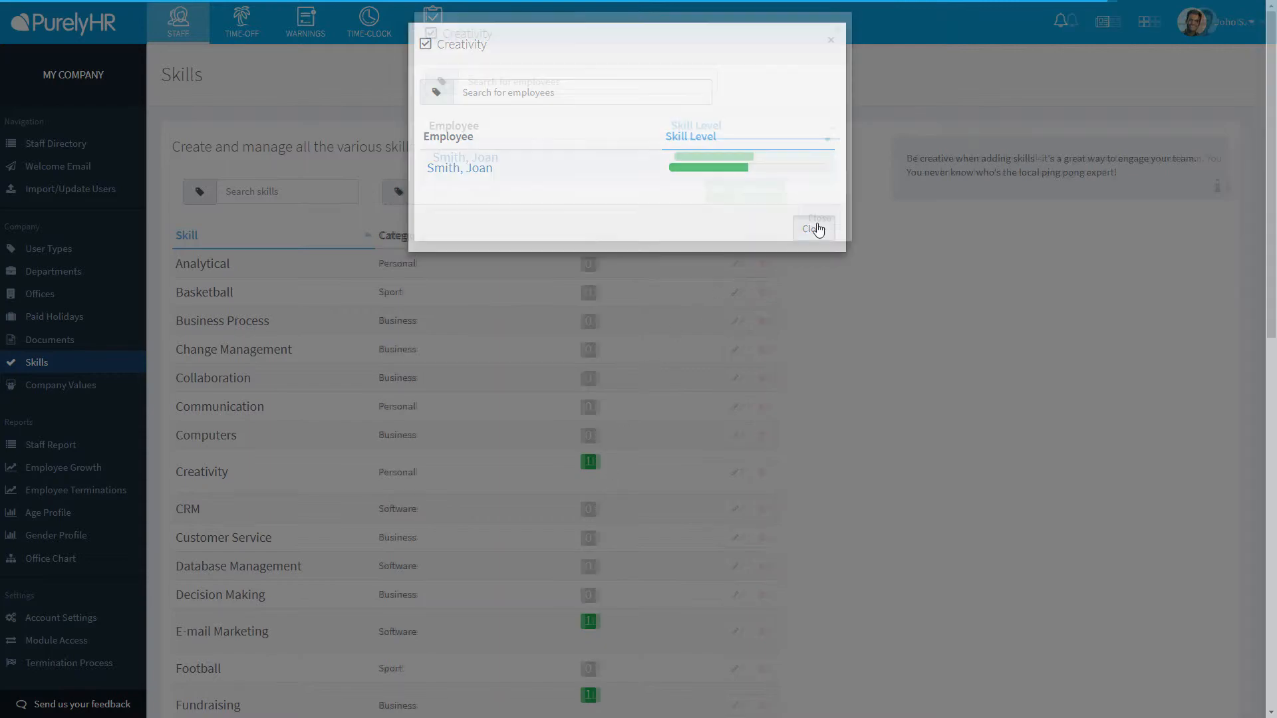
{"action": "left_click", "coordinate": [813, 228]}
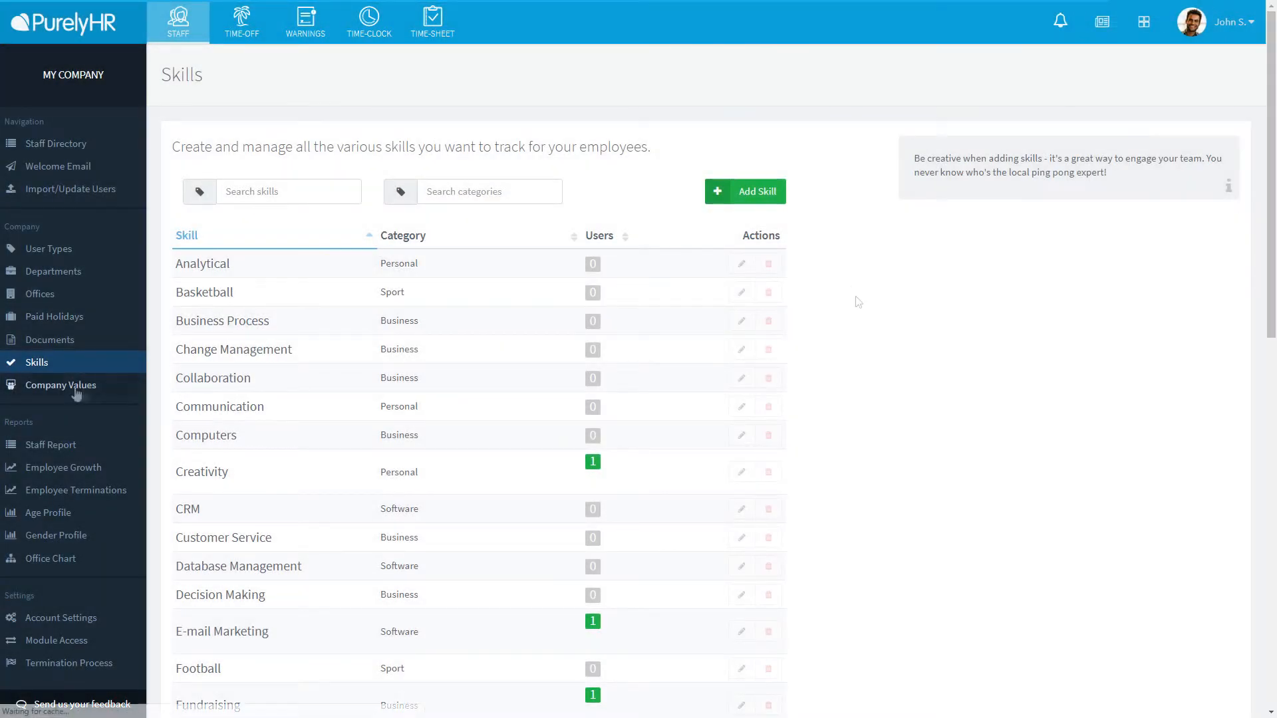
{"action": "left_click", "coordinate": [60, 384]}
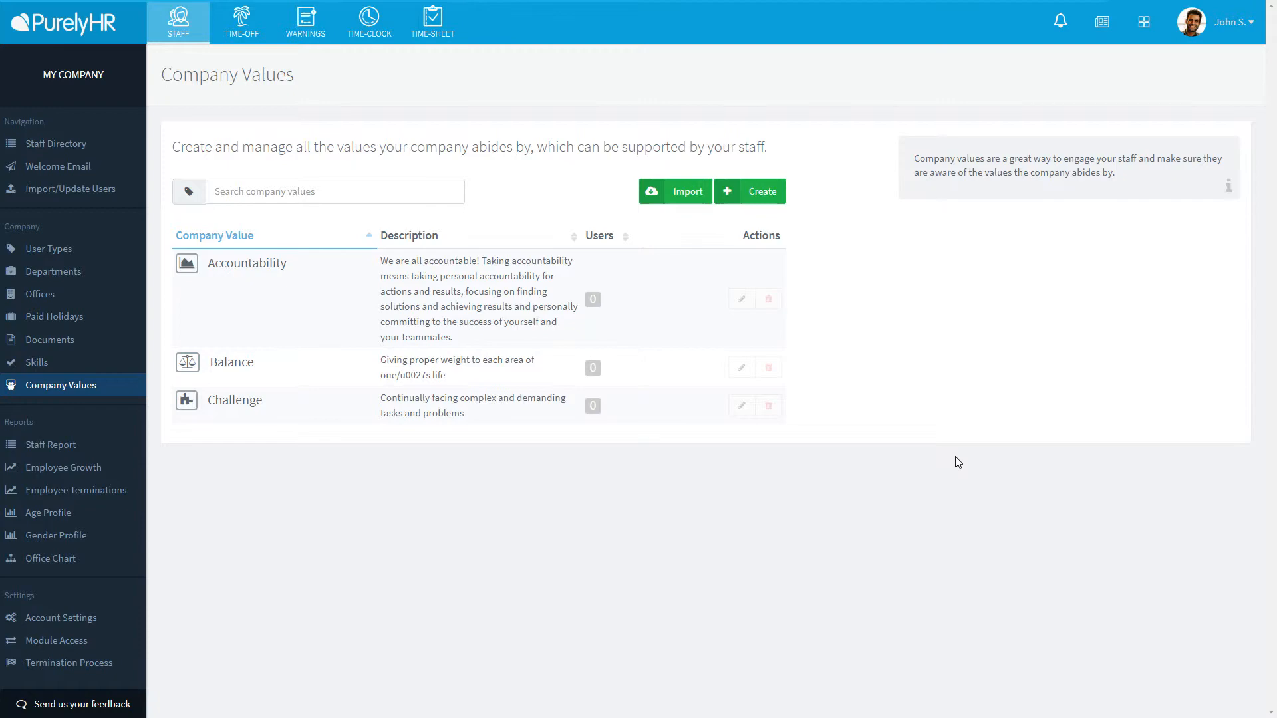
- Open the Staff Report and add the Home Phone and Hired Date columns
{"action": "left_click", "coordinate": [51, 445]}
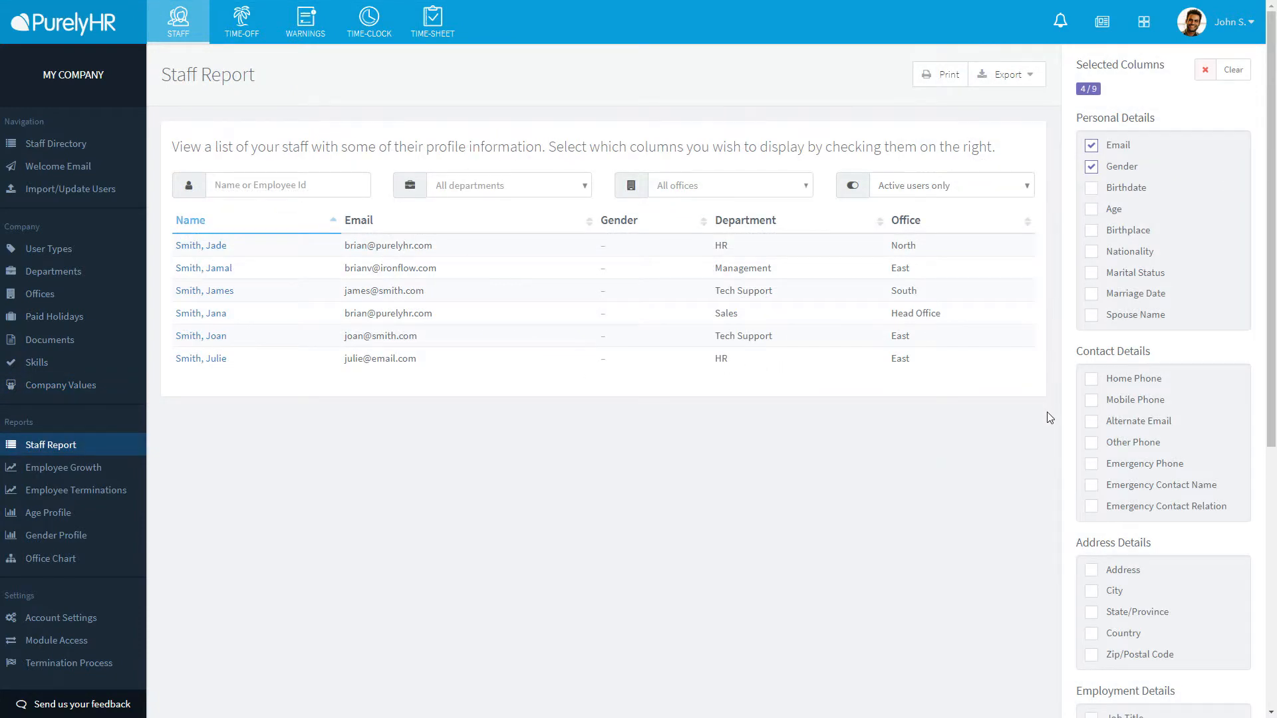
{"action": "mouse_move", "coordinate": [1073, 413]}
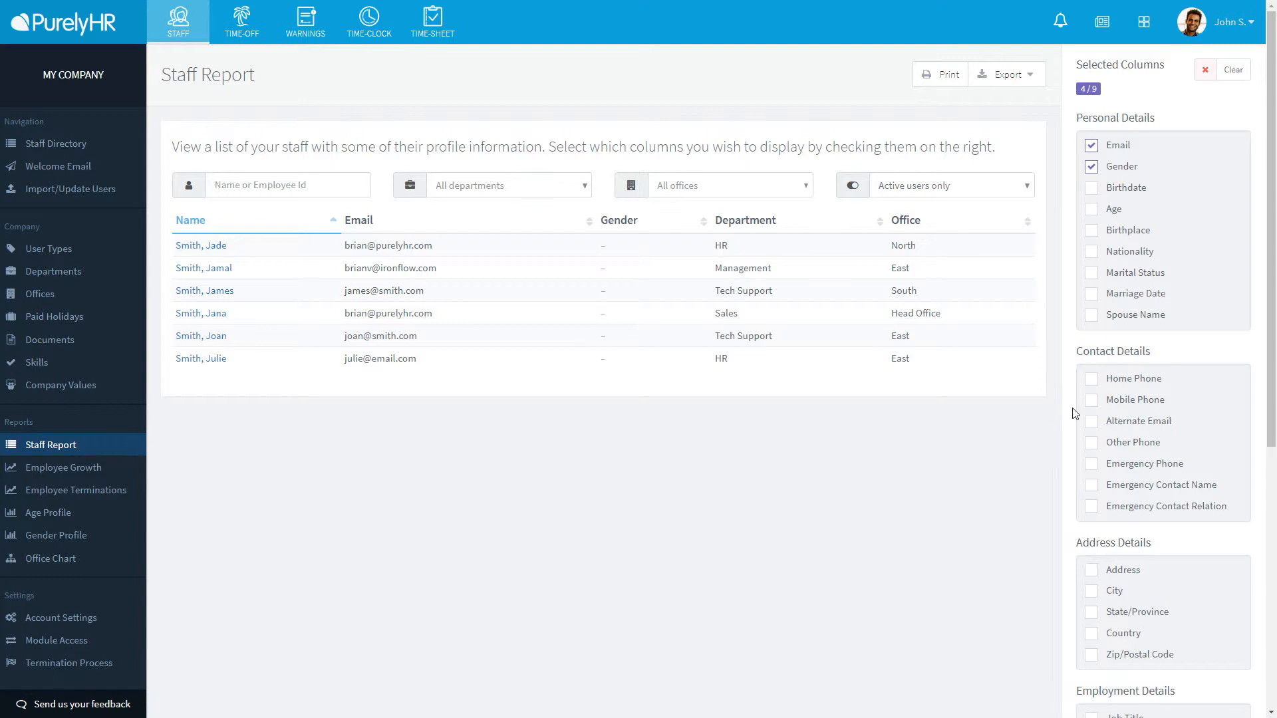
{"action": "mouse_move", "coordinate": [1111, 387]}
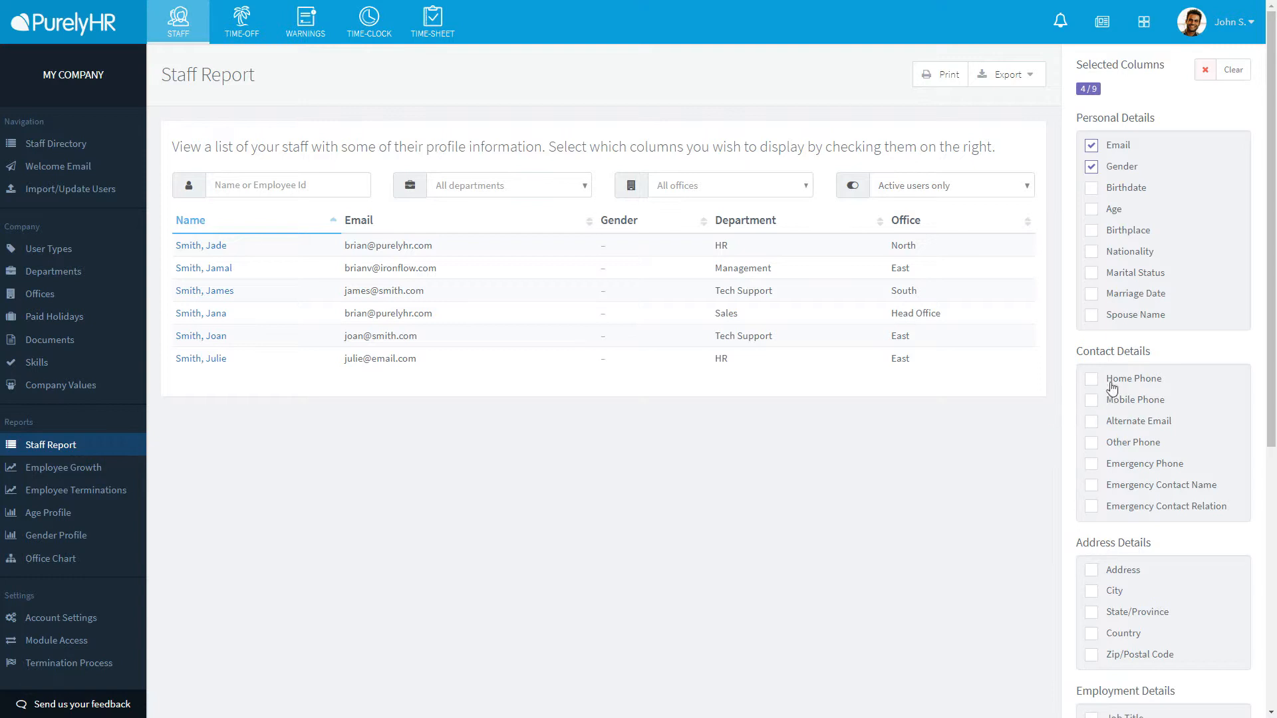
{"action": "left_click", "coordinate": [1092, 378]}
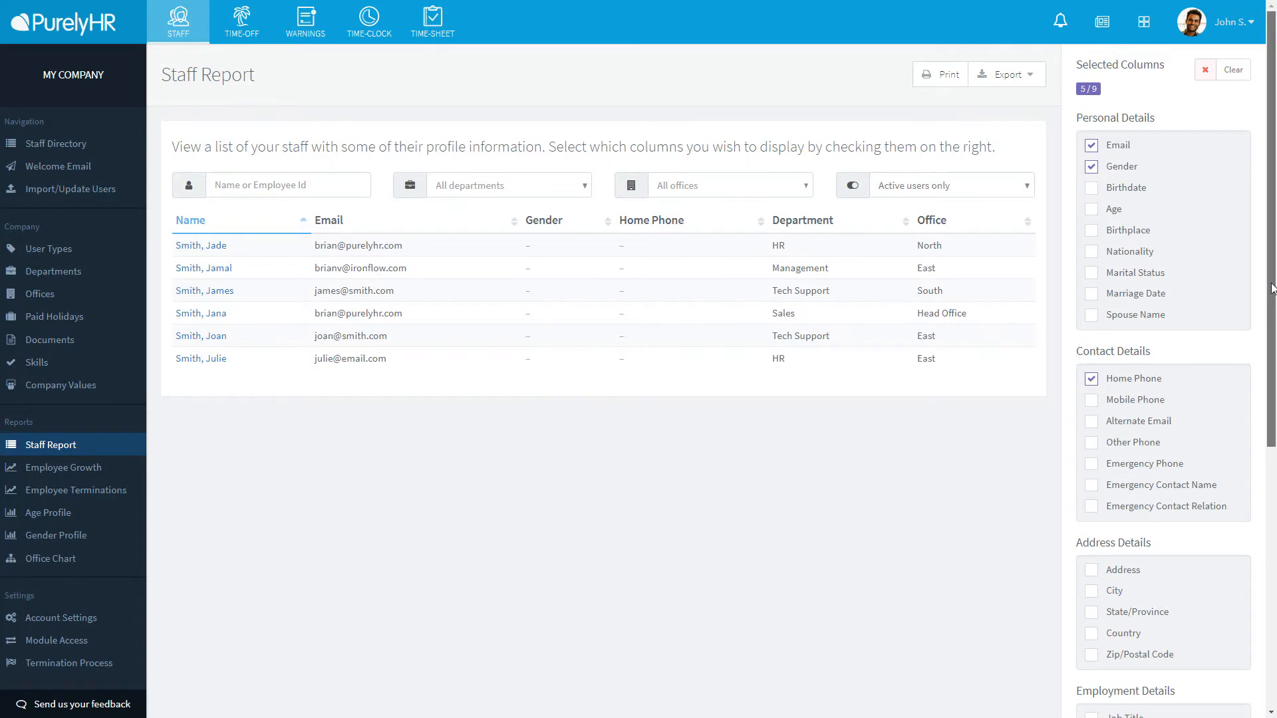
{"action": "scroll", "scroll_direction": "down", "scroll_amount": 3}
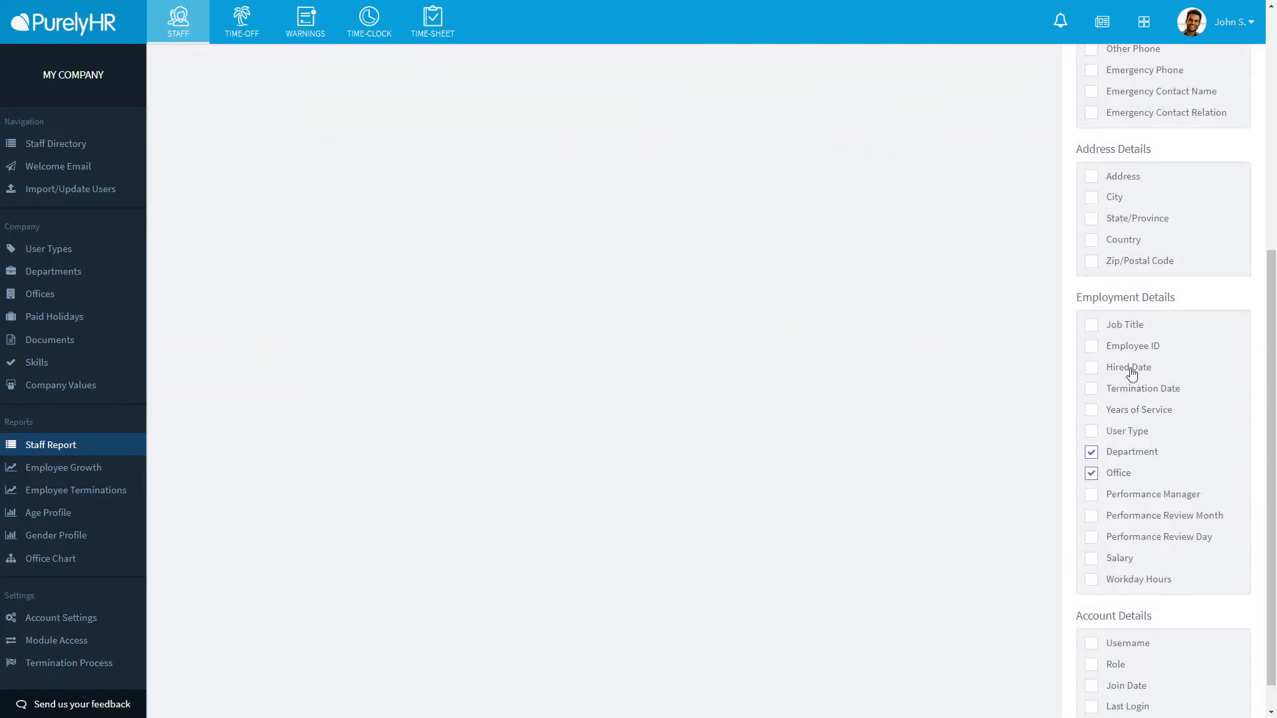
{"action": "left_click", "coordinate": [1091, 367]}
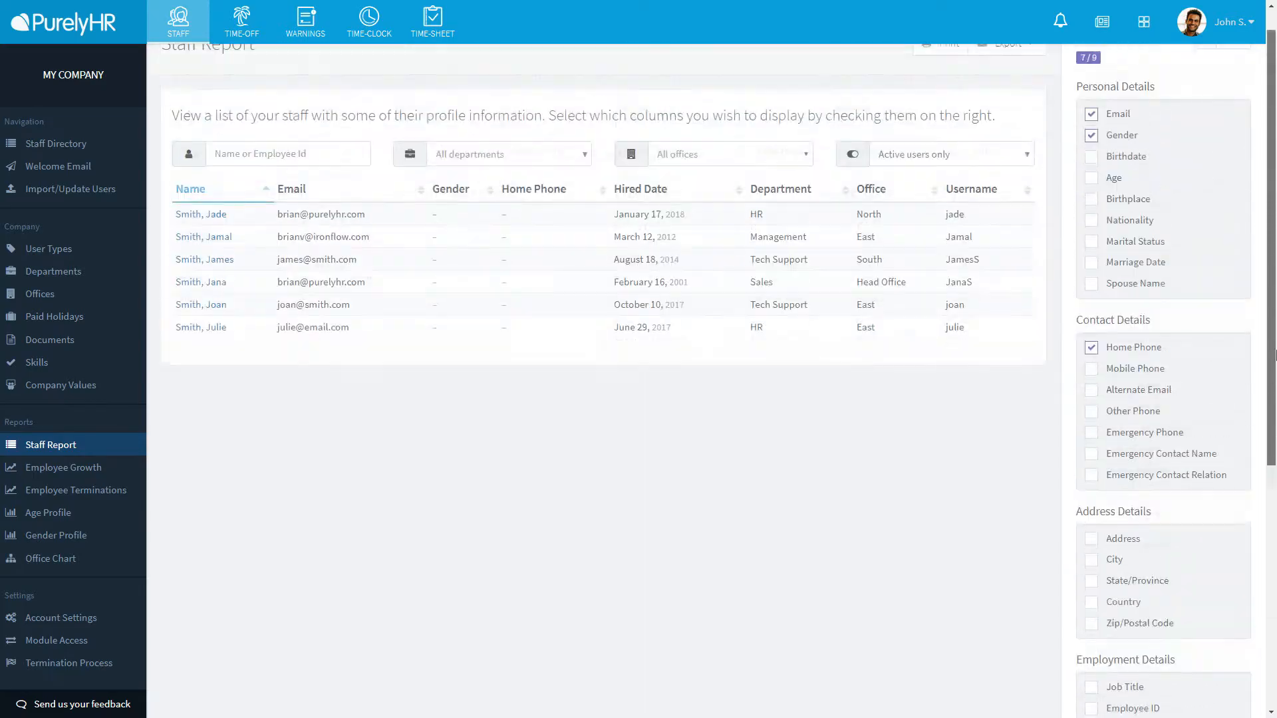
- View Employee Growth, Terminations, Age Profile, Gender Profile reports, then the Office Chart
{"action": "left_click", "coordinate": [62, 467]}
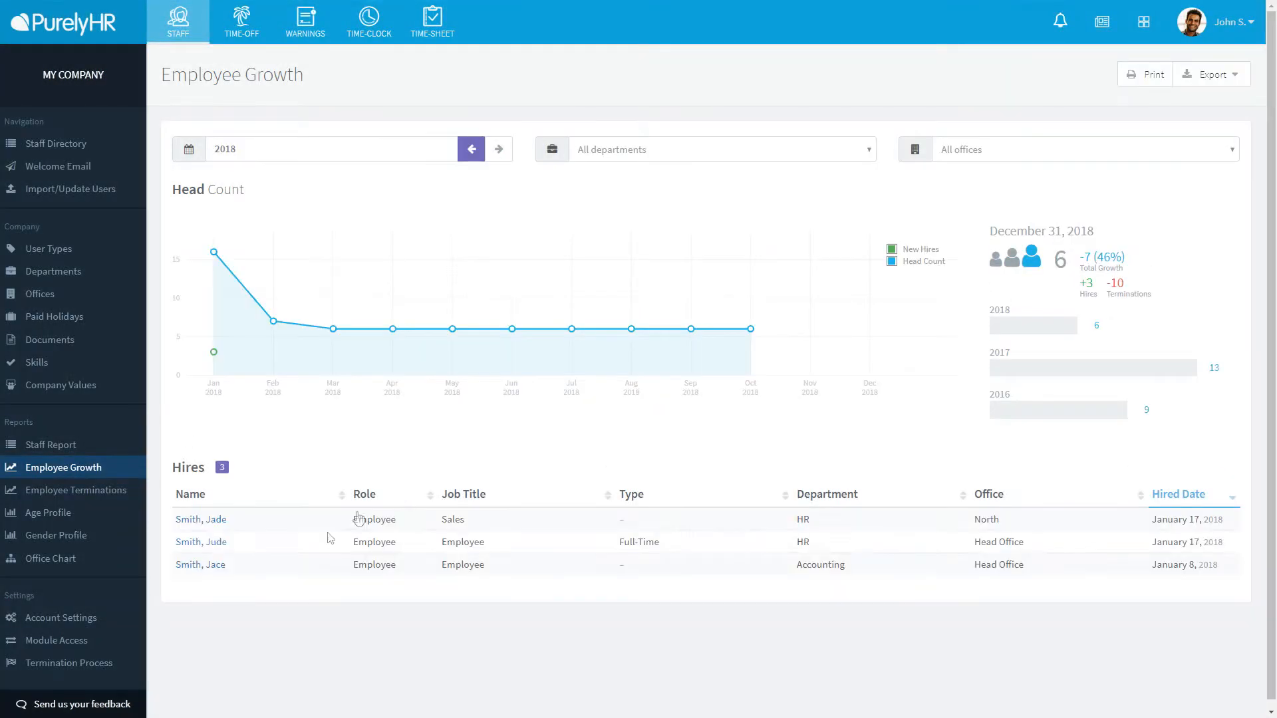
{"action": "mouse_move", "coordinate": [690, 677]}
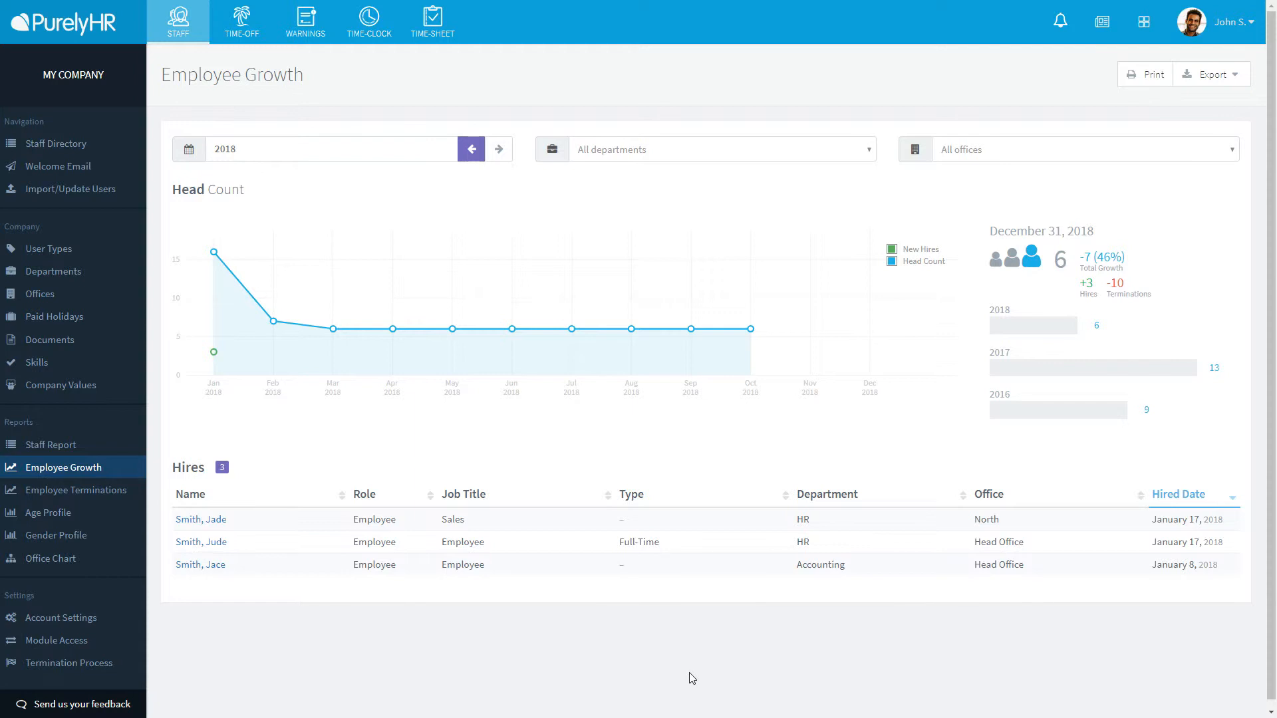
{"action": "left_click", "coordinate": [73, 490]}
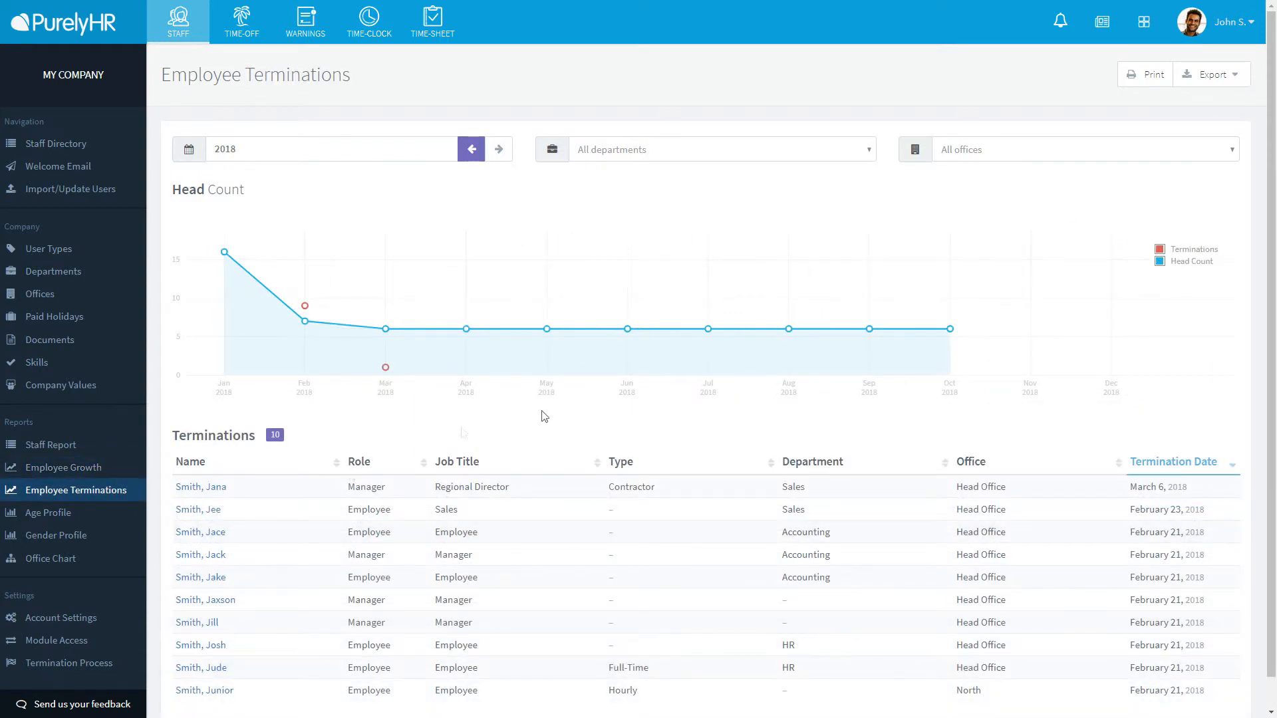
{"action": "mouse_move", "coordinate": [628, 424]}
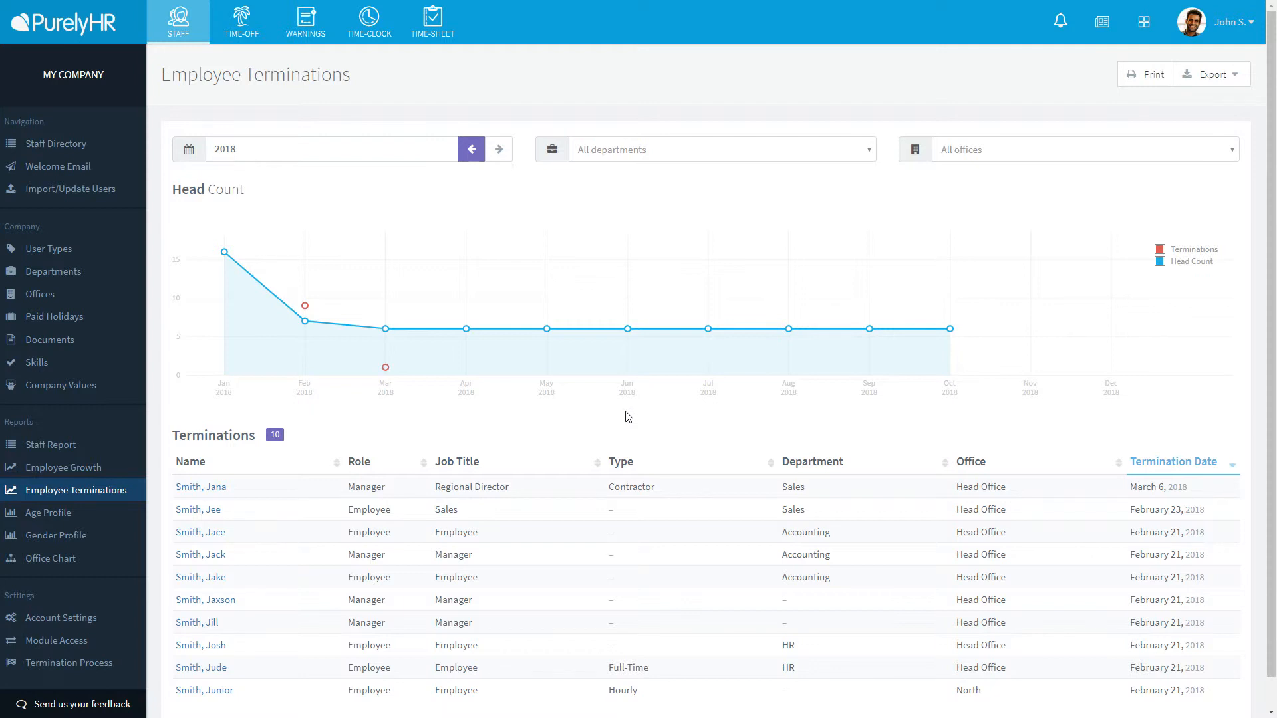
{"action": "left_click", "coordinate": [48, 512]}
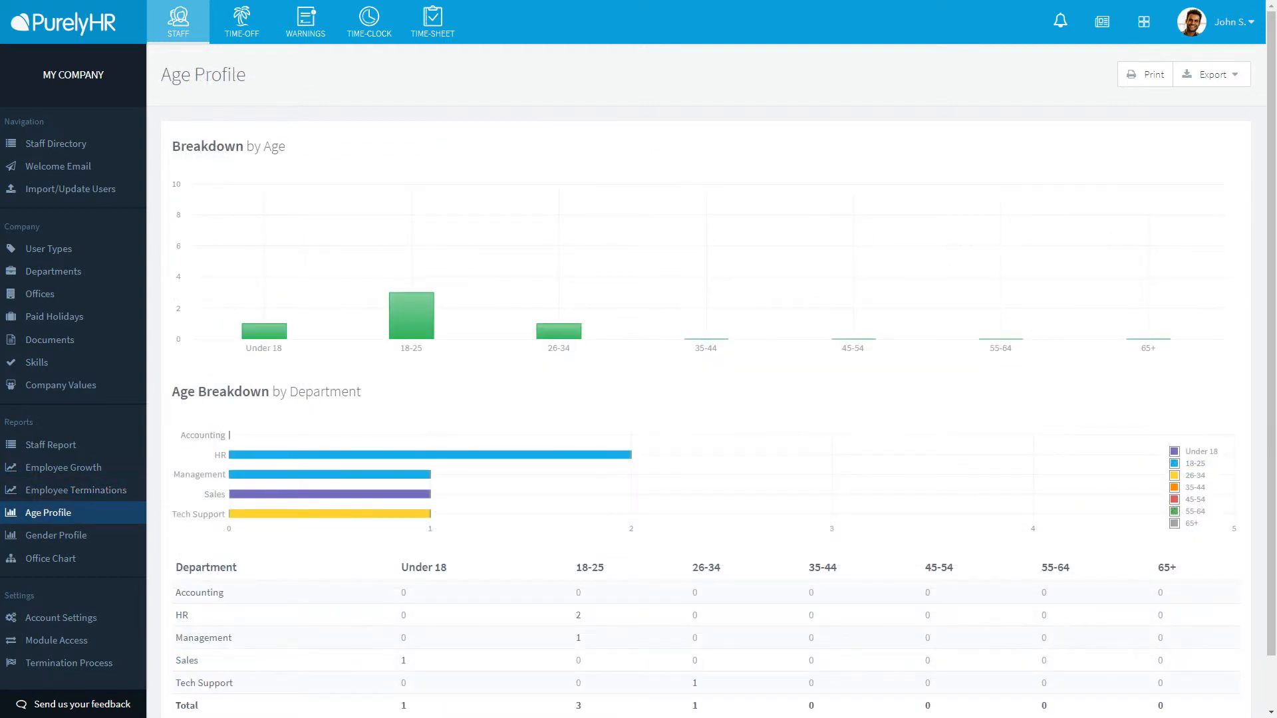
{"action": "left_click", "coordinate": [56, 534]}
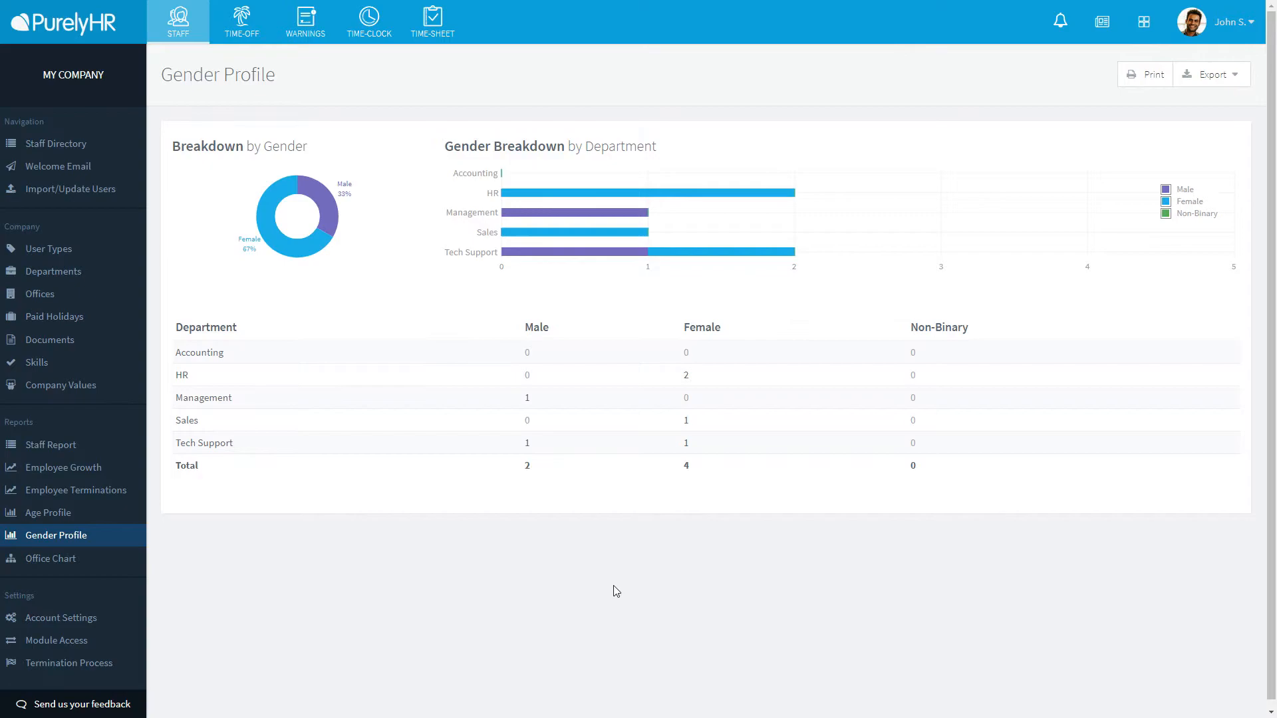
{"action": "left_click", "coordinate": [50, 558]}
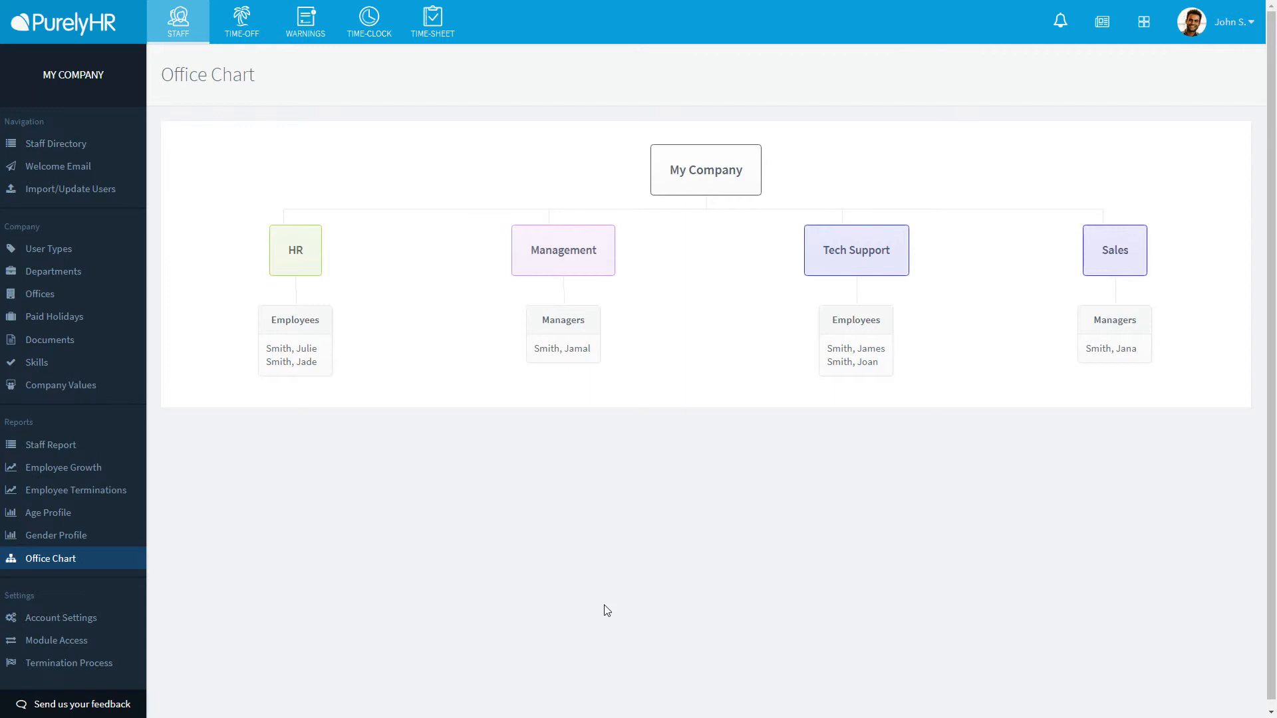
{"action": "mouse_move", "coordinate": [60, 618]}
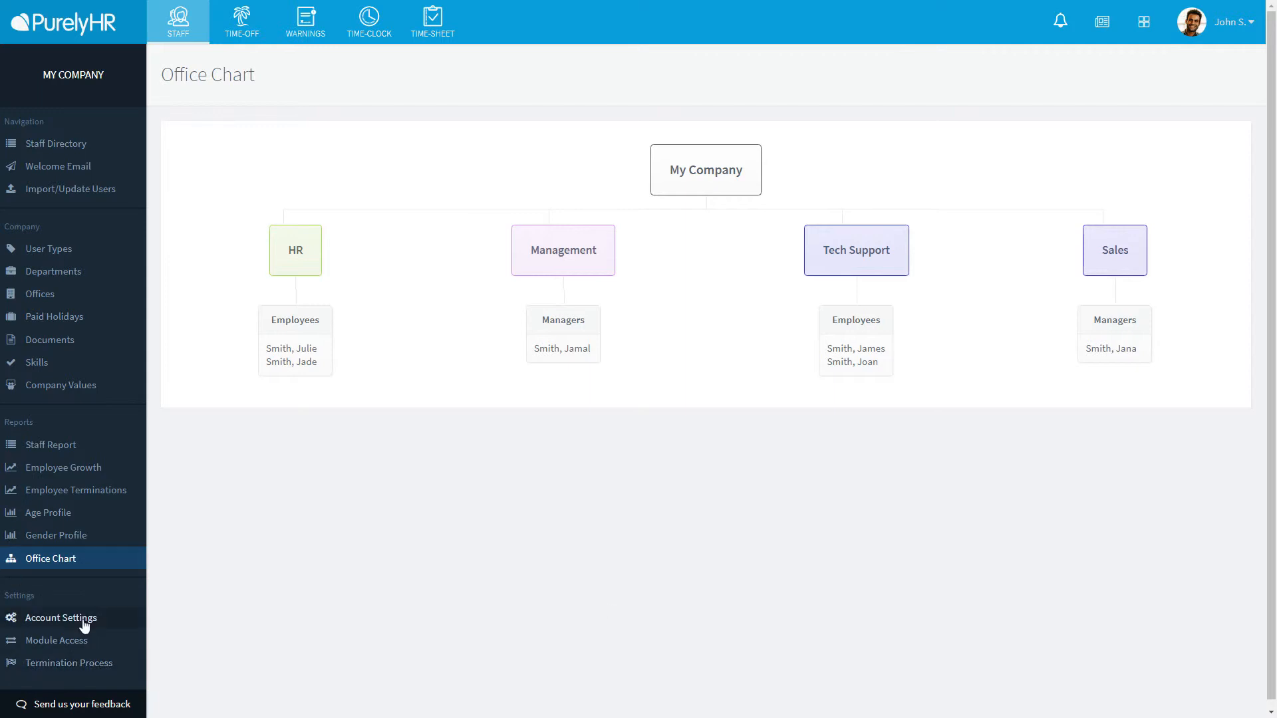
- Scroll through Account Settings' profile, email, hired date and optional feature options
{"action": "left_click", "coordinate": [60, 617]}
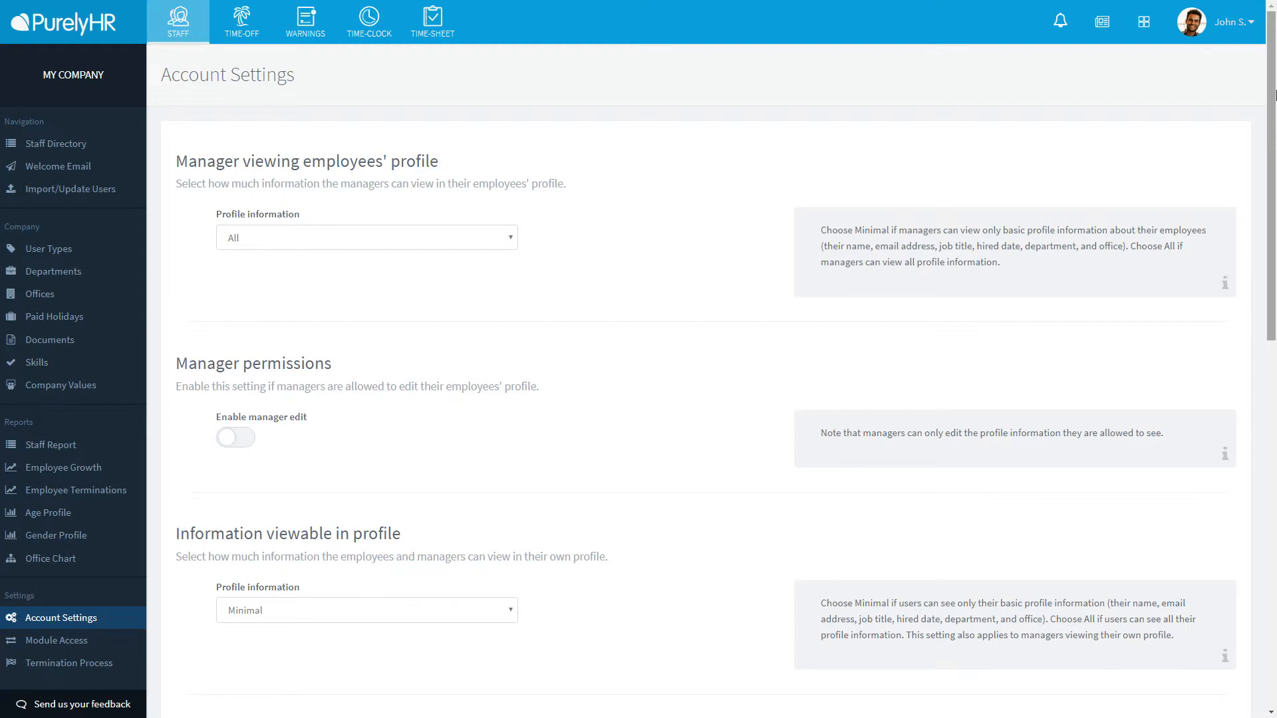
{"action": "scroll", "scroll_direction": "down", "scroll_amount": 3}
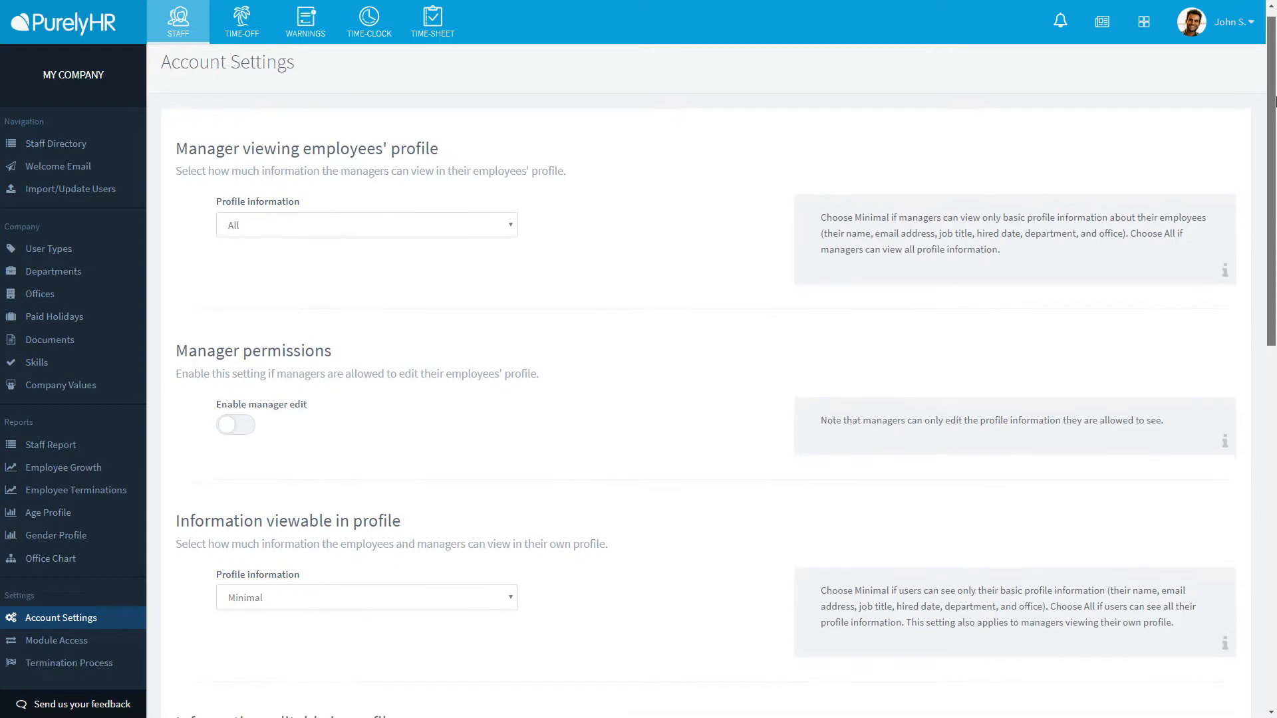
{"action": "scroll", "scroll_direction": "down", "scroll_amount": 3}
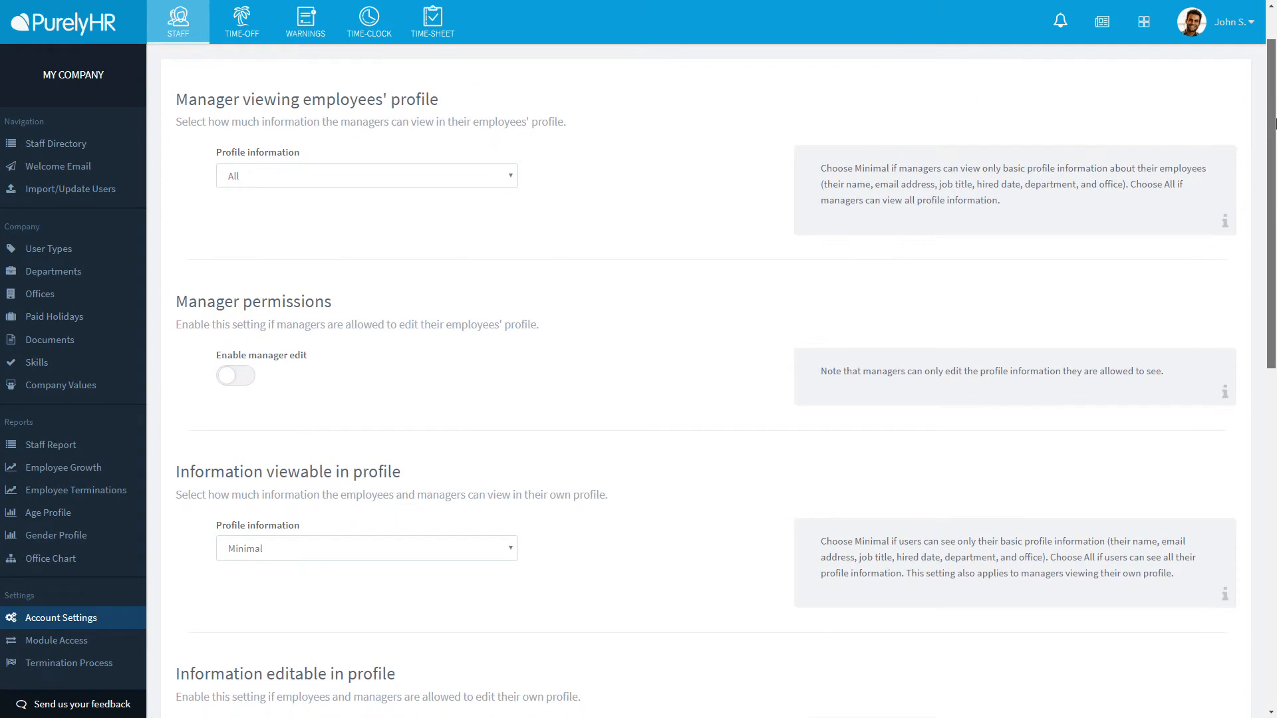
{"action": "scroll", "scroll_direction": "down", "scroll_amount": 3}
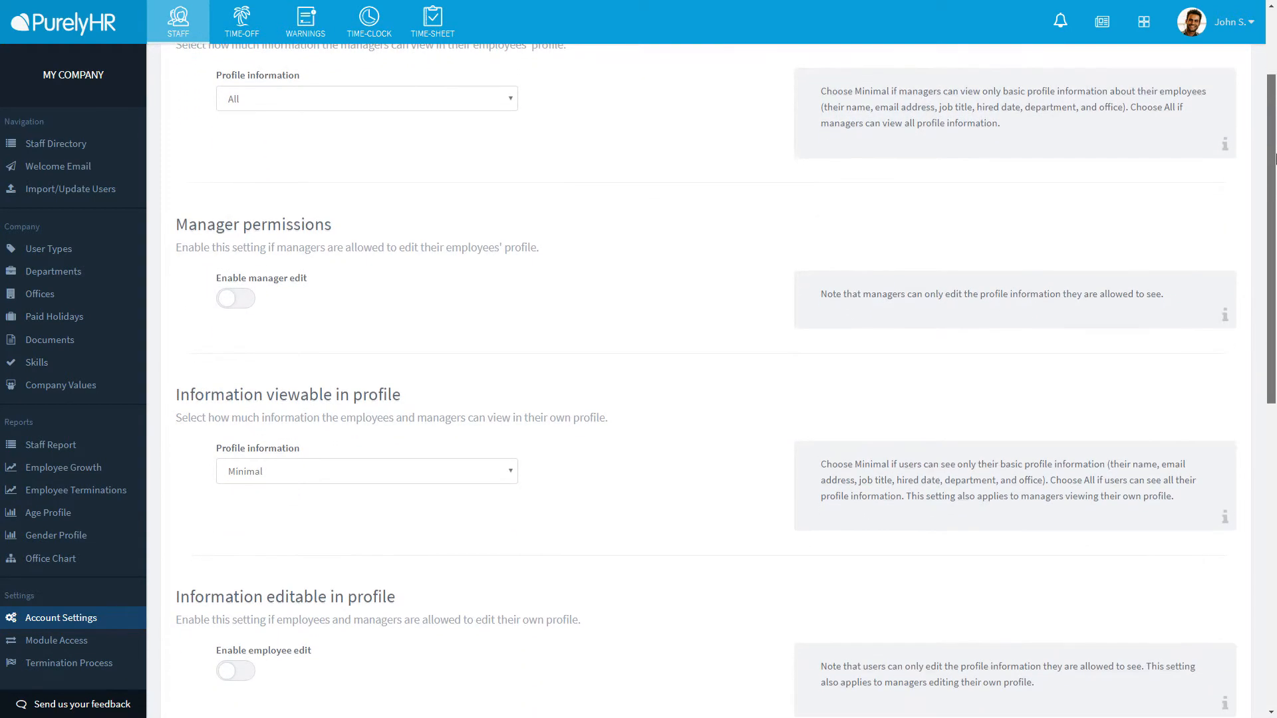
{"action": "scroll", "scroll_direction": "down", "scroll_amount": 3}
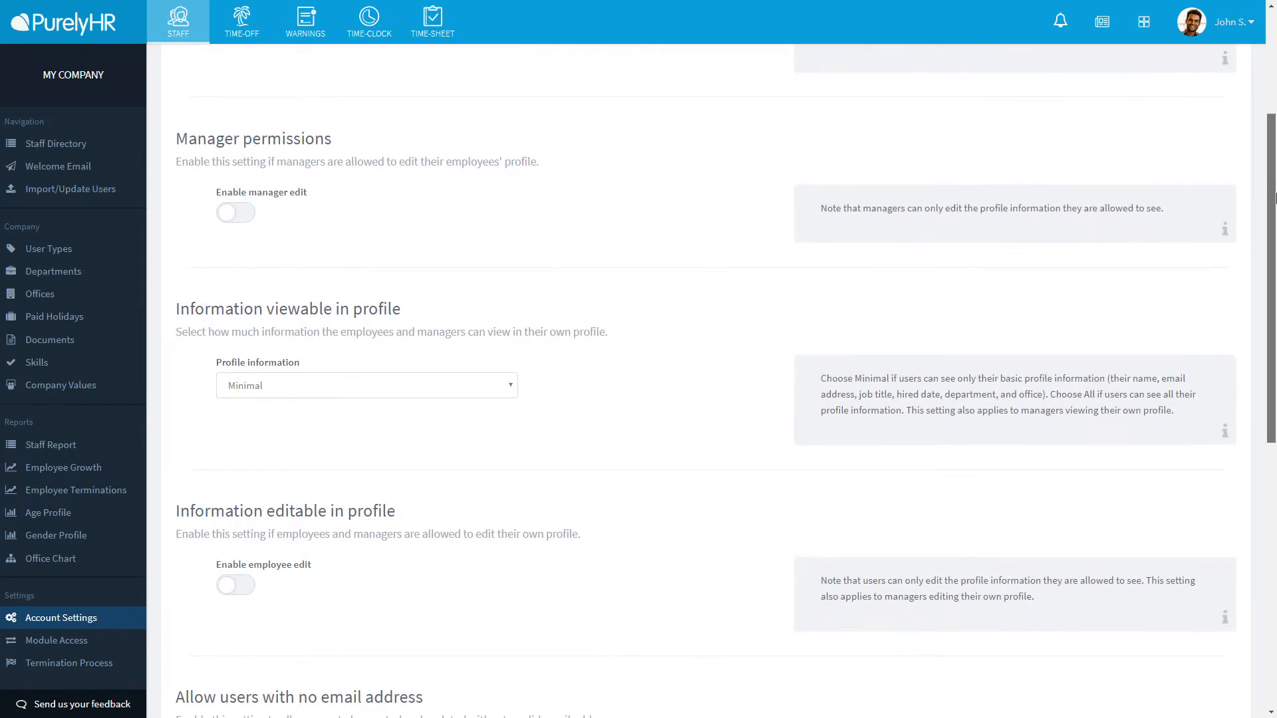
{"action": "scroll", "scroll_direction": "down", "scroll_amount": 3}
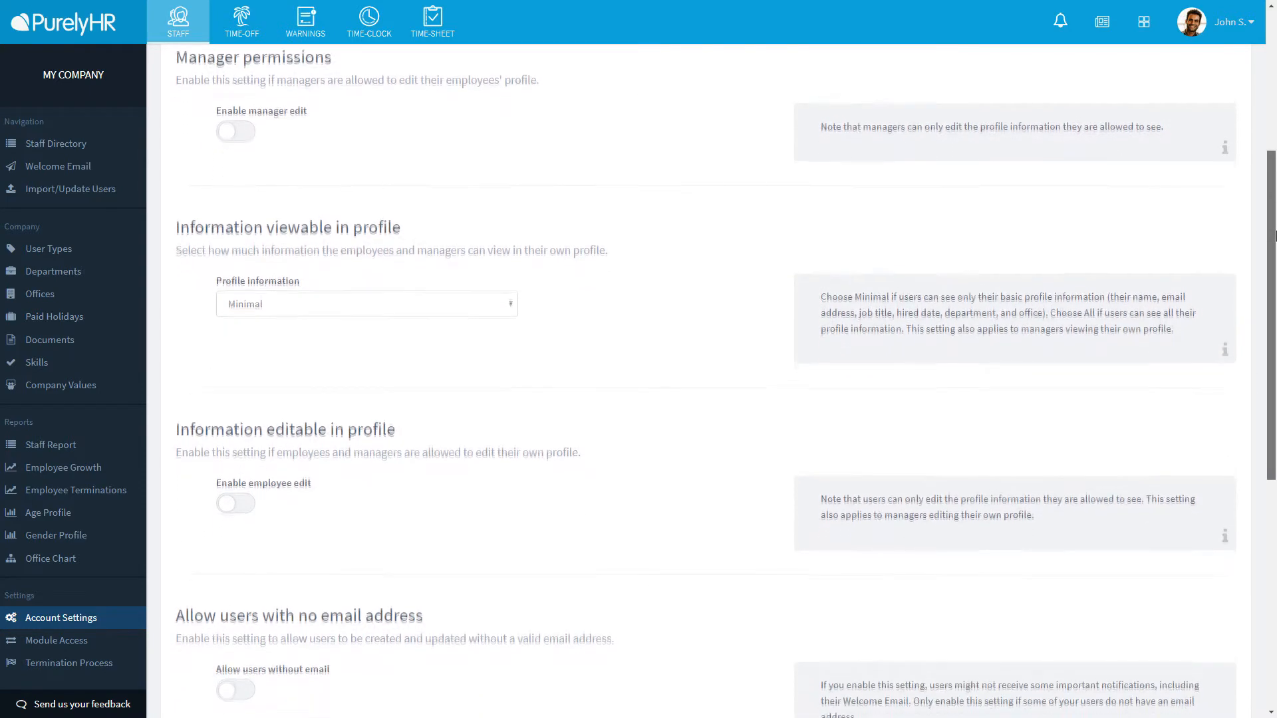
{"action": "scroll", "scroll_direction": "down", "scroll_amount": 3}
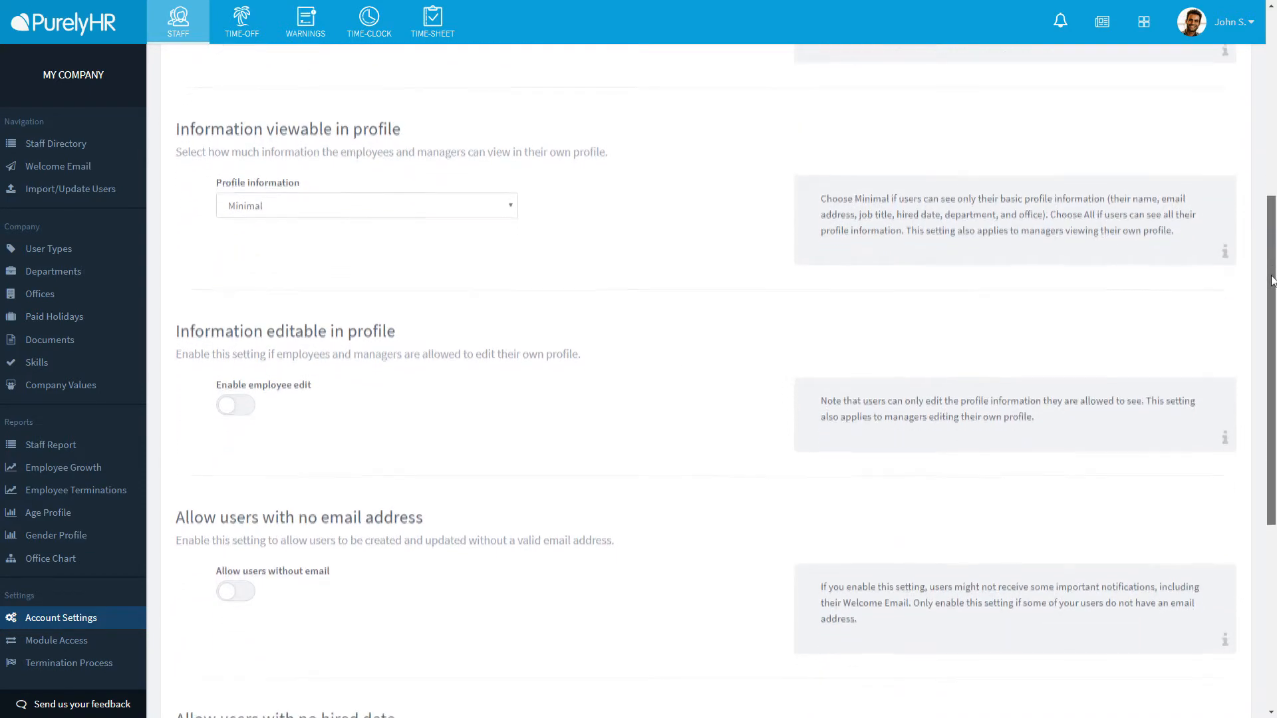
{"action": "scroll", "scroll_direction": "down", "scroll_amount": 3}
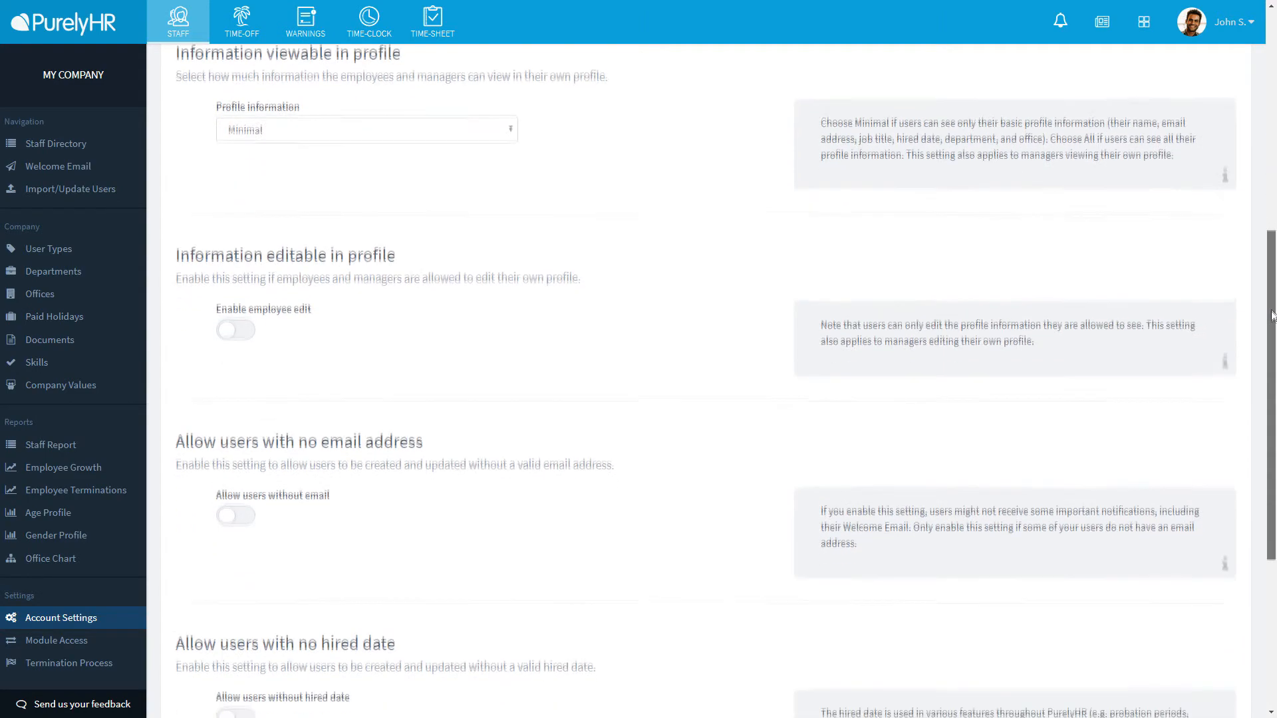
{"action": "scroll", "scroll_direction": "down", "scroll_amount": 3}
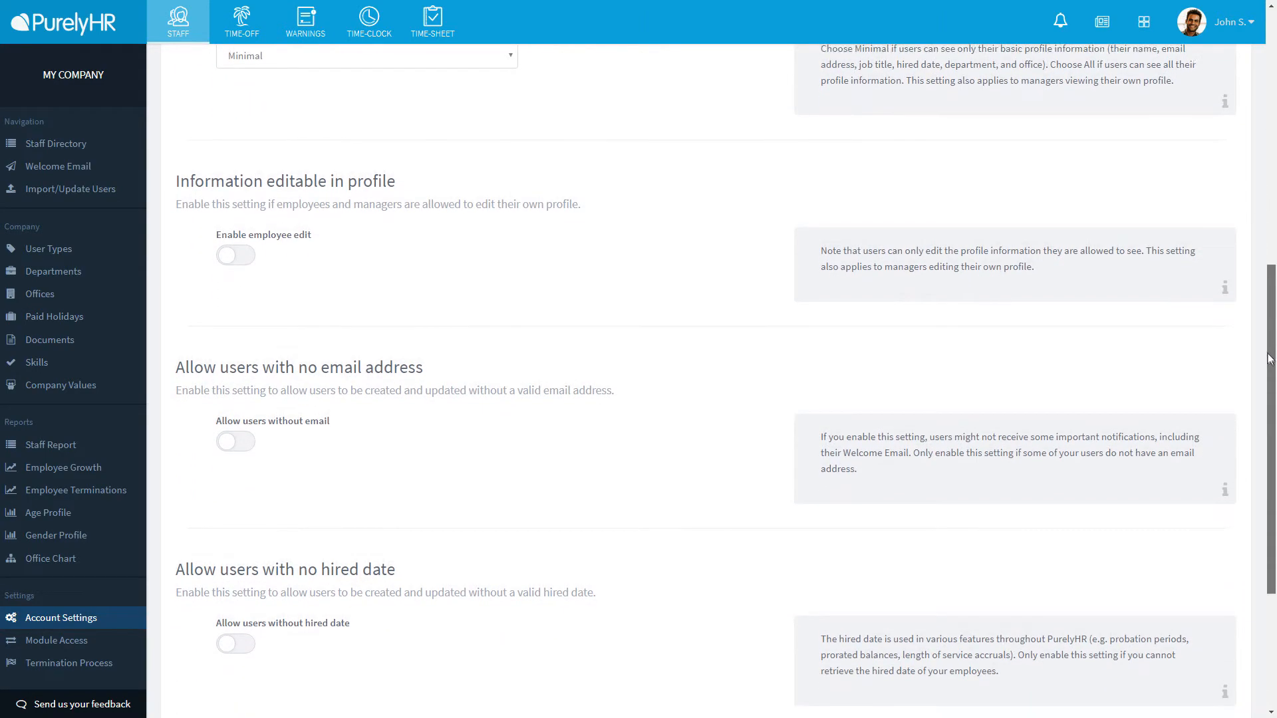
{"action": "scroll", "scroll_direction": "down", "scroll_amount": 3}
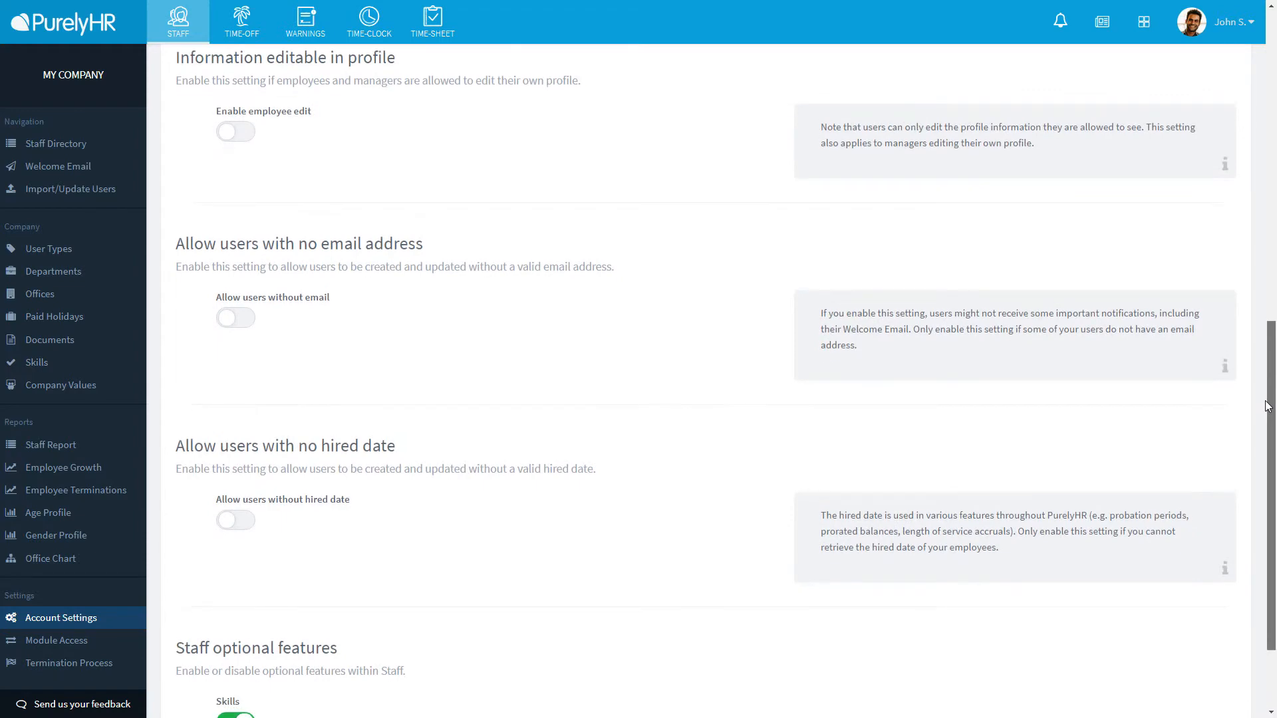
{"action": "scroll", "scroll_direction": "down", "scroll_amount": 3}
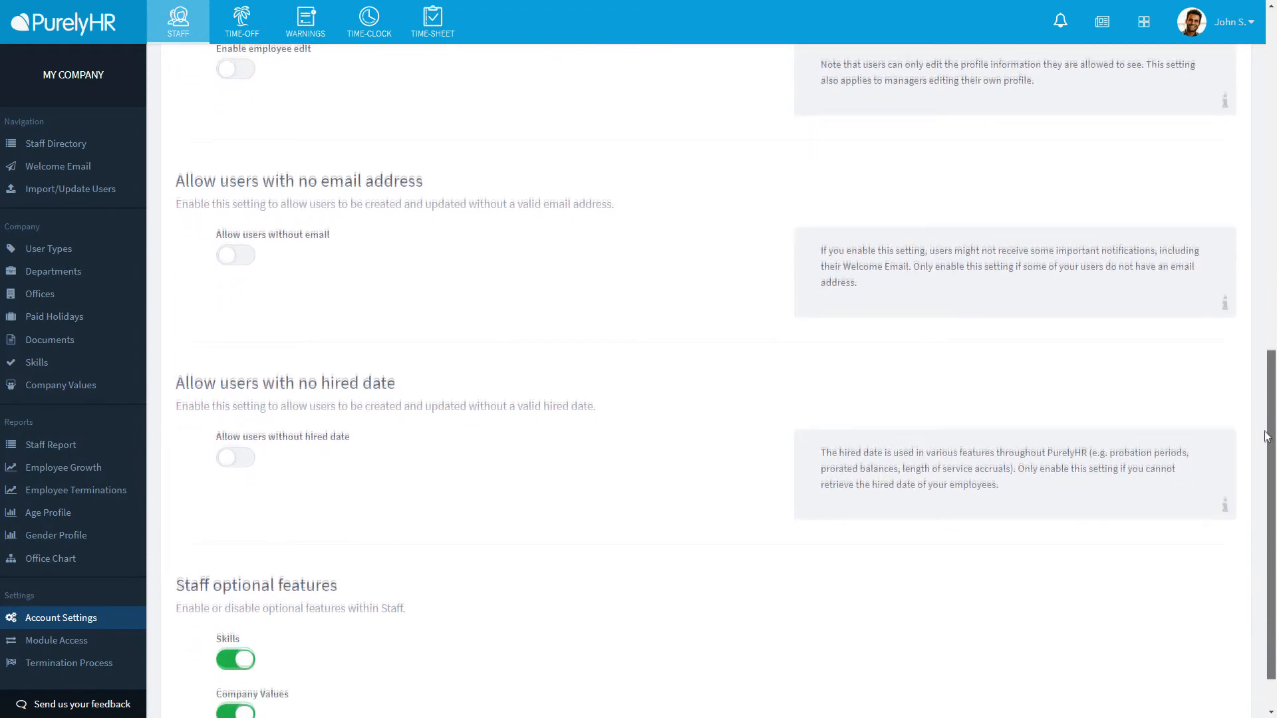
{"action": "left_click", "coordinate": [57, 641]}
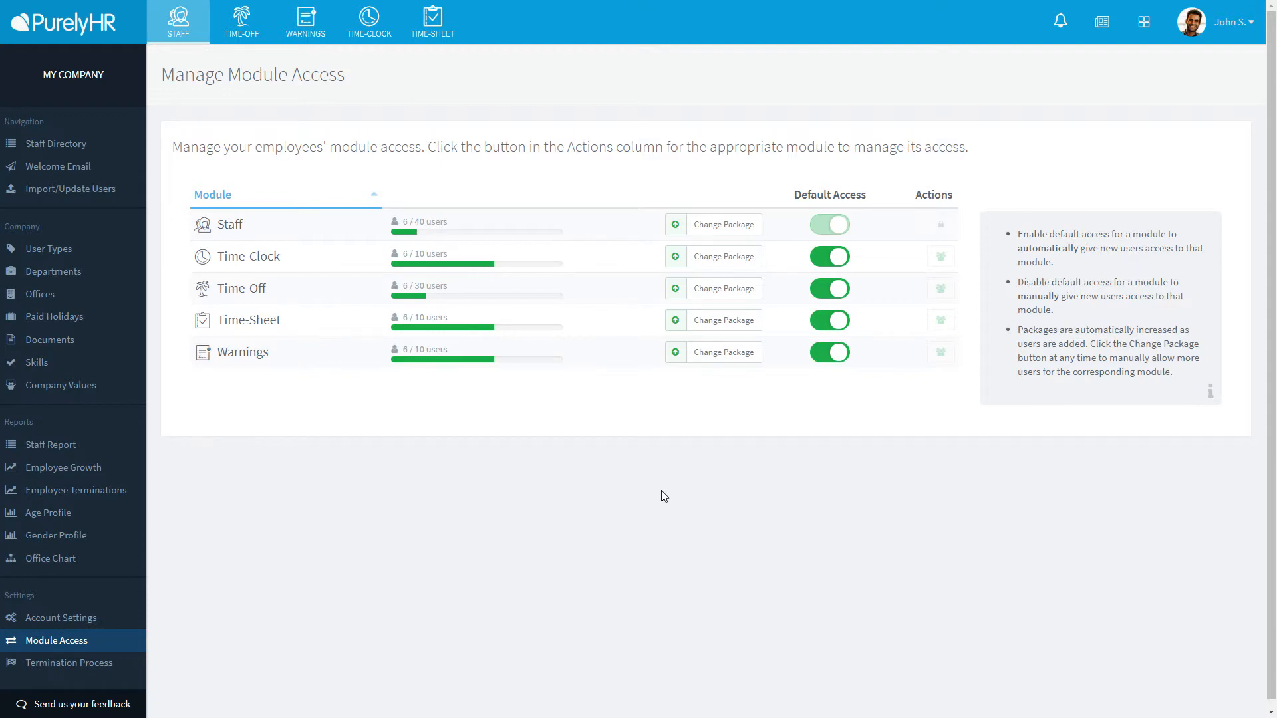
{"action": "mouse_move", "coordinate": [933, 352]}
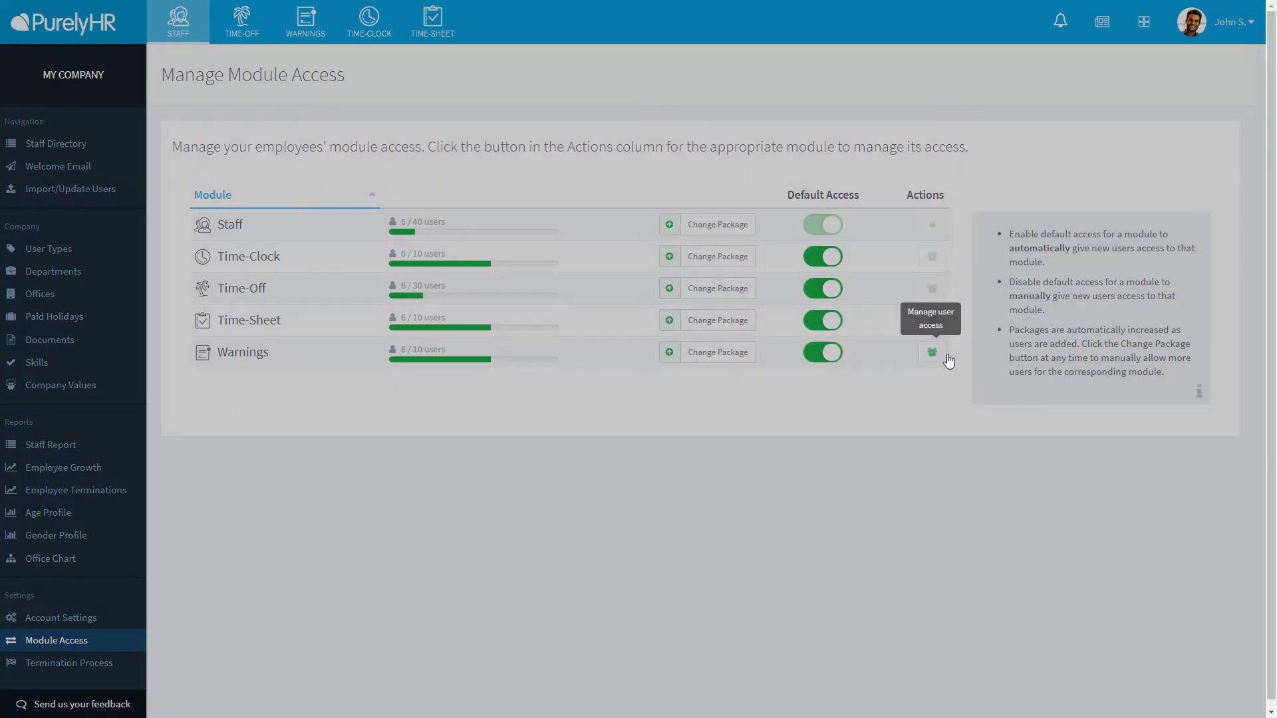
- Limit Warnings module access to four staff, excluding Jana and Joan
{"action": "left_click", "coordinate": [931, 352]}
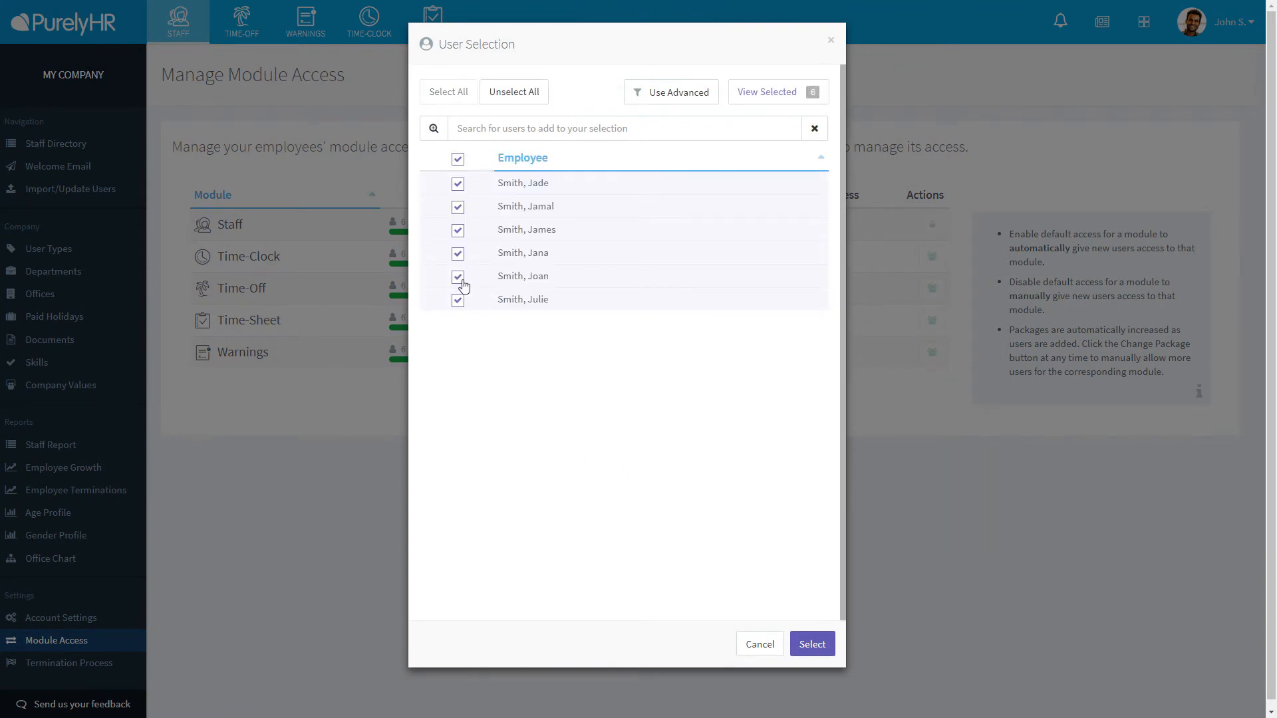
{"action": "left_click", "coordinate": [458, 276]}
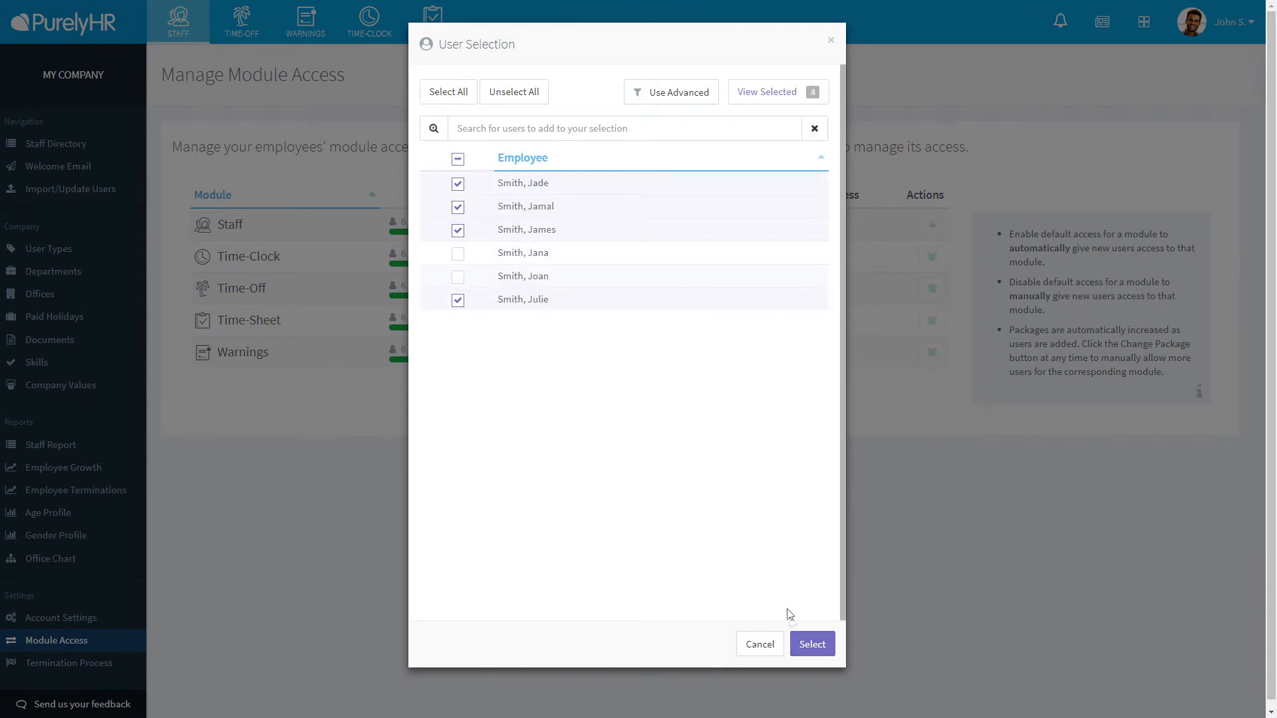
{"action": "left_click", "coordinate": [811, 643]}
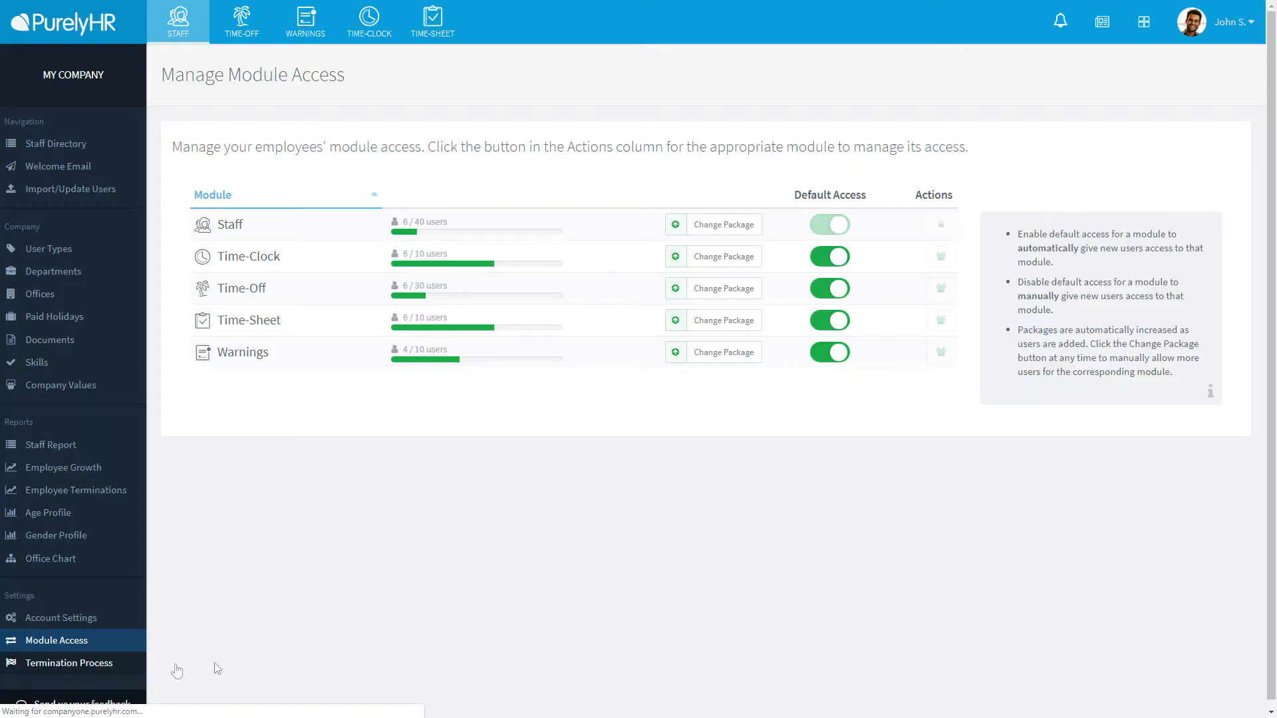
{"action": "left_click", "coordinate": [68, 663]}
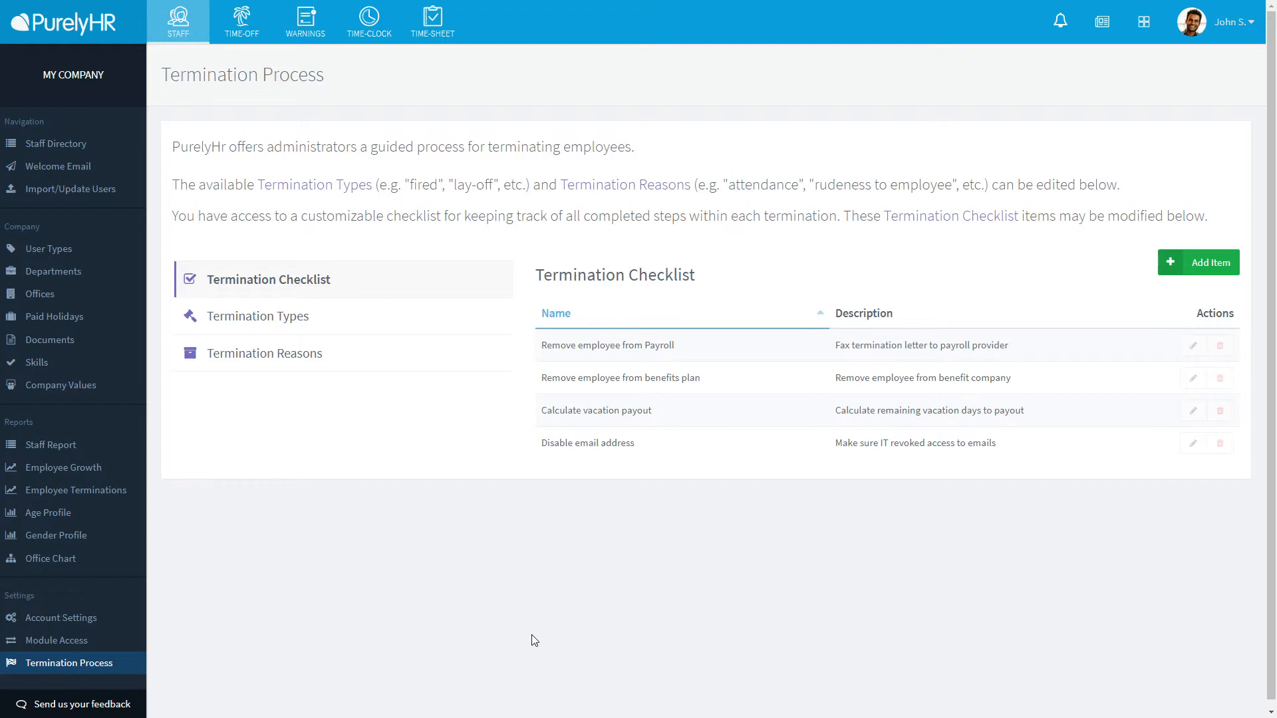
{"action": "mouse_move", "coordinate": [387, 324]}
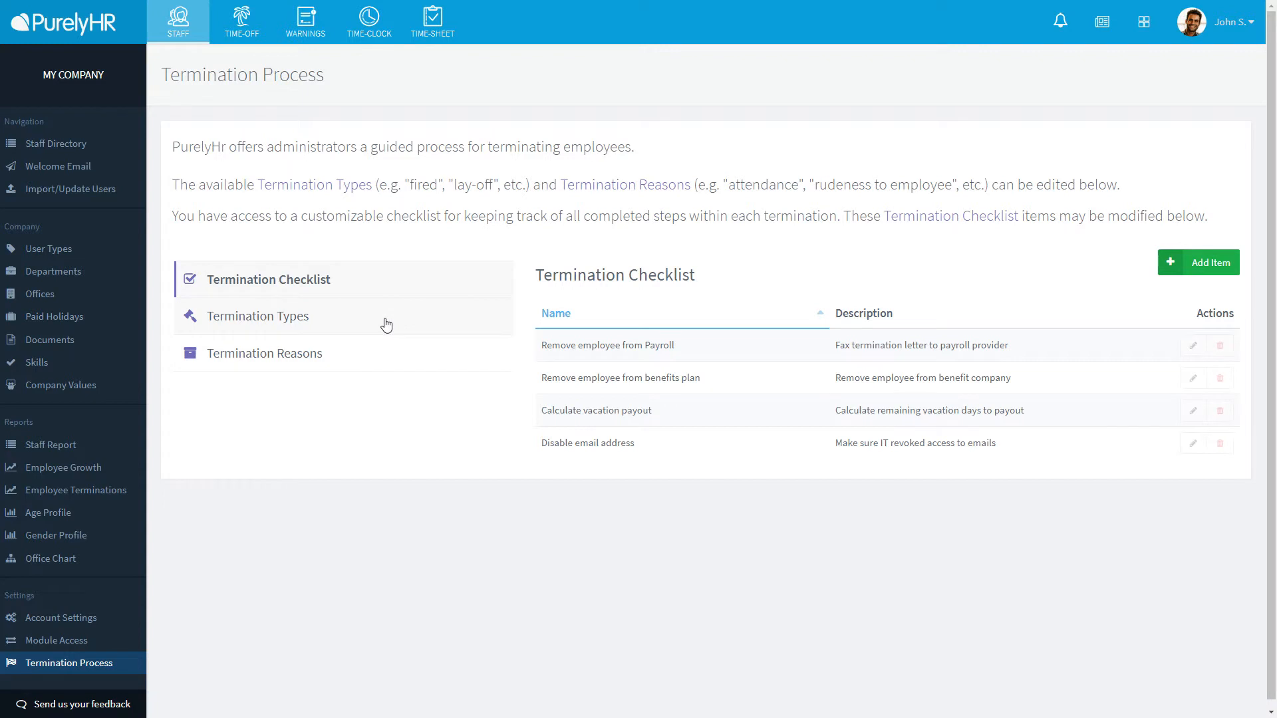
- View the Voluntary, Involuntary - Layoff and Involuntary - Fired types, then the six-staff directory
{"action": "left_click", "coordinate": [259, 316]}
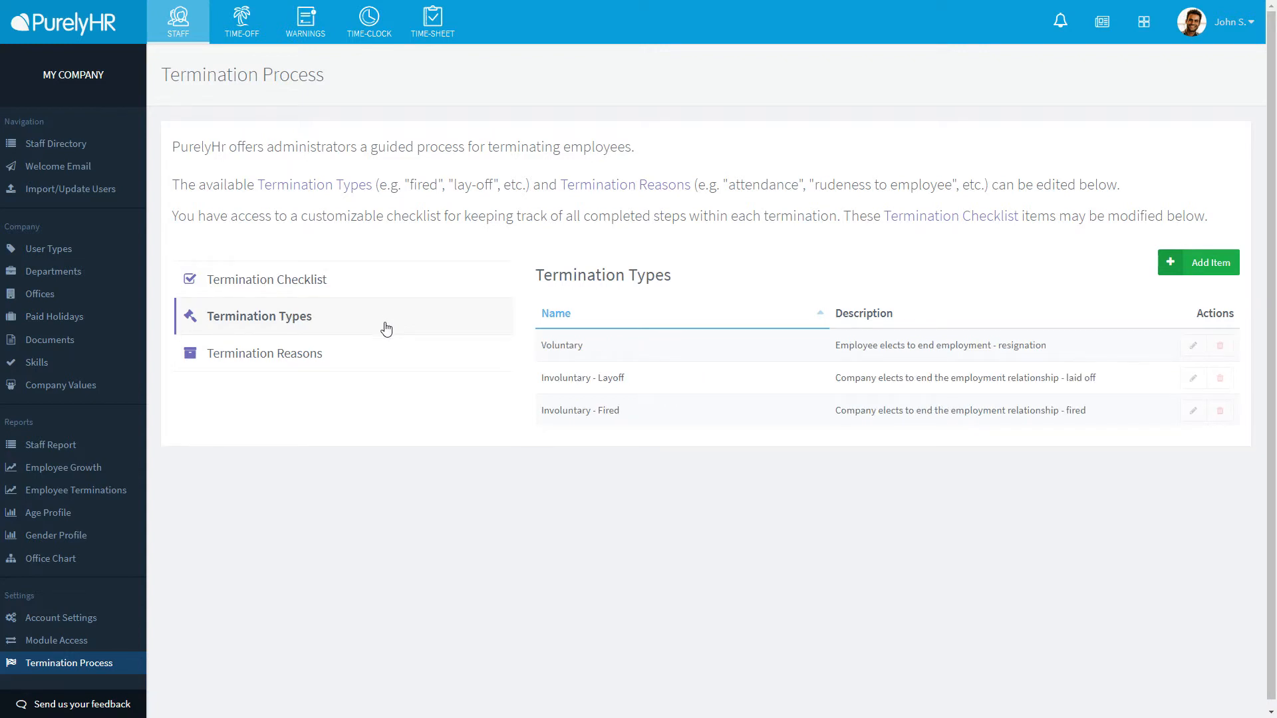
{"action": "left_click", "coordinate": [55, 144]}
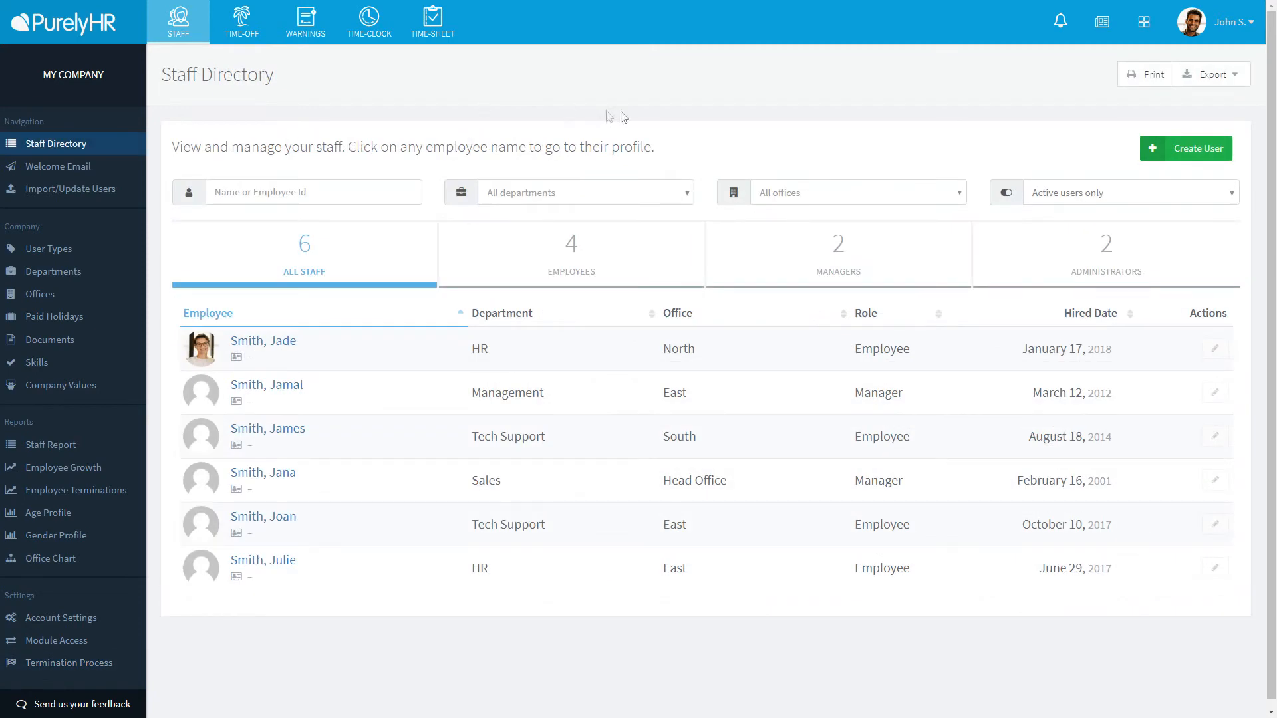
{"action": "mouse_move", "coordinate": [711, 144]}
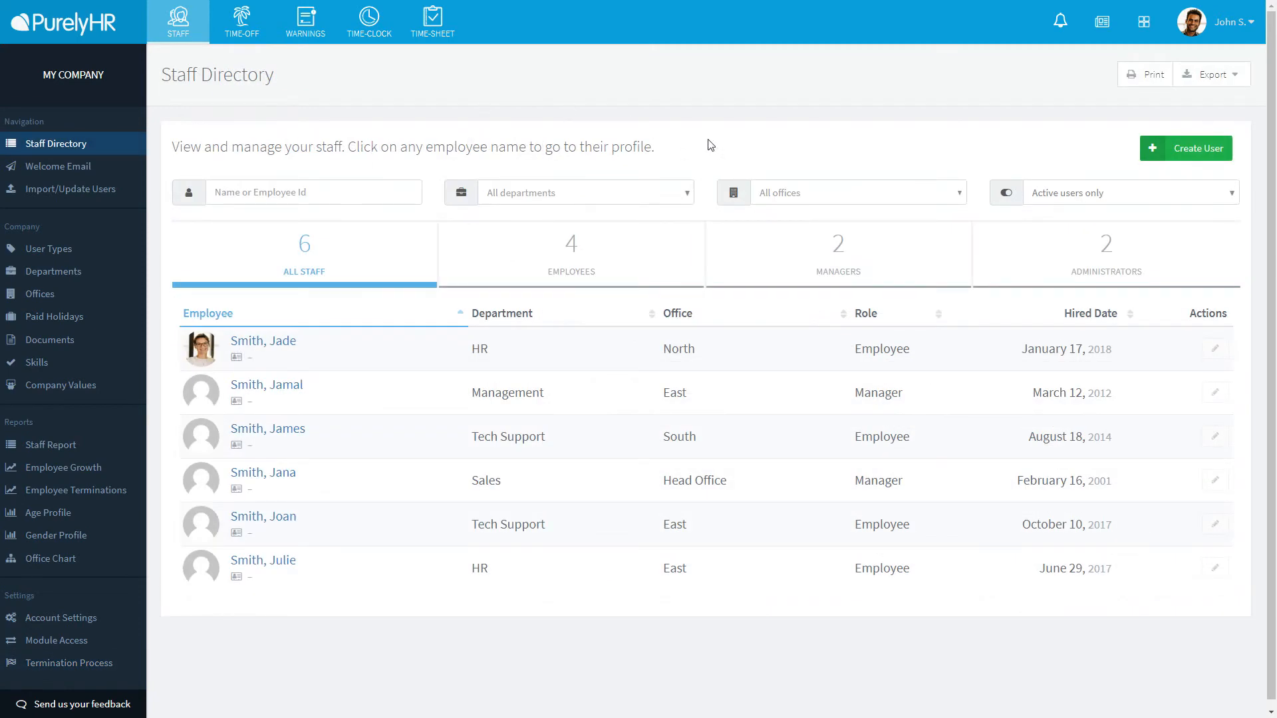
{"action": "left_click", "coordinate": [262, 516]}
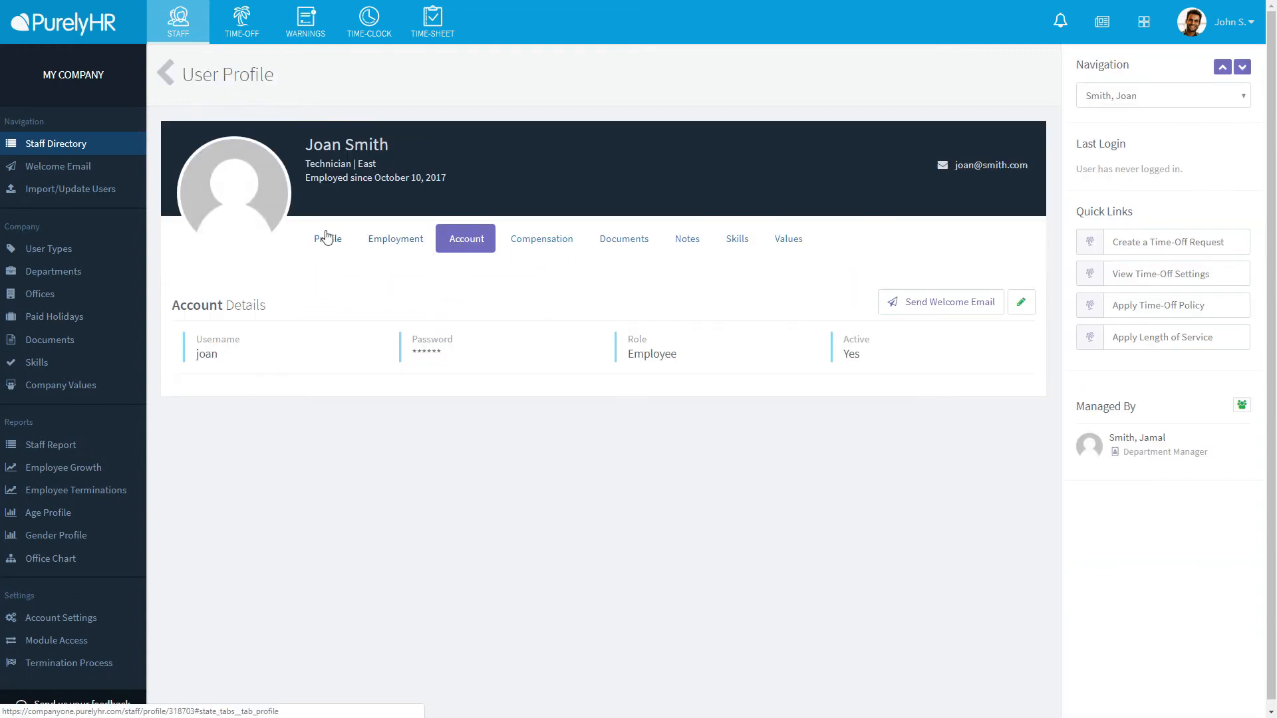
{"action": "left_click", "coordinate": [326, 239]}
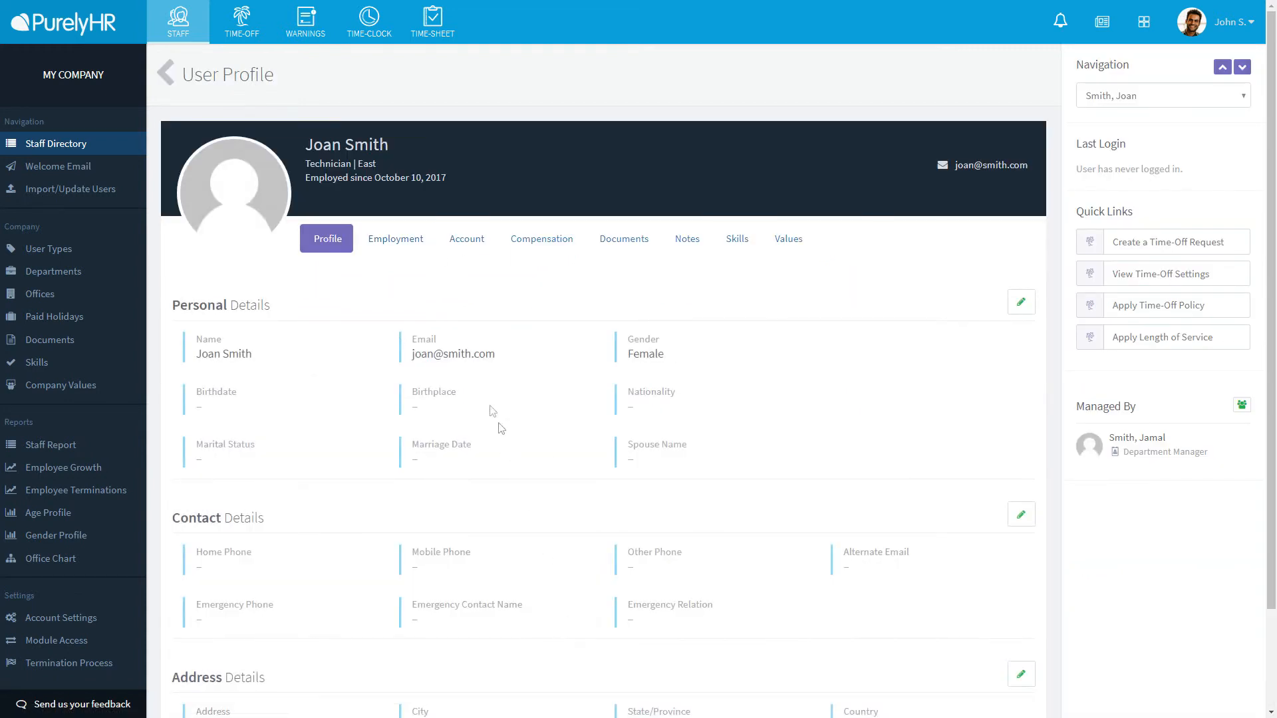
{"action": "left_click", "coordinate": [394, 239]}
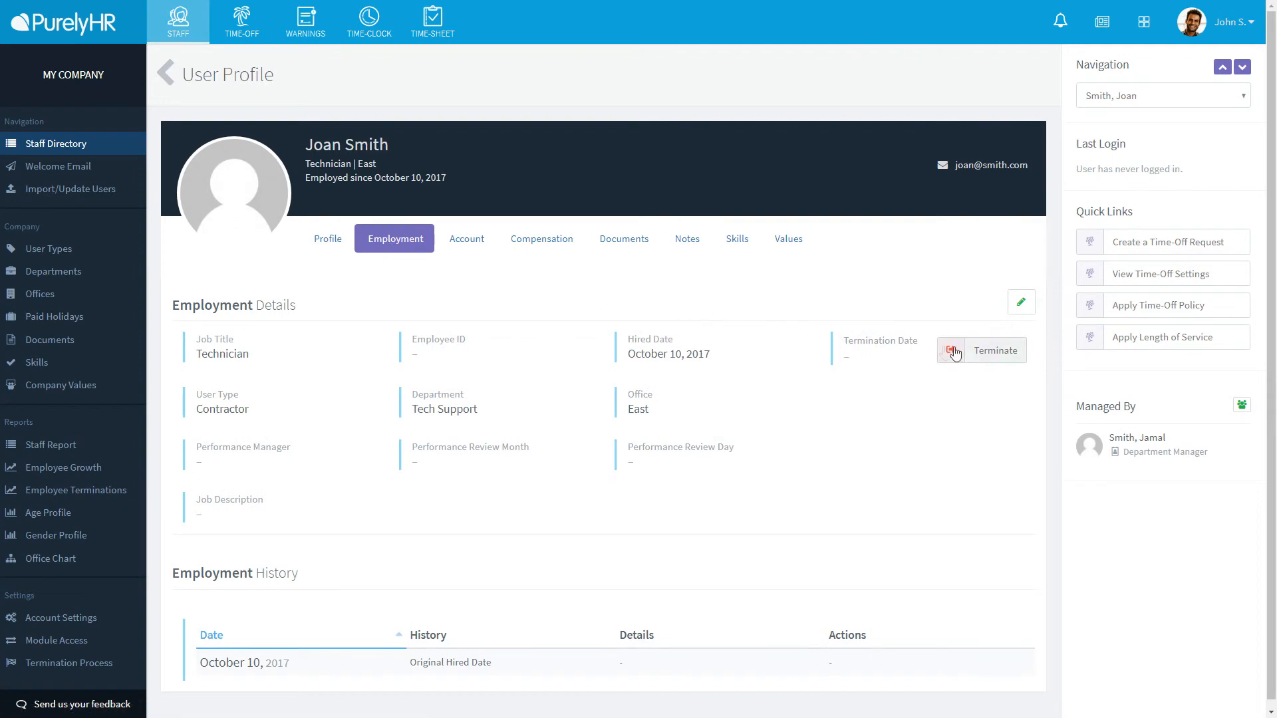
{"action": "left_click", "coordinate": [994, 351]}
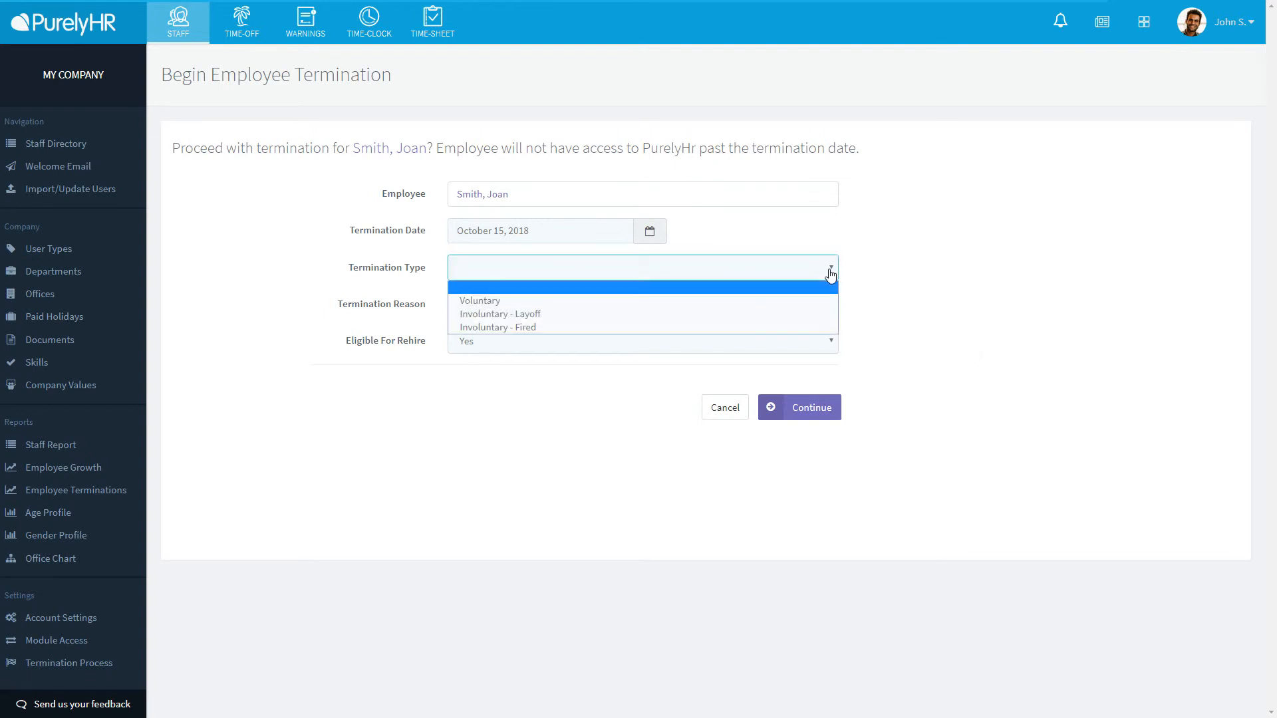
- Set termination type Voluntary and reason Attendance, then continue to the summary
{"action": "left_click", "coordinate": [479, 301]}
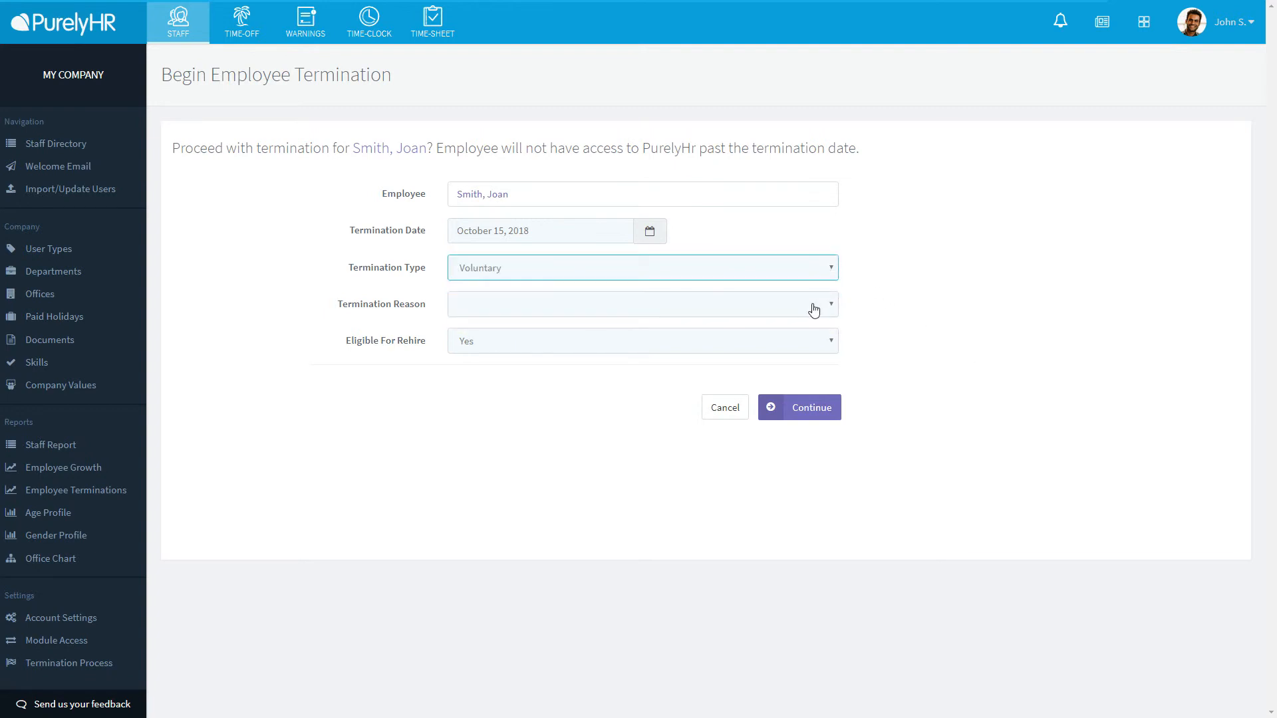
{"action": "left_click", "coordinate": [642, 304]}
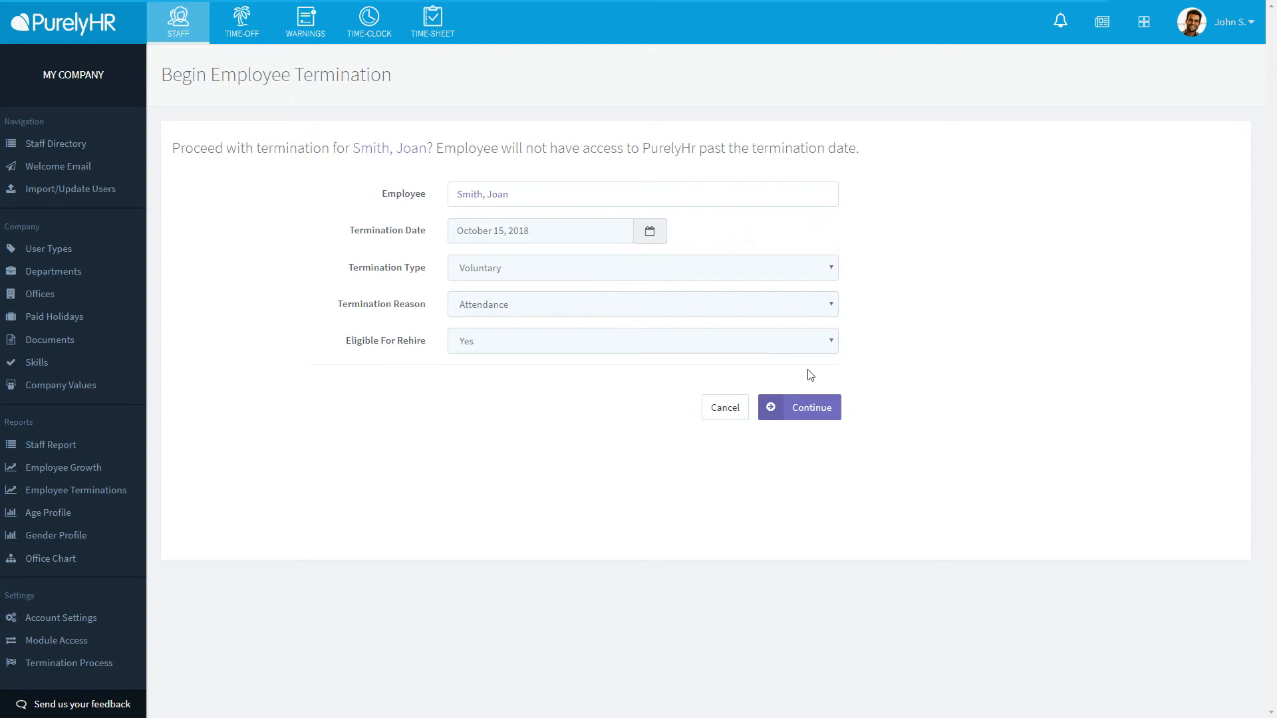
{"action": "left_click", "coordinate": [799, 407]}
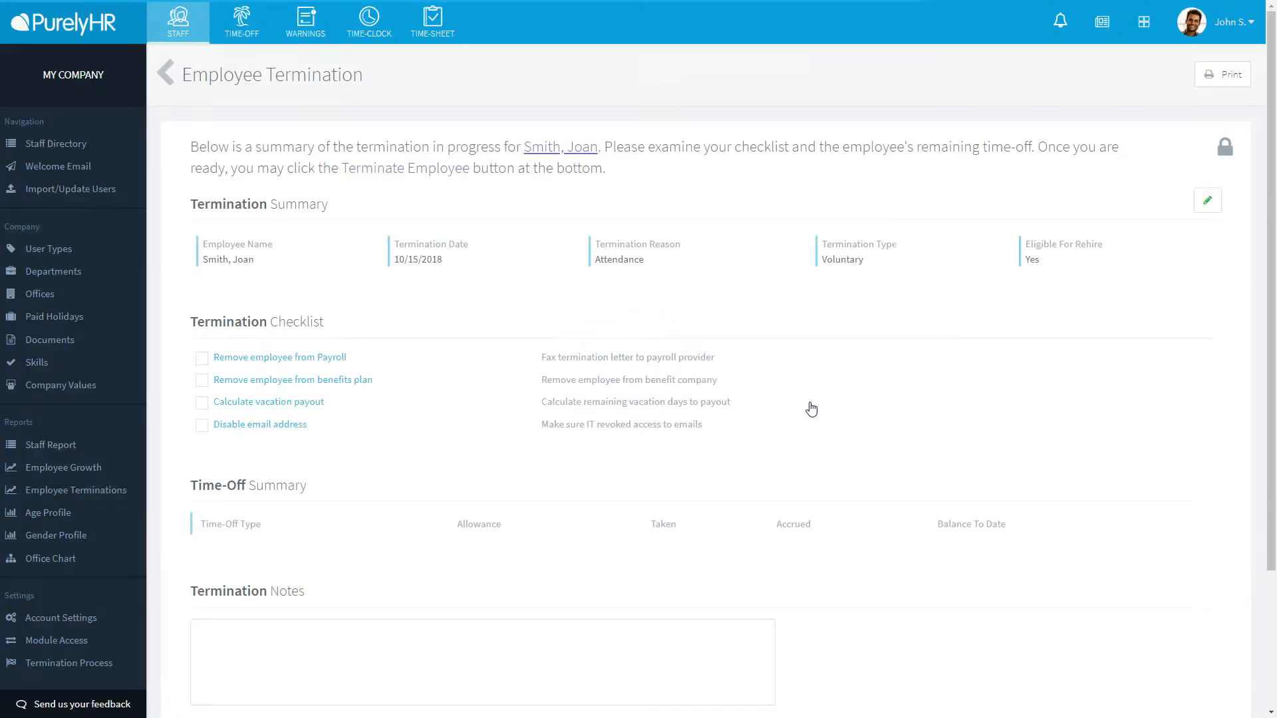
{"action": "mouse_move", "coordinate": [823, 421]}
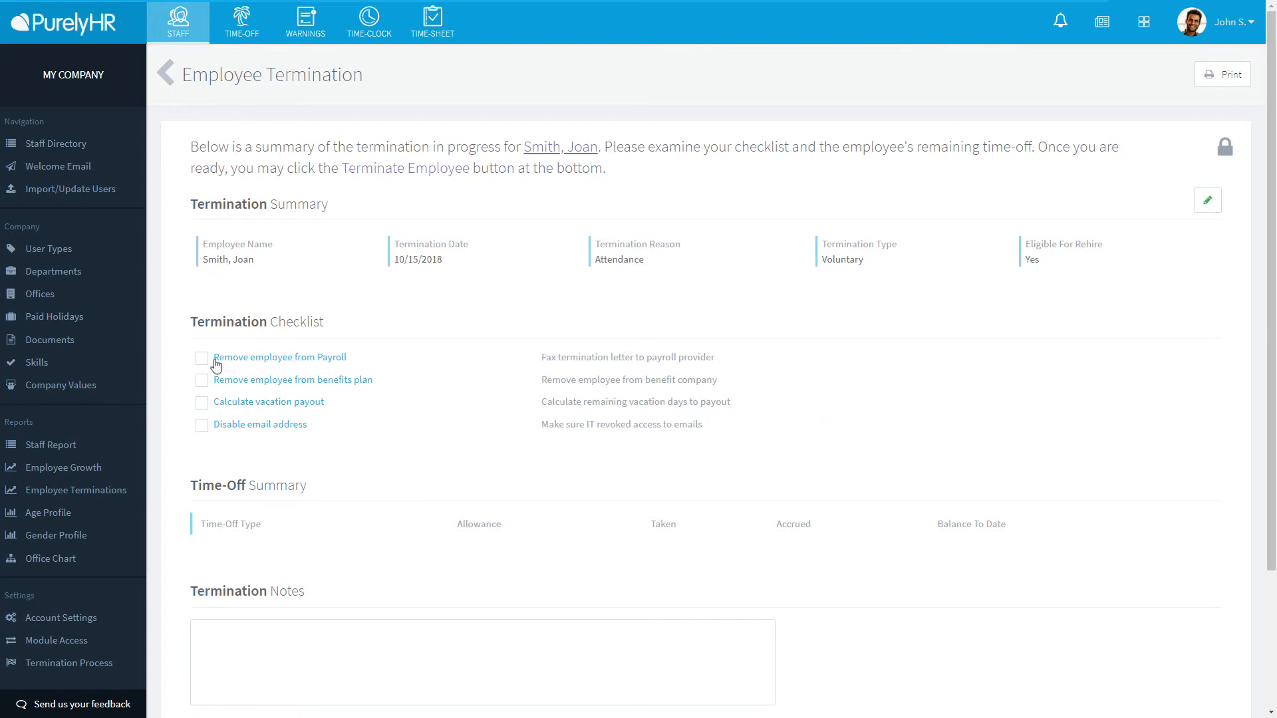
- Tick the payroll and benefits removal checklist items and save the termination for later
{"action": "left_click", "coordinate": [201, 358]}
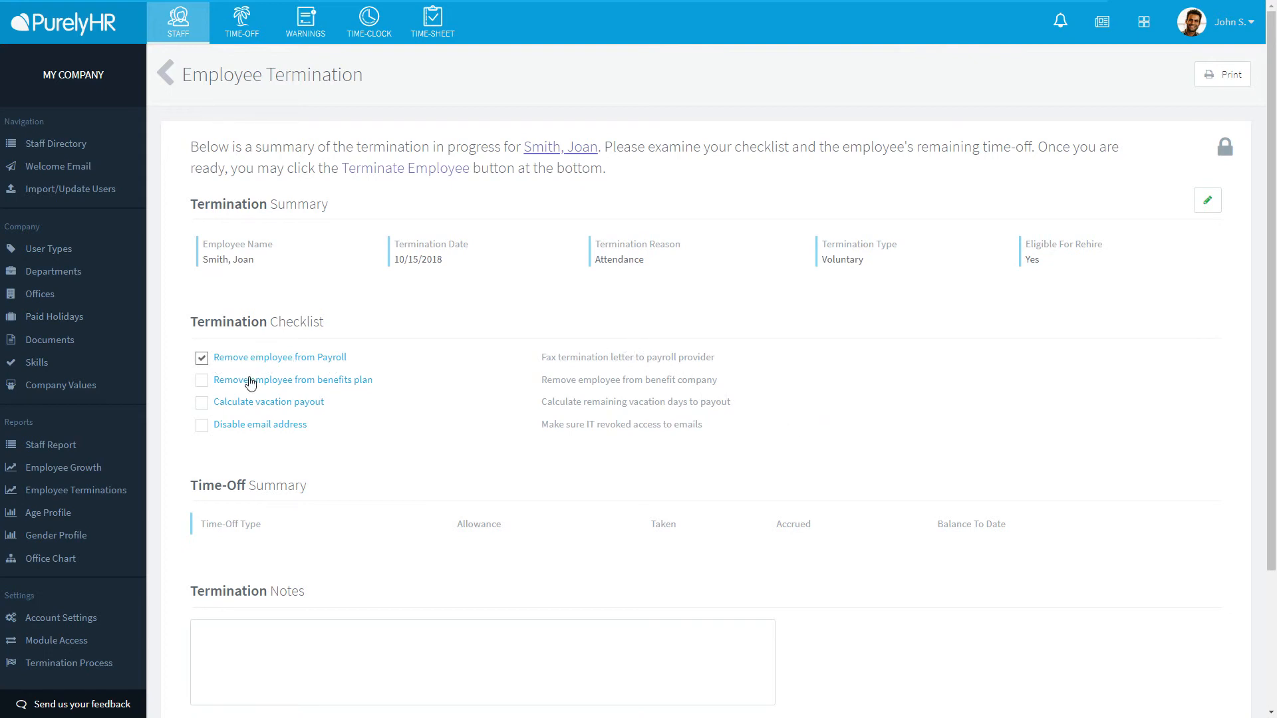
{"action": "left_click", "coordinate": [201, 380]}
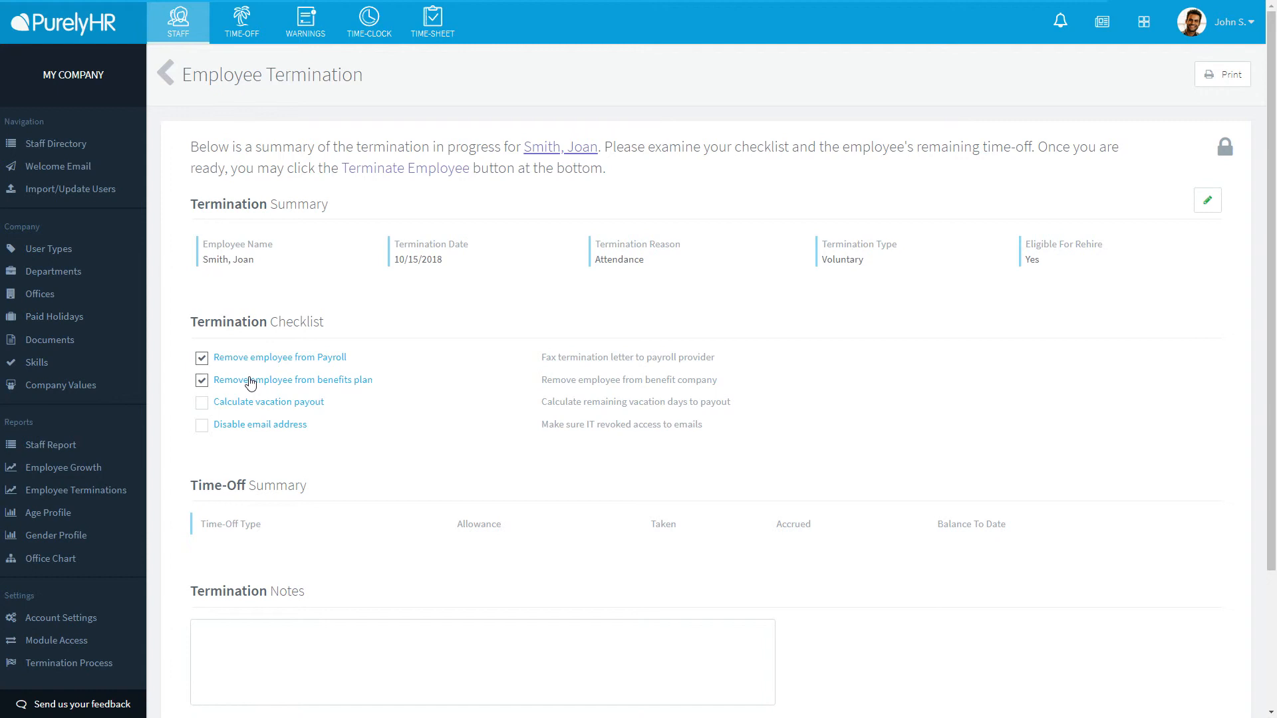
{"action": "scroll", "scroll_direction": "down", "scroll_amount": 3}
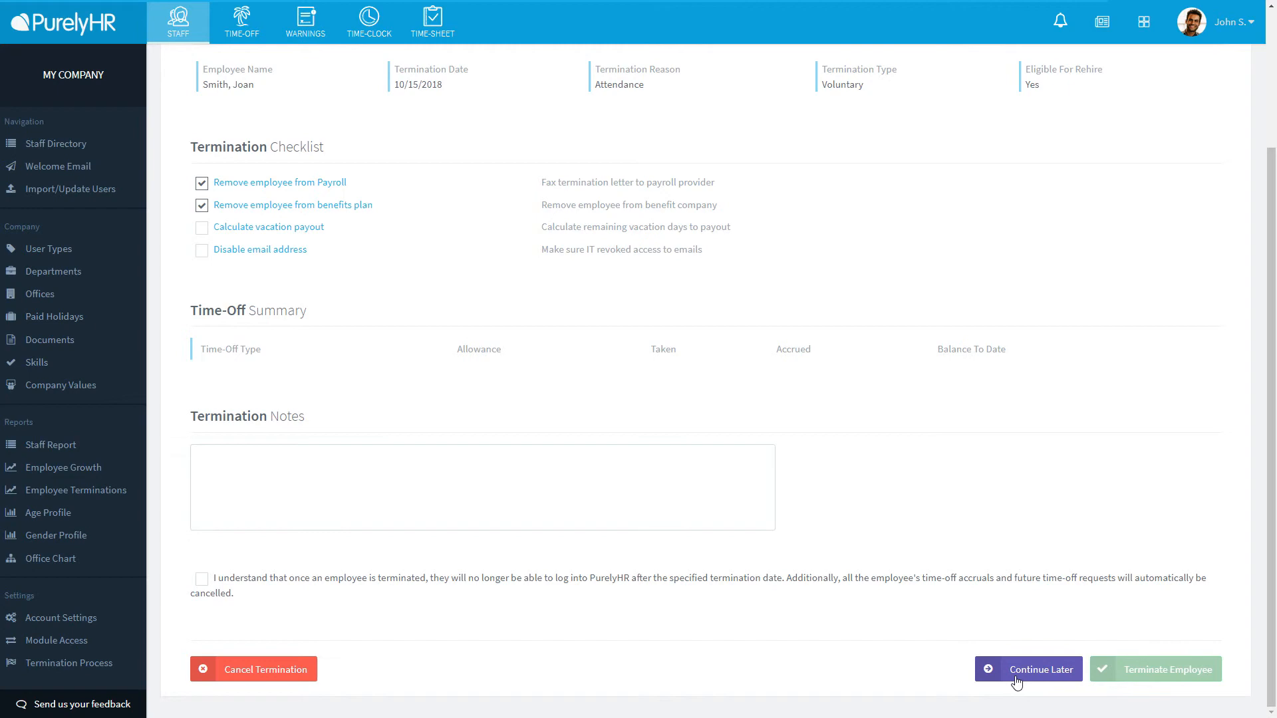
{"action": "left_click", "coordinate": [1040, 669]}
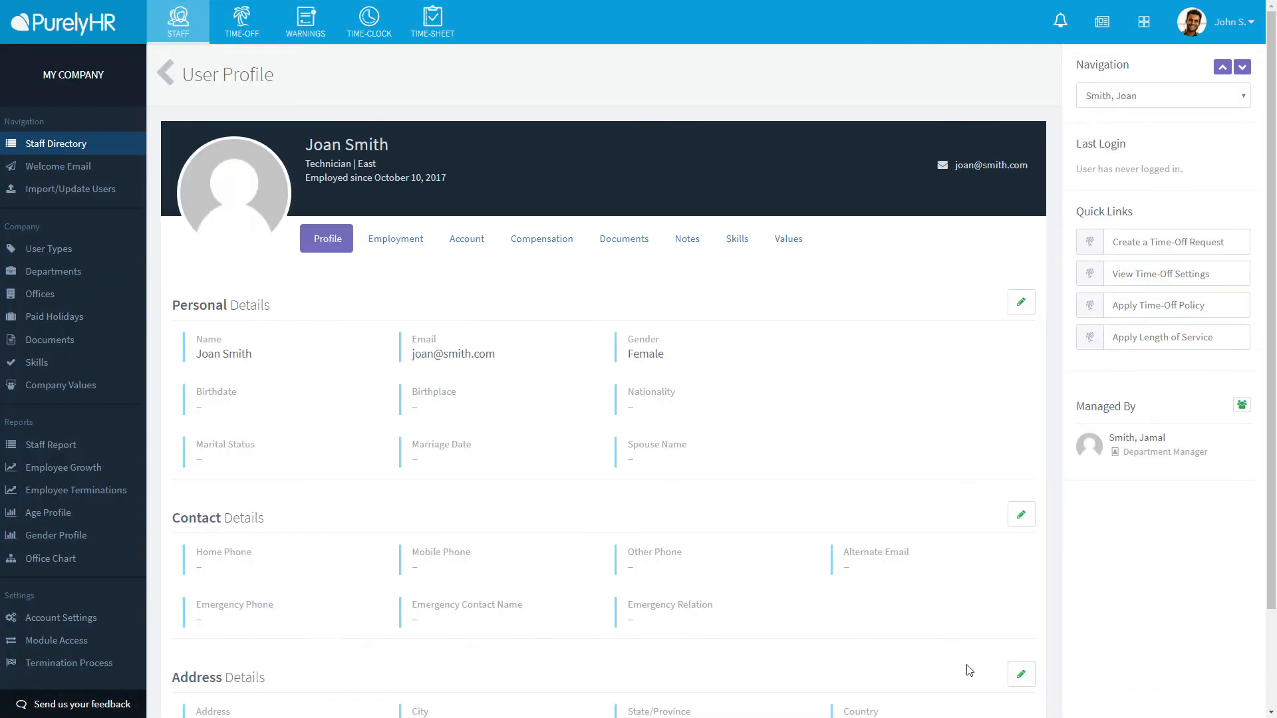
{"action": "mouse_move", "coordinate": [791, 540]}
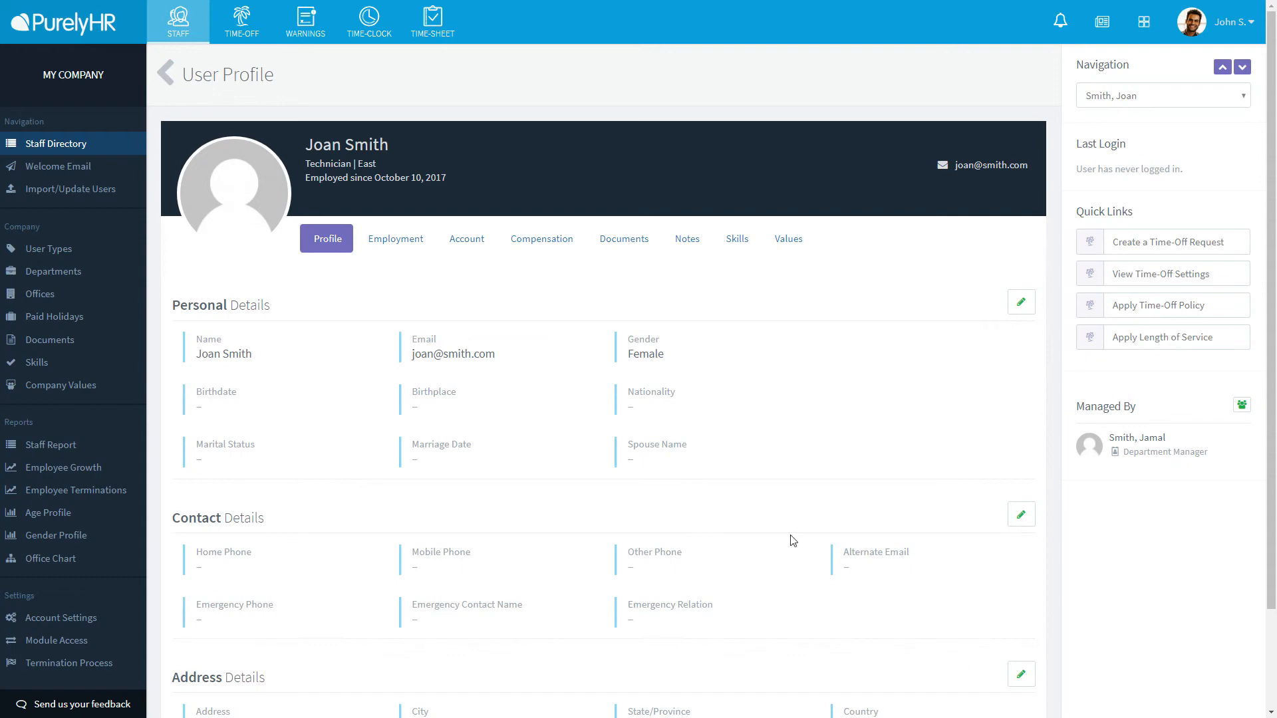
- Resume the termination and tick the vacation payout and email disabled items
{"action": "left_click", "coordinate": [69, 663]}
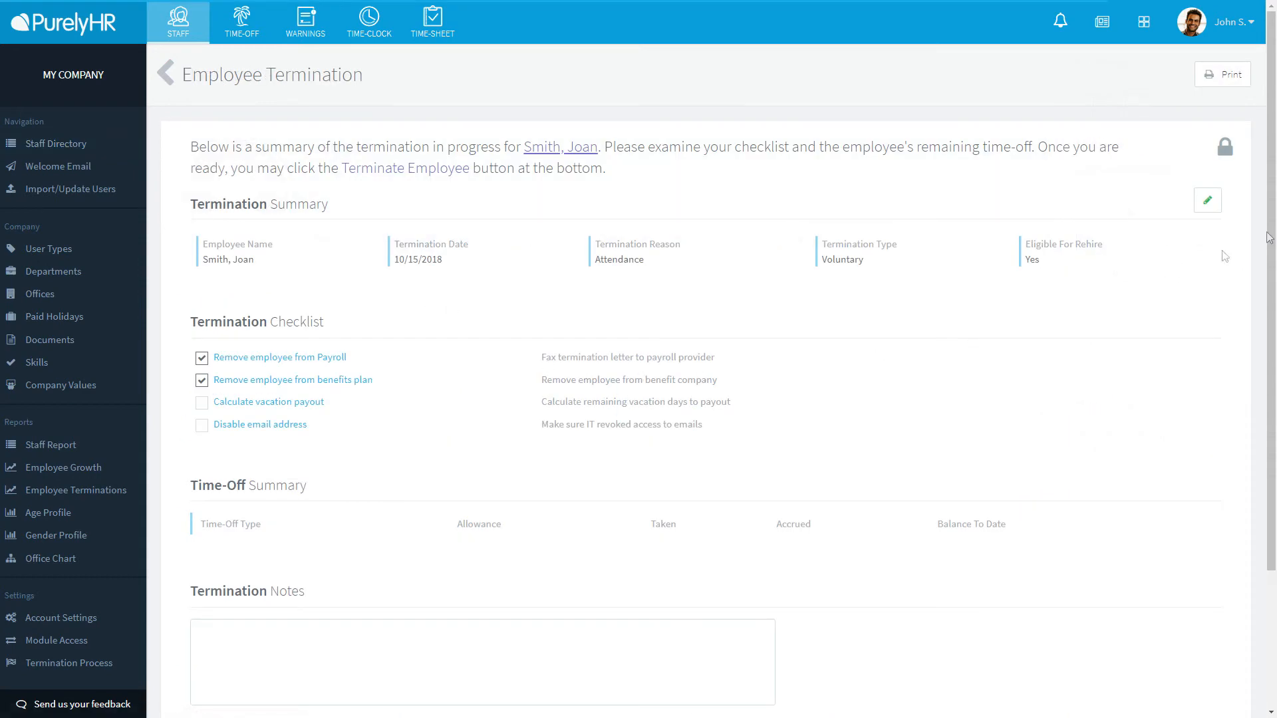
{"action": "scroll", "scroll_direction": "down", "scroll_amount": 3}
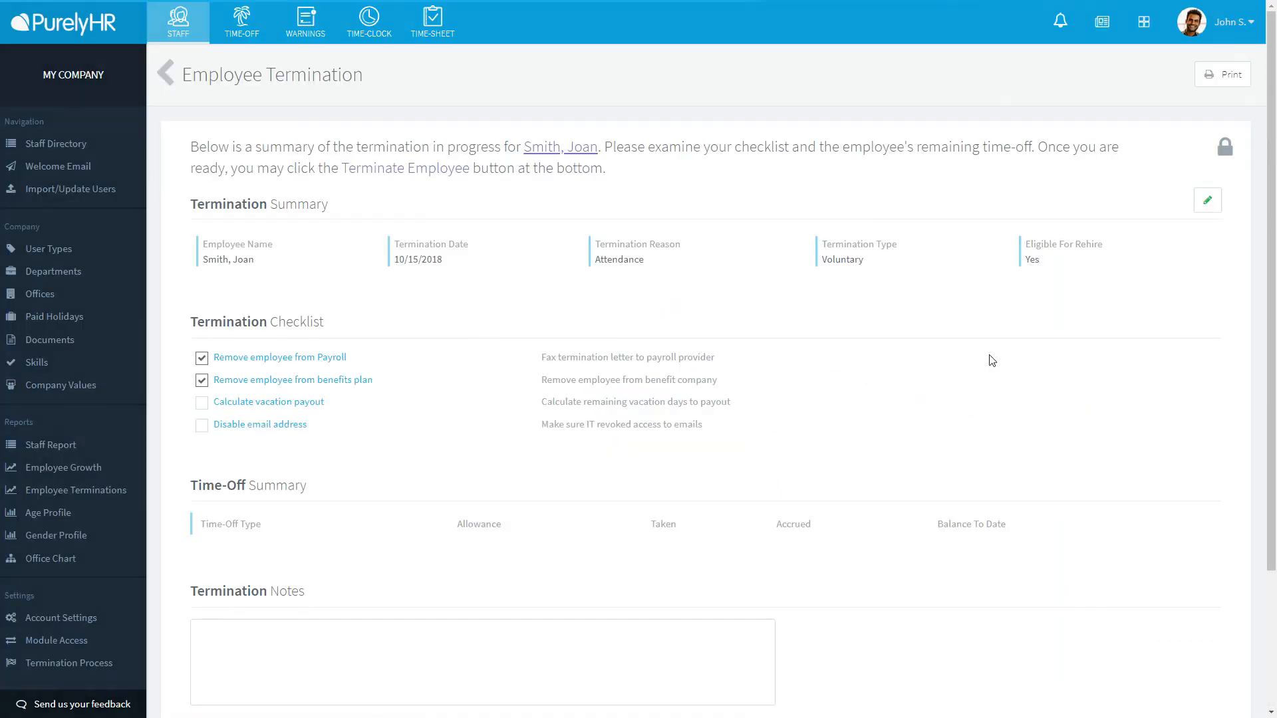
{"action": "left_click", "coordinate": [200, 402]}
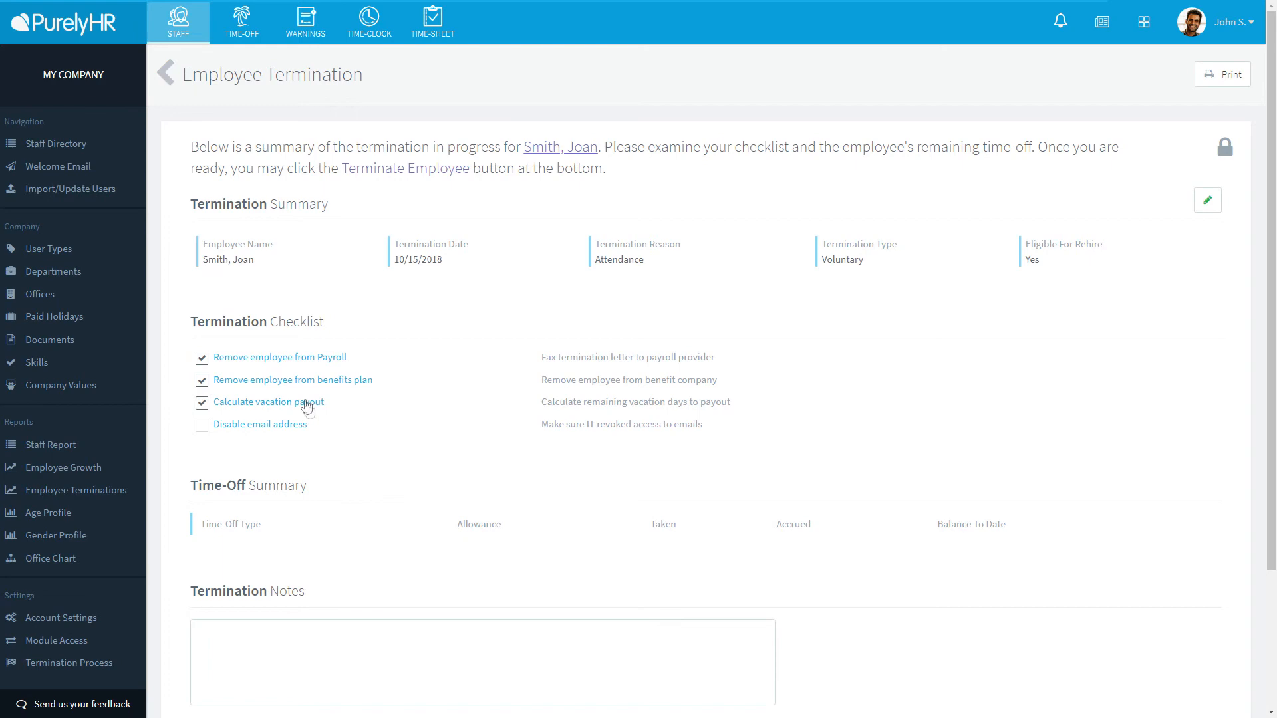
{"action": "left_click", "coordinate": [203, 424]}
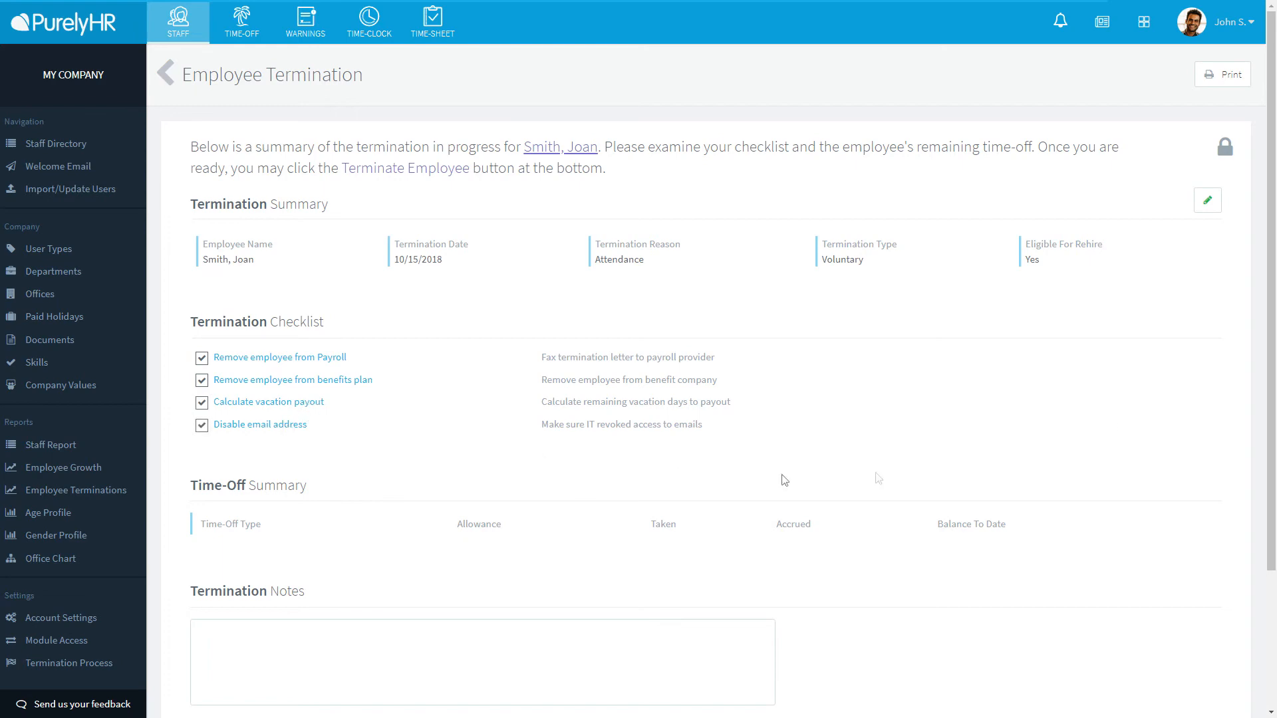
{"action": "scroll", "scroll_direction": "down", "scroll_amount": 3}
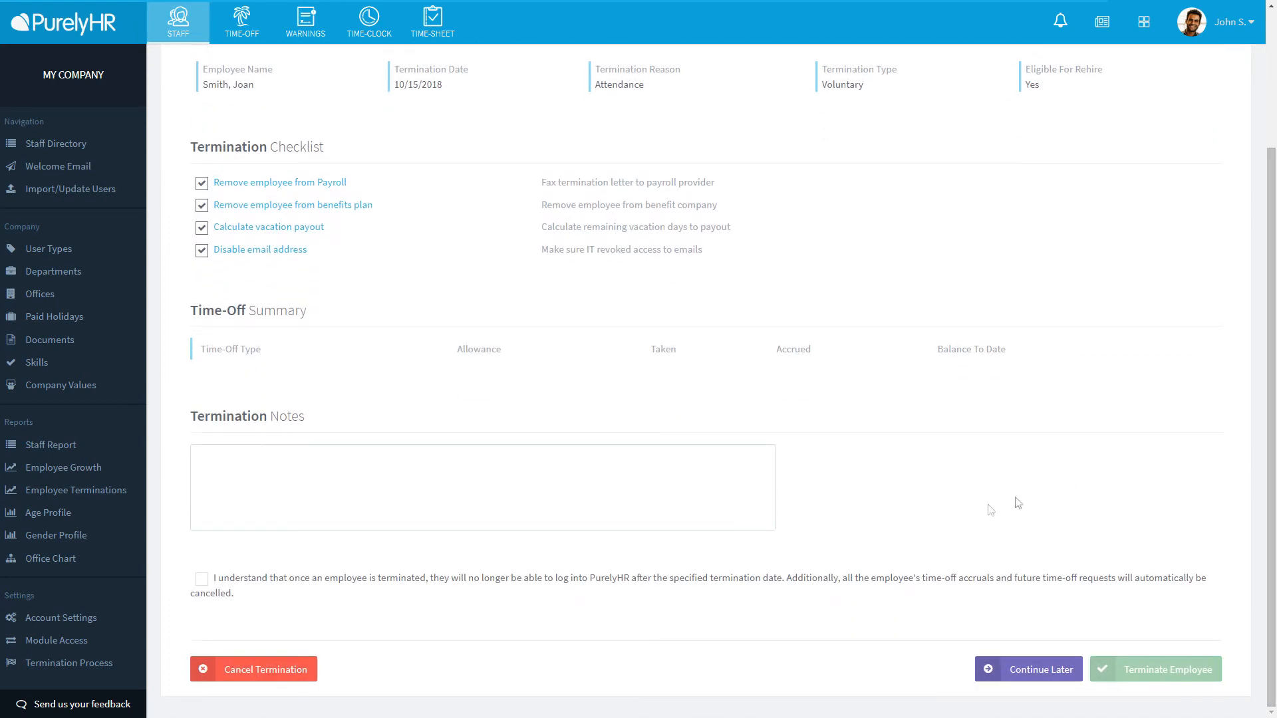
- Add the note 'Joan no longer works for us.', acknowledge, and finalise the termination
{"action": "type", "text": "Joan no long"}
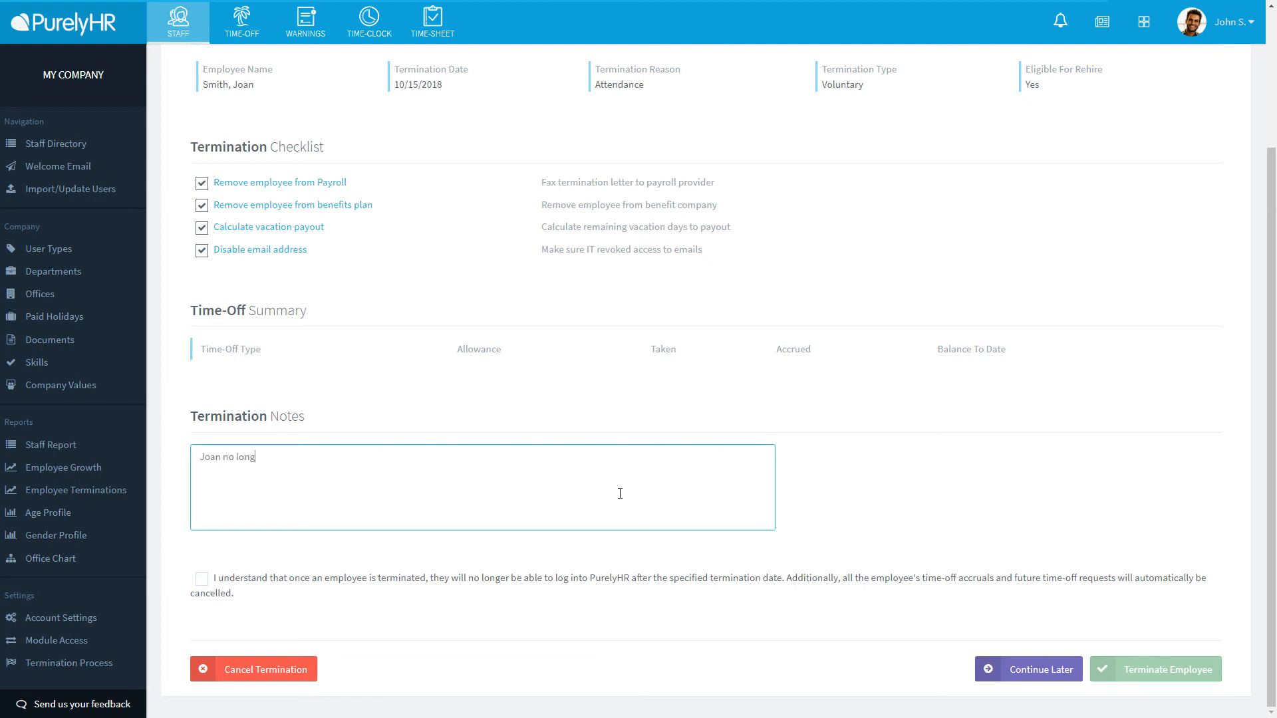
{"action": "type", "text": "er works for us."}
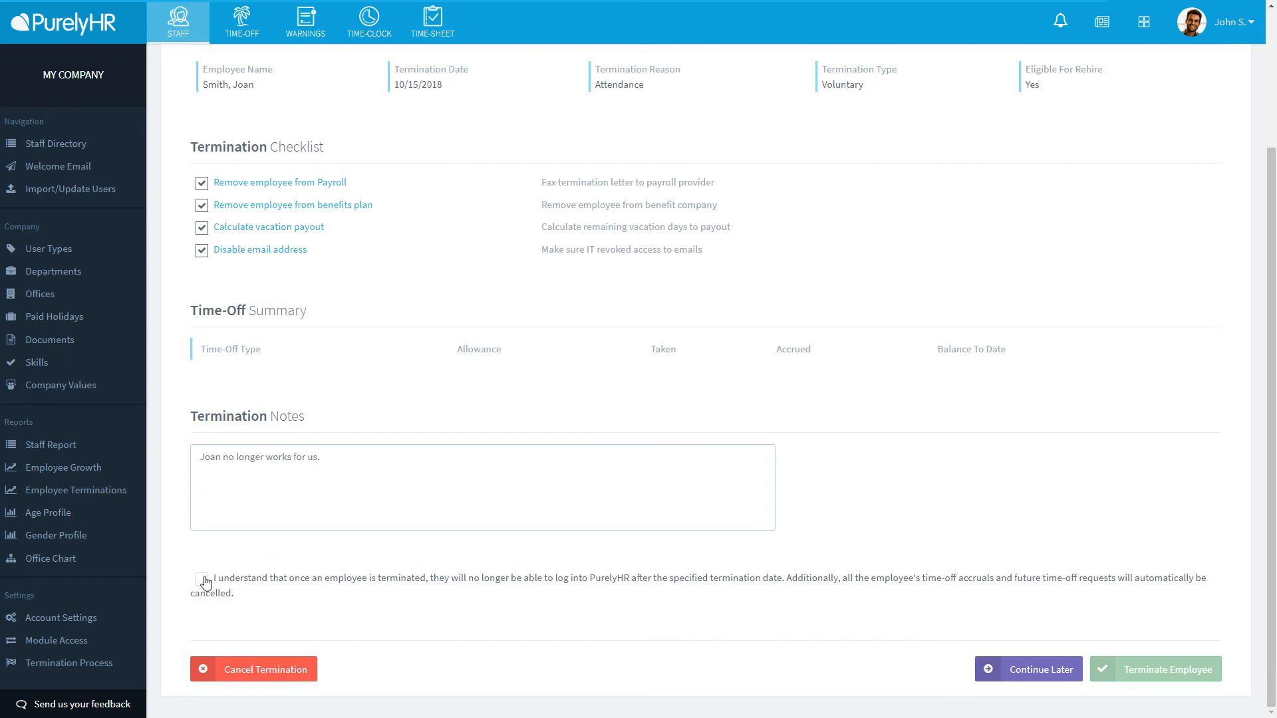
{"action": "left_click", "coordinate": [202, 583]}
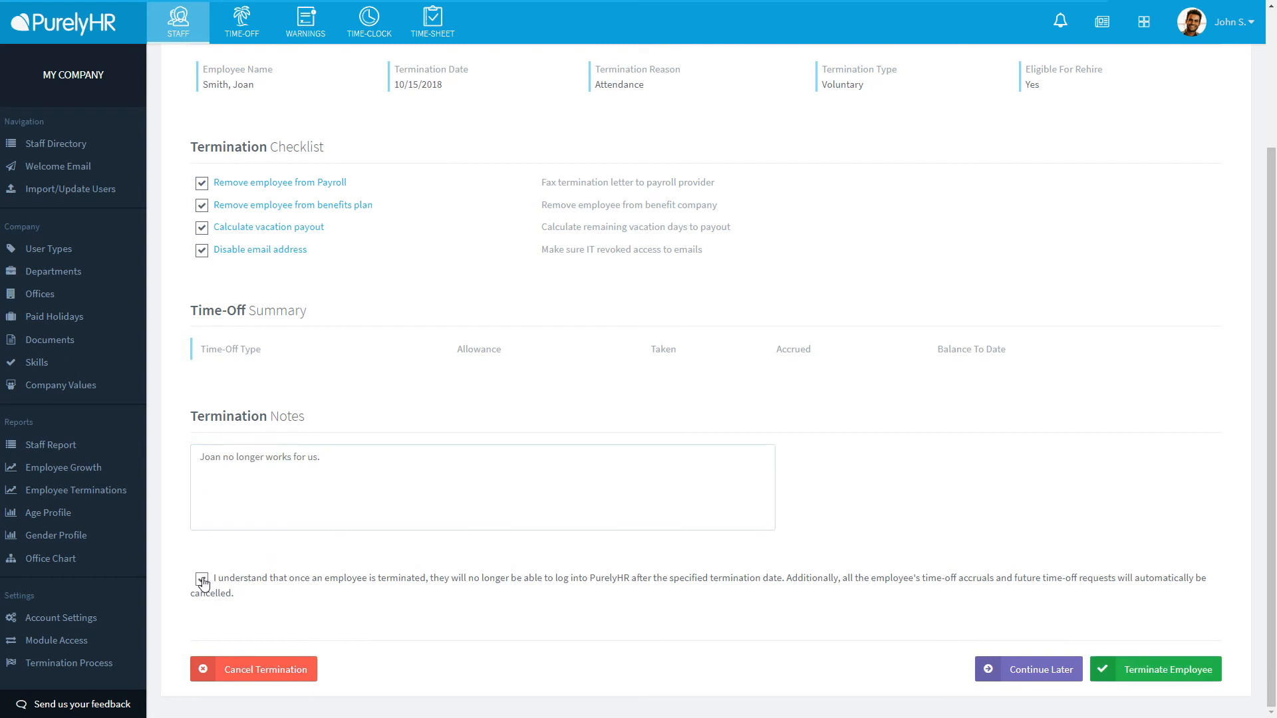
{"action": "left_click", "coordinate": [200, 579]}
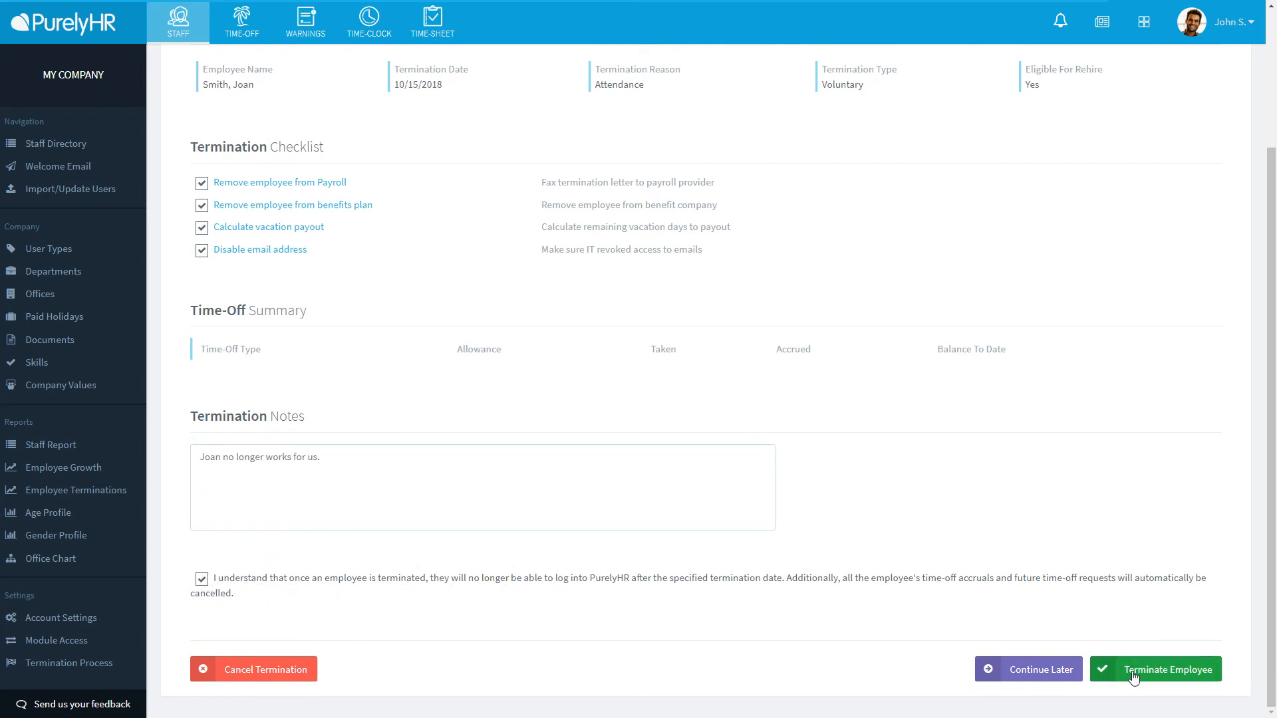
{"action": "left_click", "coordinate": [1155, 669]}
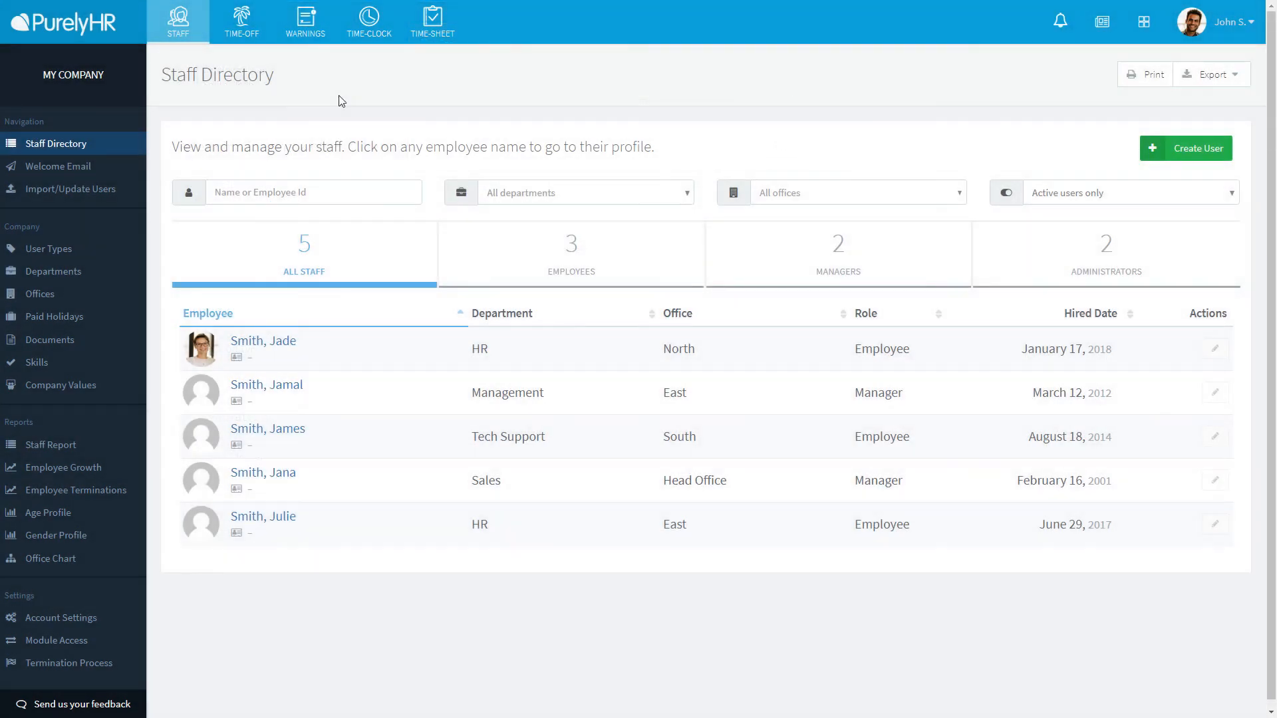